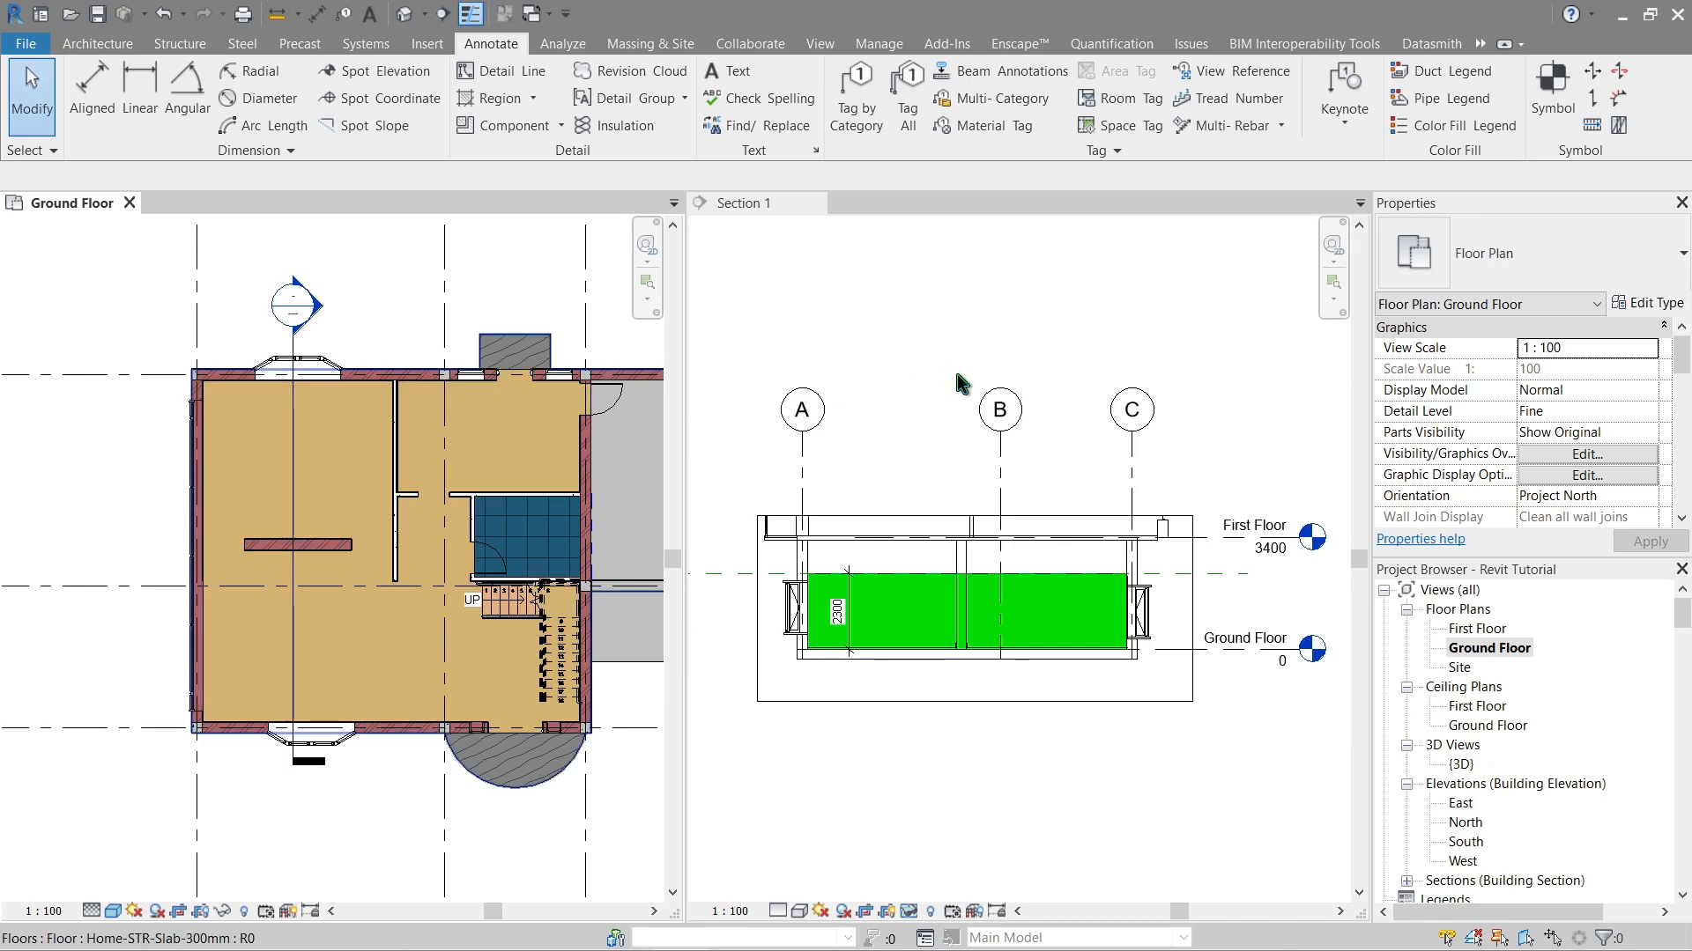
pyautogui.moveTo(1362, 602)
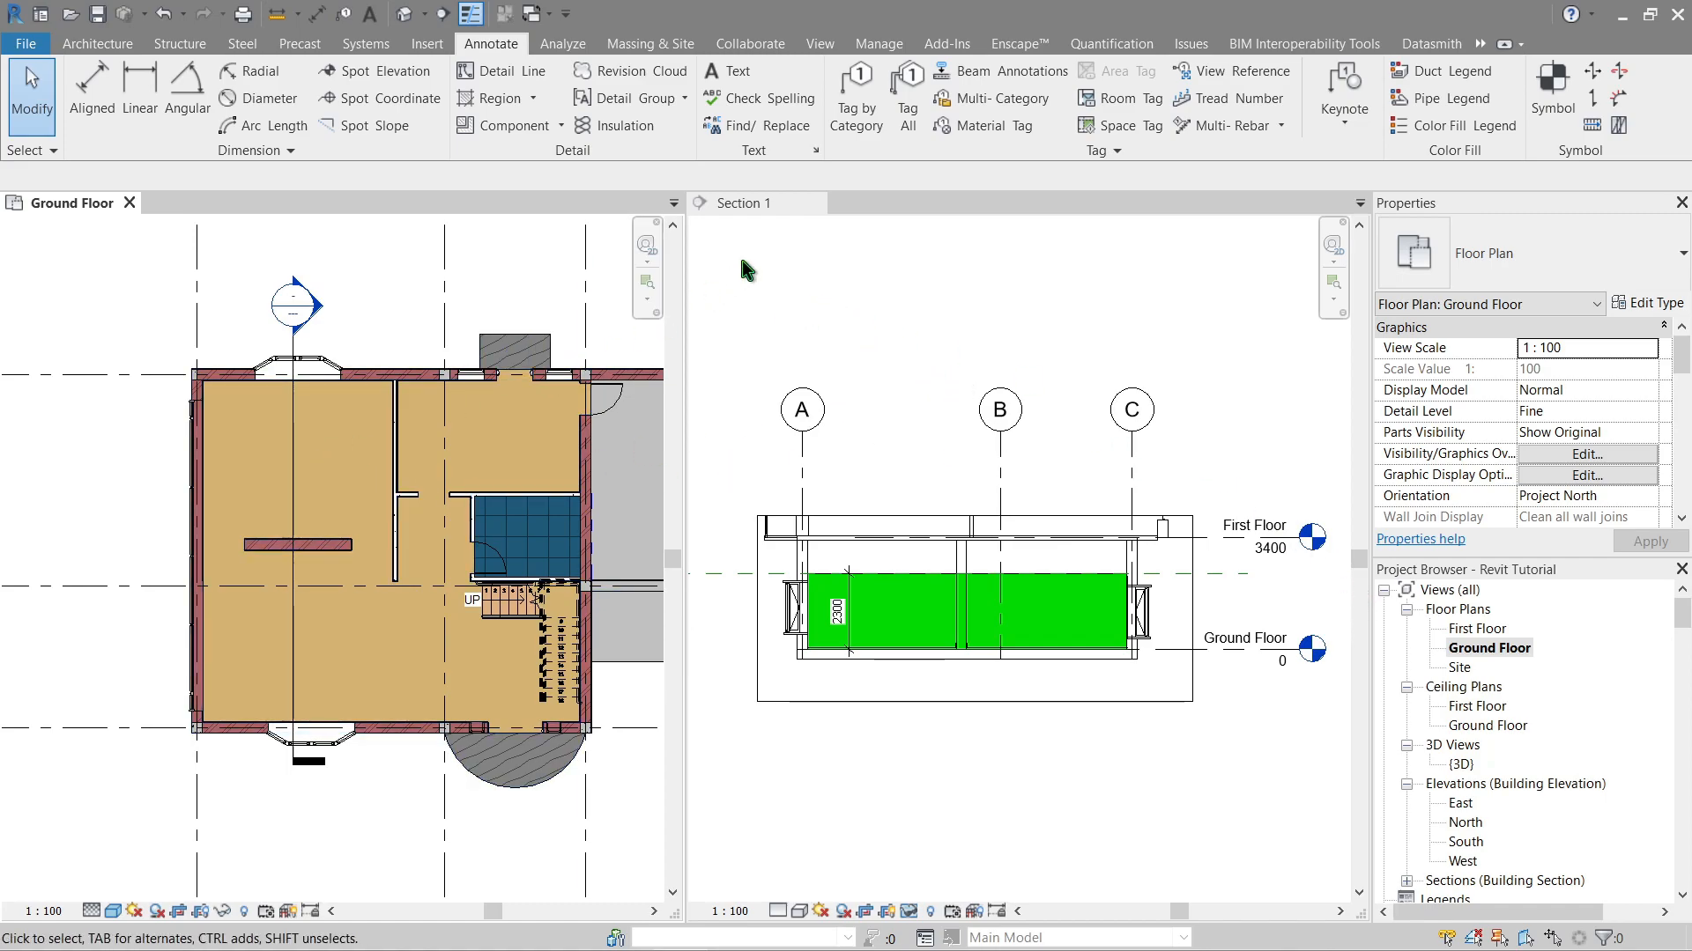
pyautogui.moveTo(757, 261)
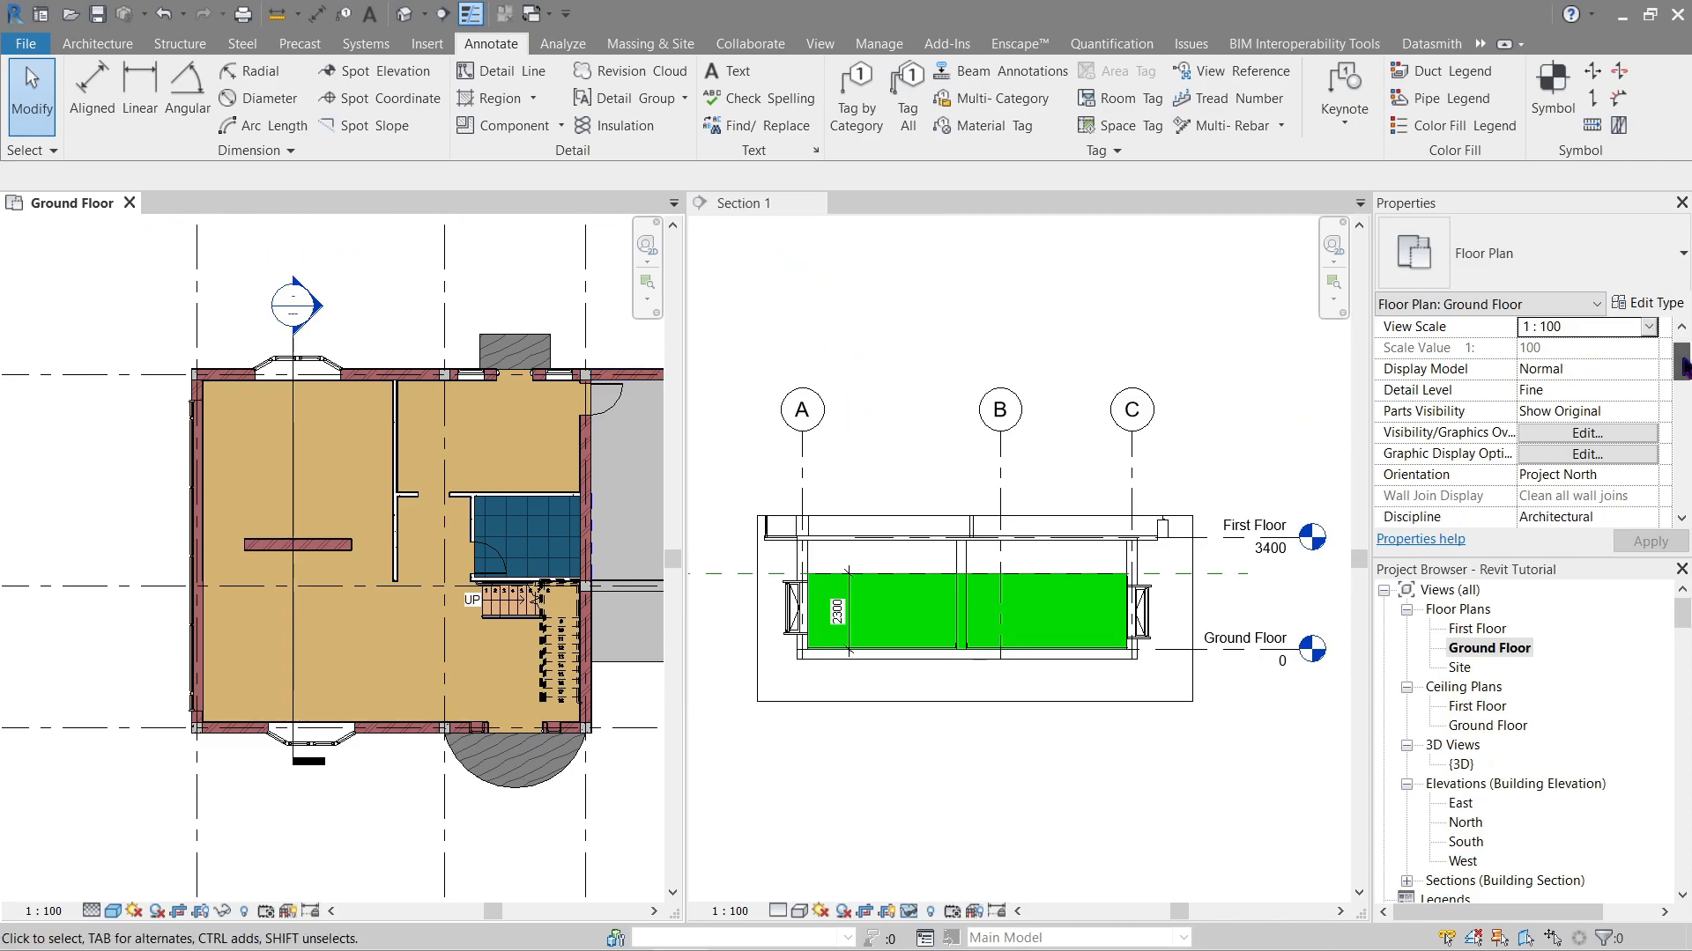
# - Scroll the Properties palette down to the Extents group to reach View Range
pyautogui.scroll(-3)
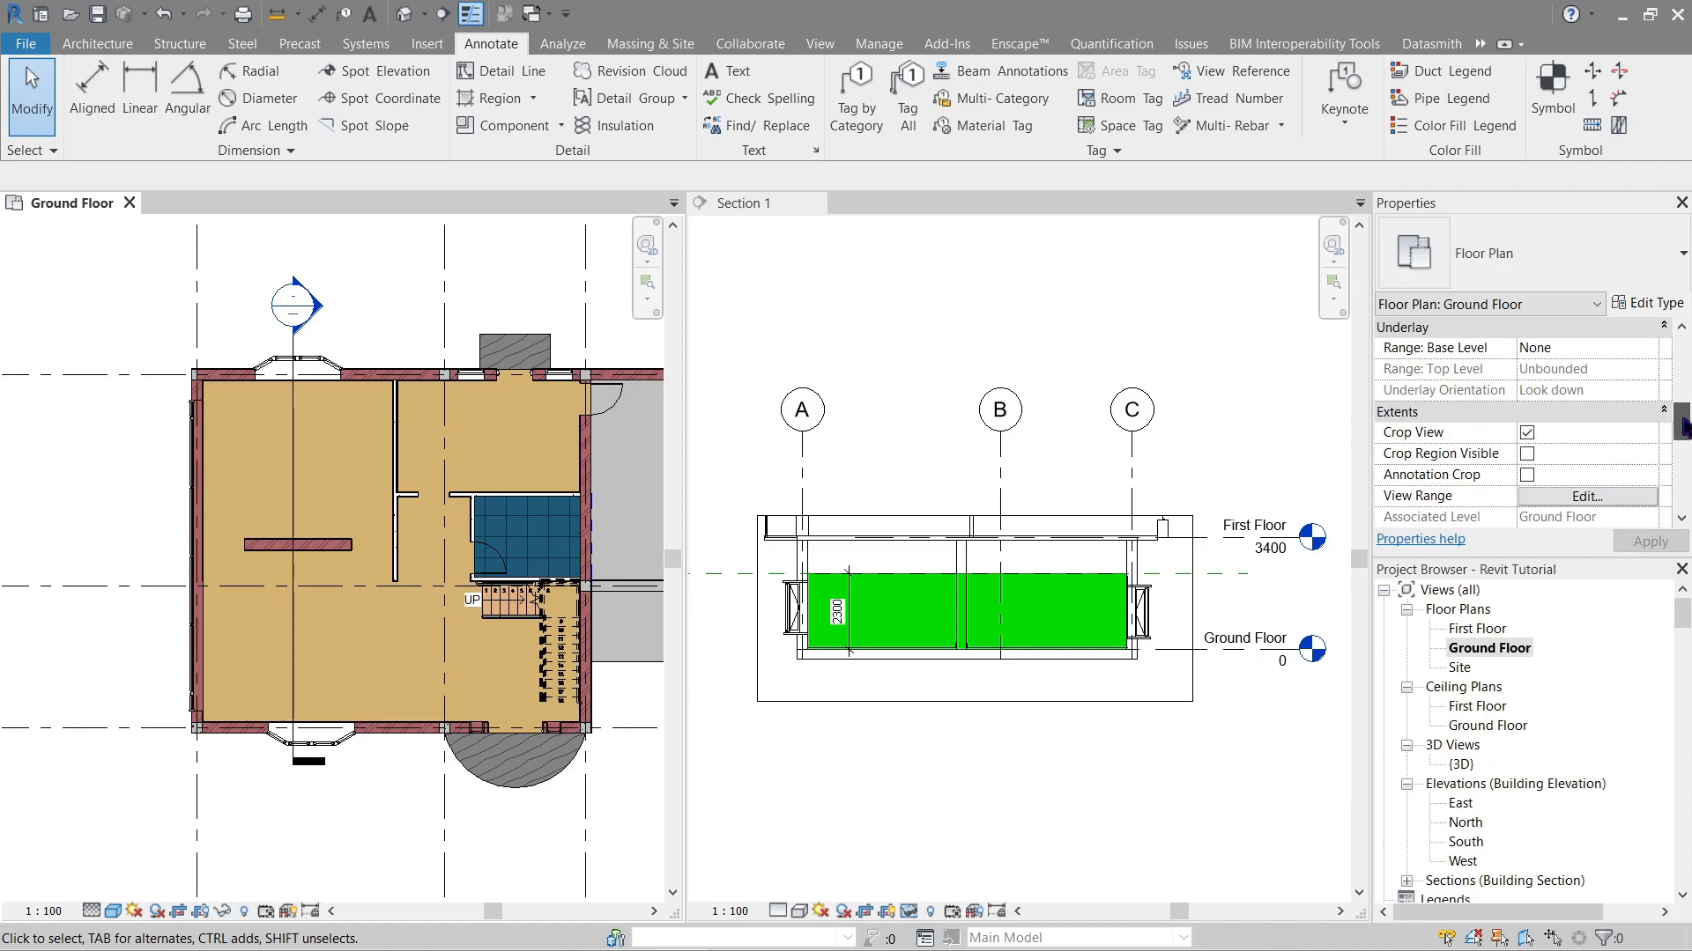
pyautogui.scroll(-3)
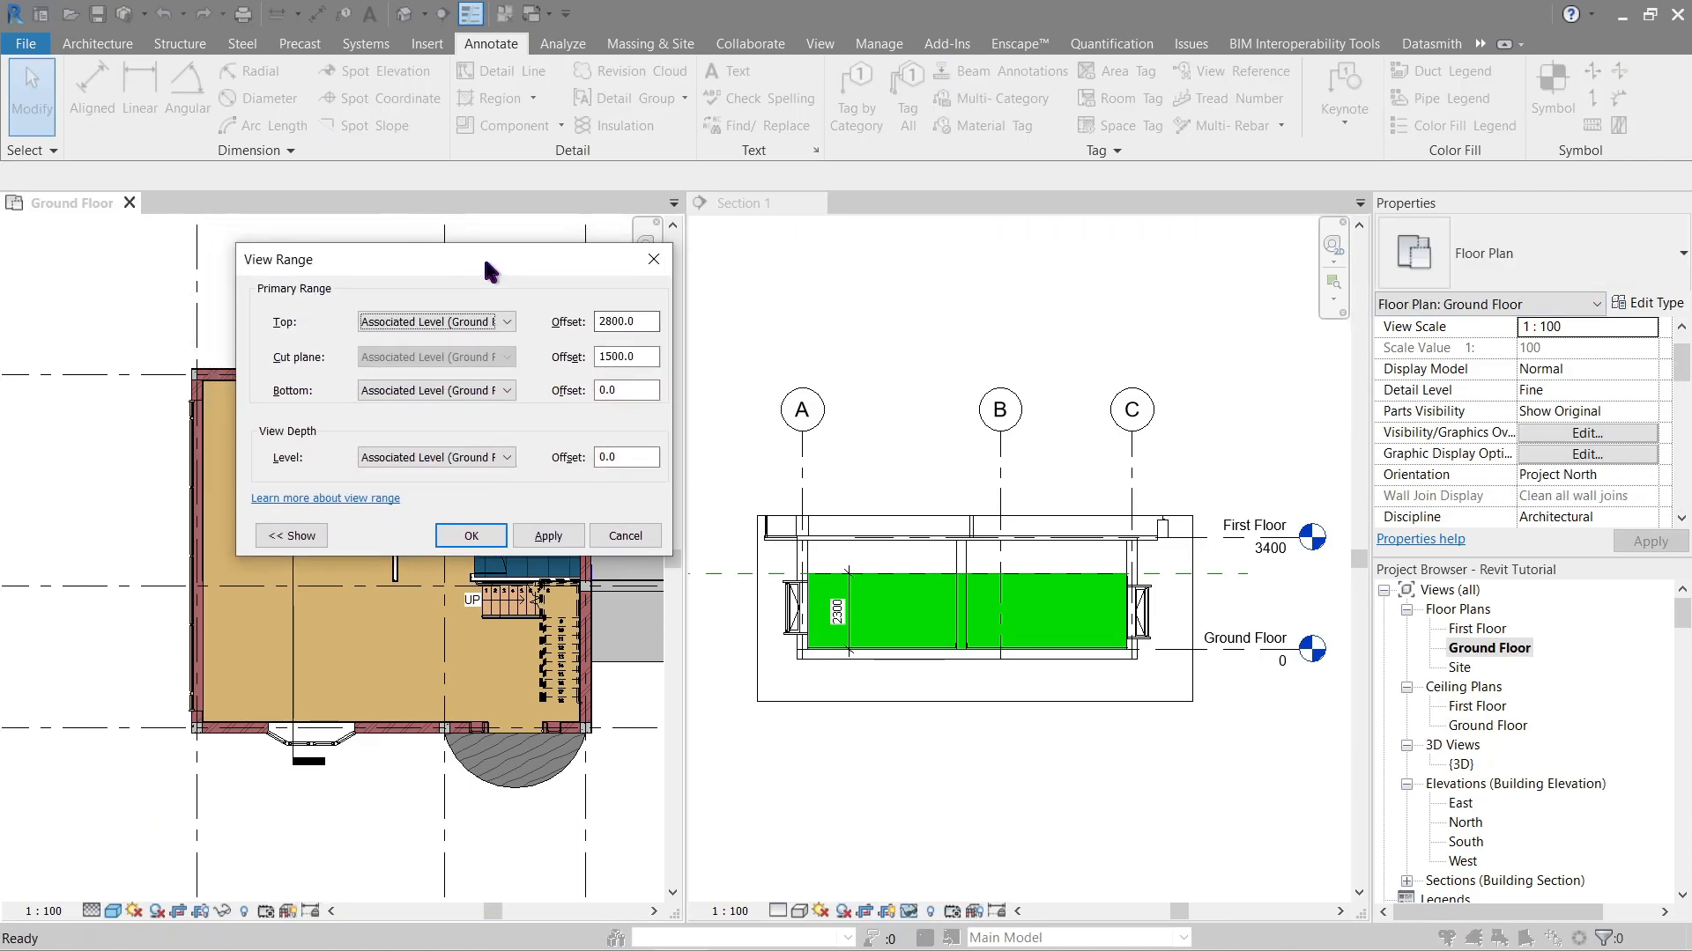
# - Move the View Range dialog aside, toggle its sample diagram, and apply the 2300 top offset
pyautogui.moveTo(483, 259); pyautogui.dragTo(879, 361)
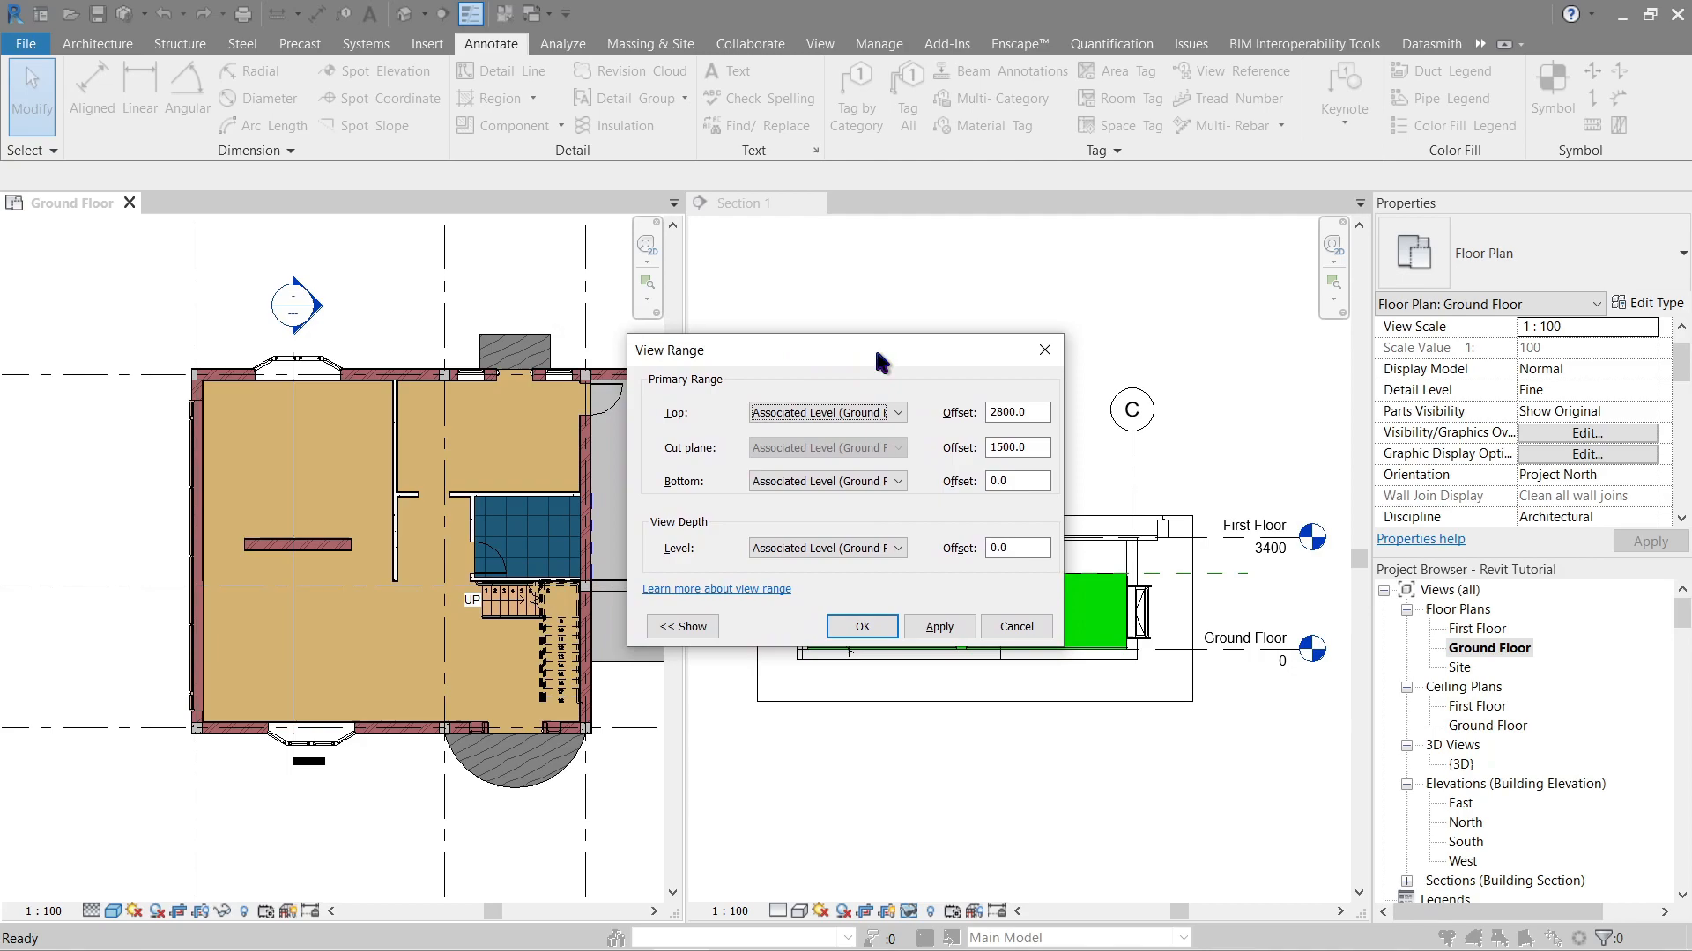
pyautogui.moveTo(880, 349); pyautogui.dragTo(950, 330)
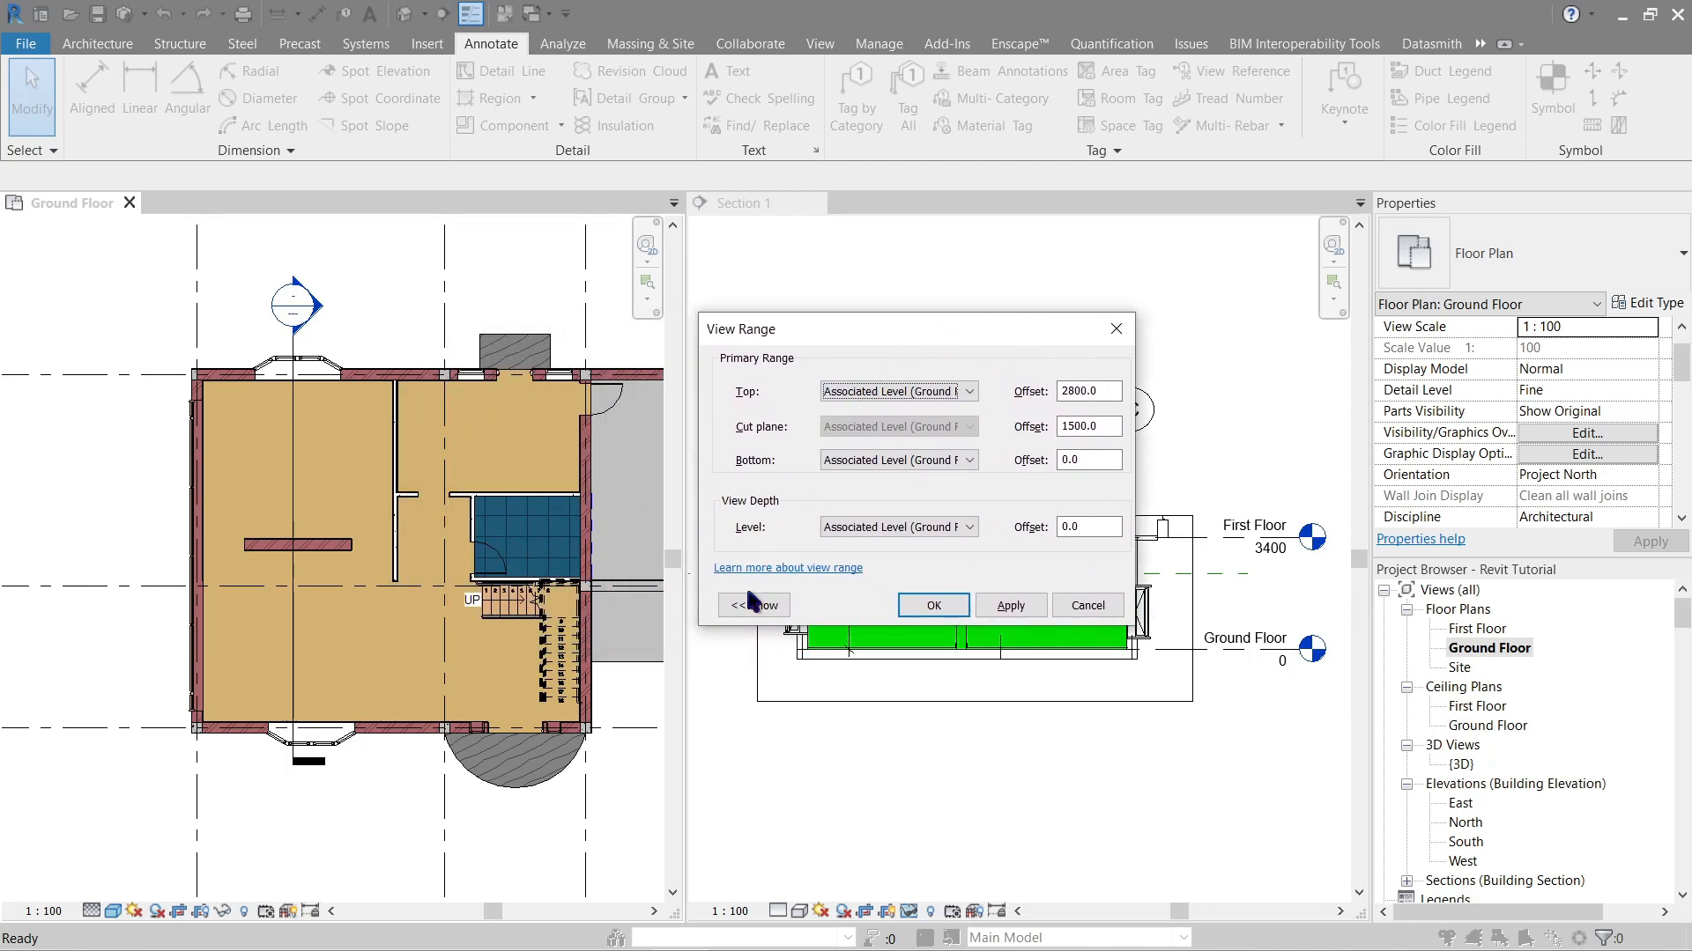
pyautogui.click(752, 605)
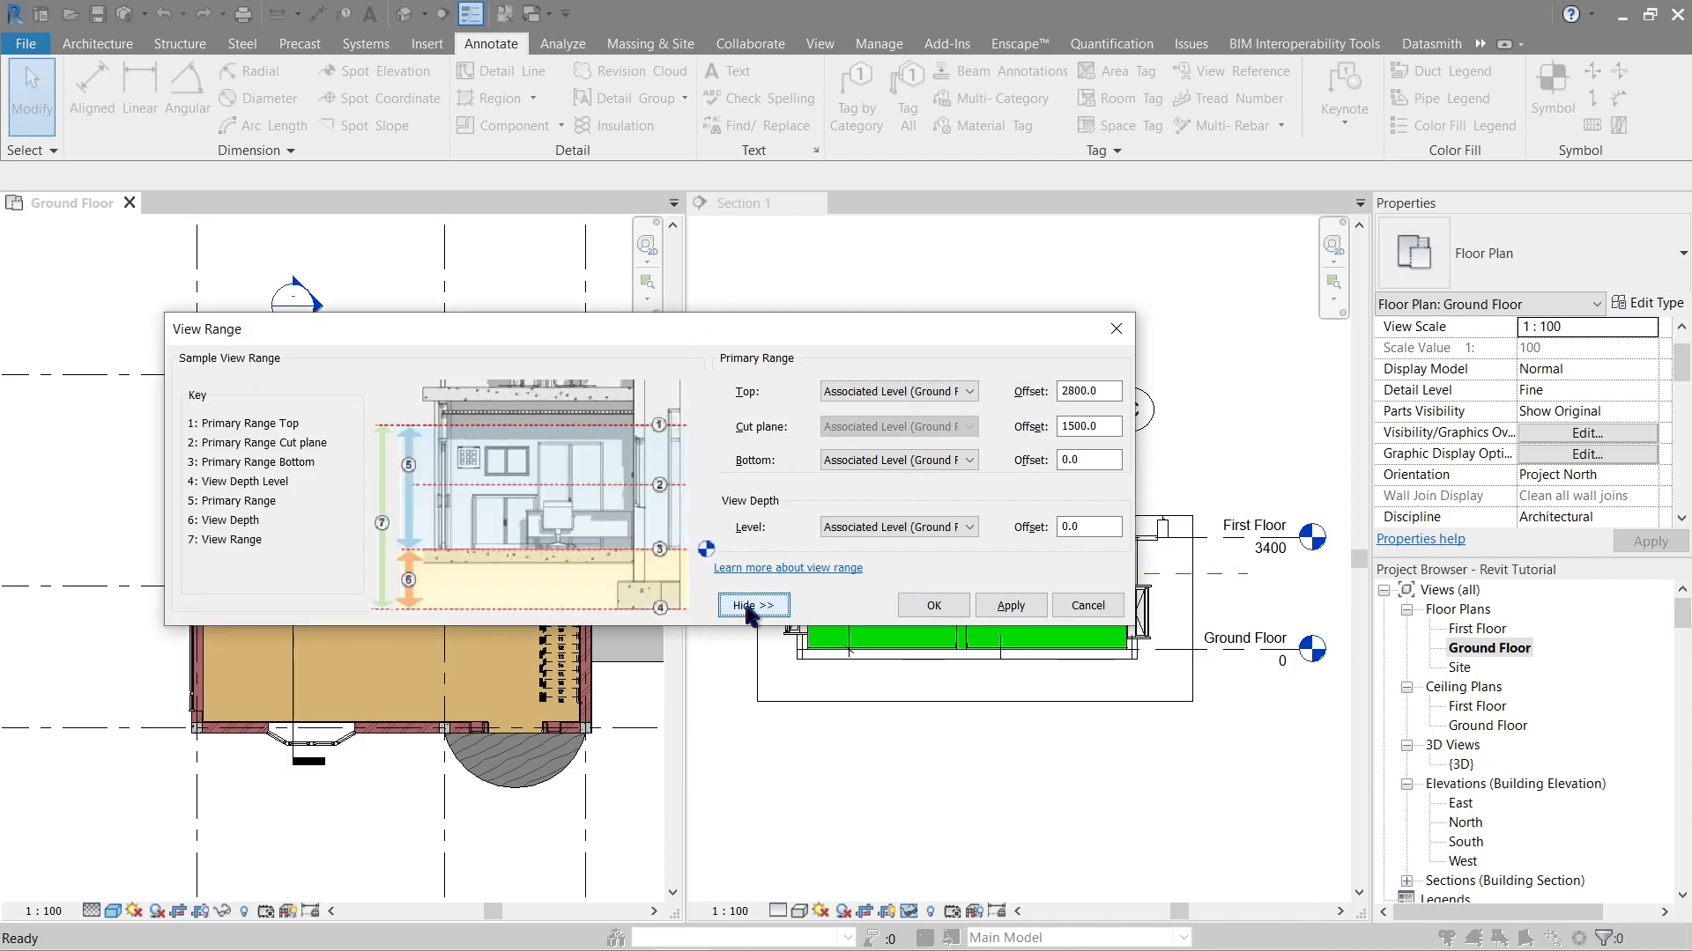
pyautogui.moveTo(787, 613)
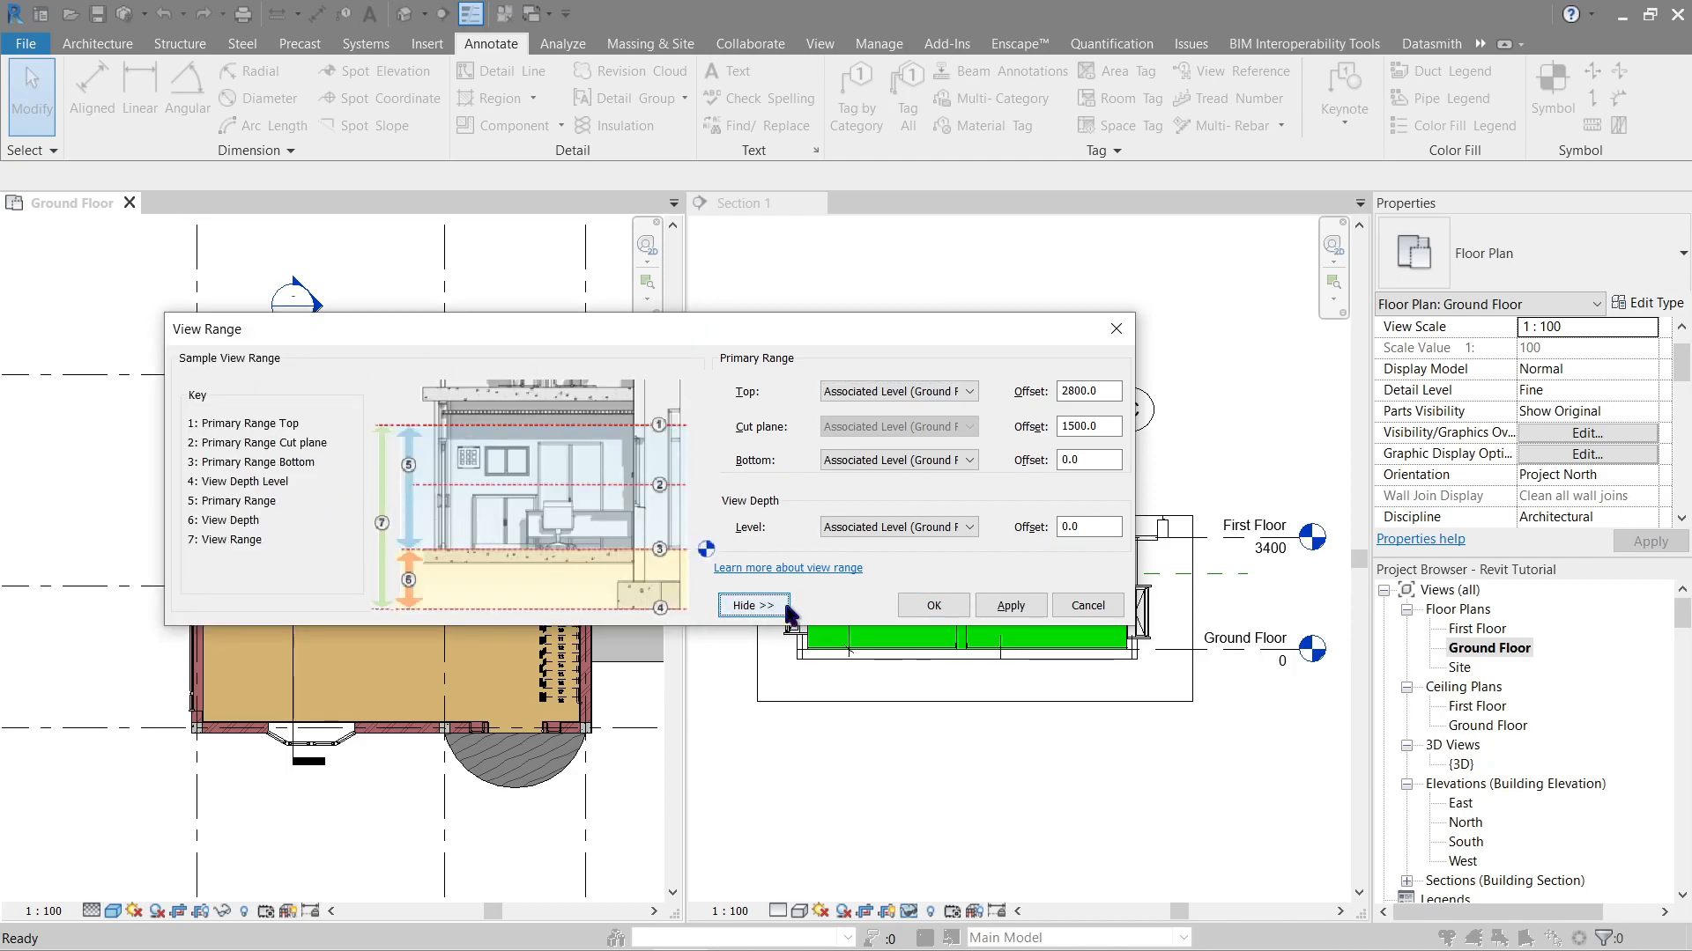
pyautogui.click(752, 605)
pyautogui.write('2300')
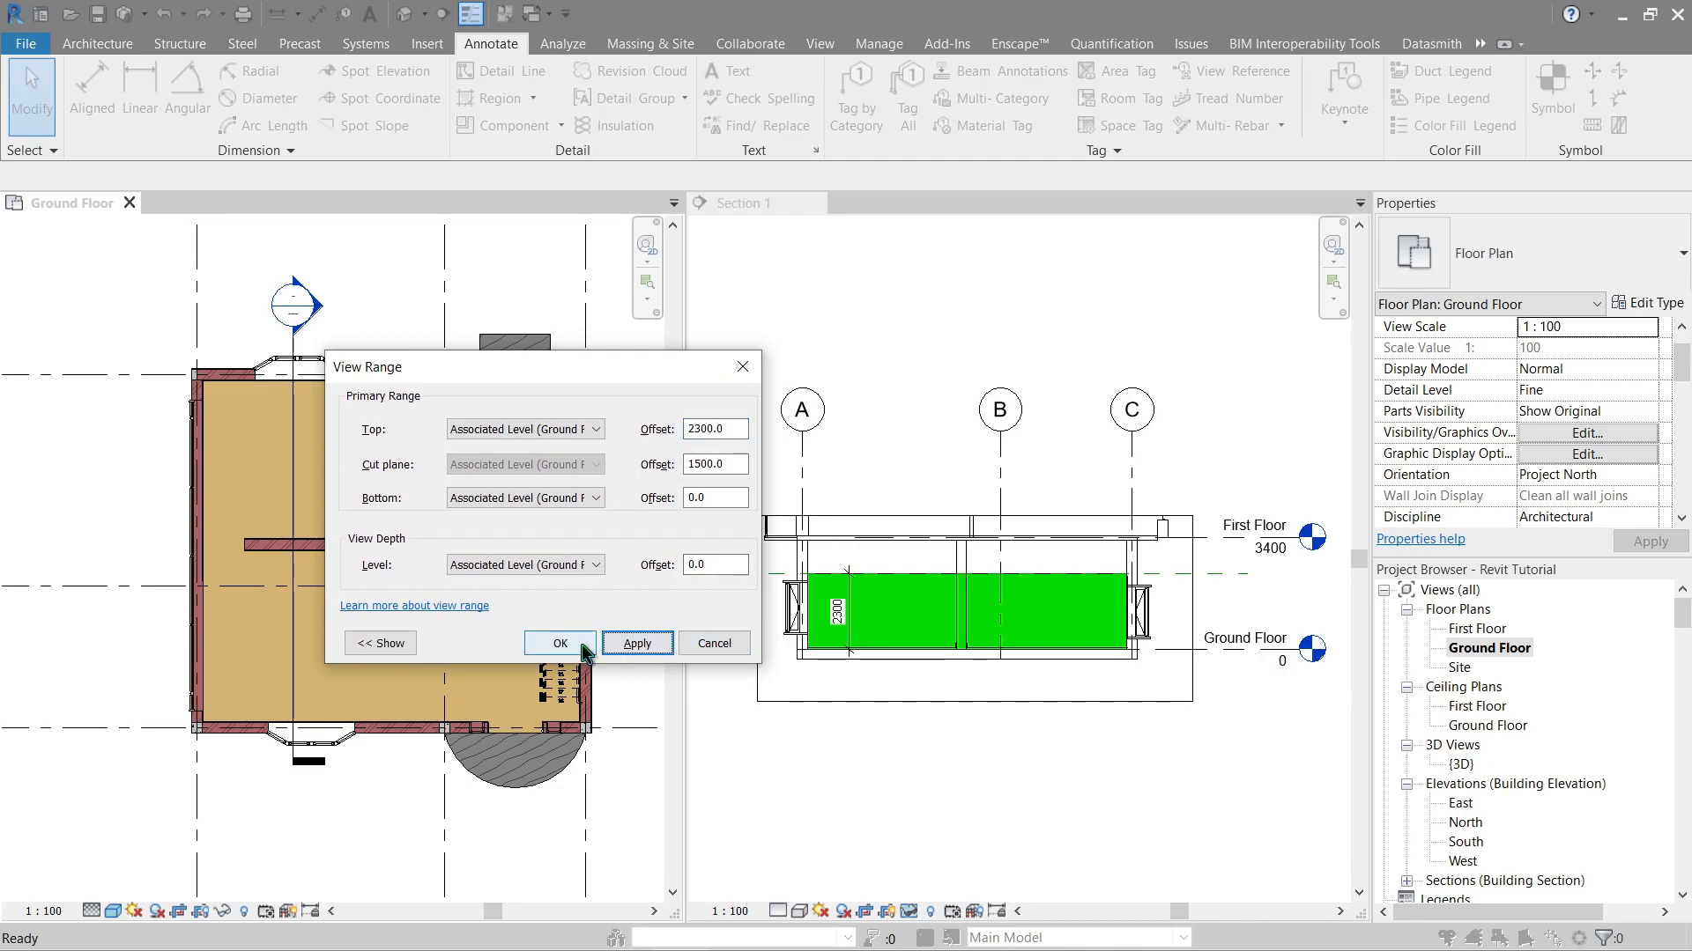
pyautogui.click(559, 643)
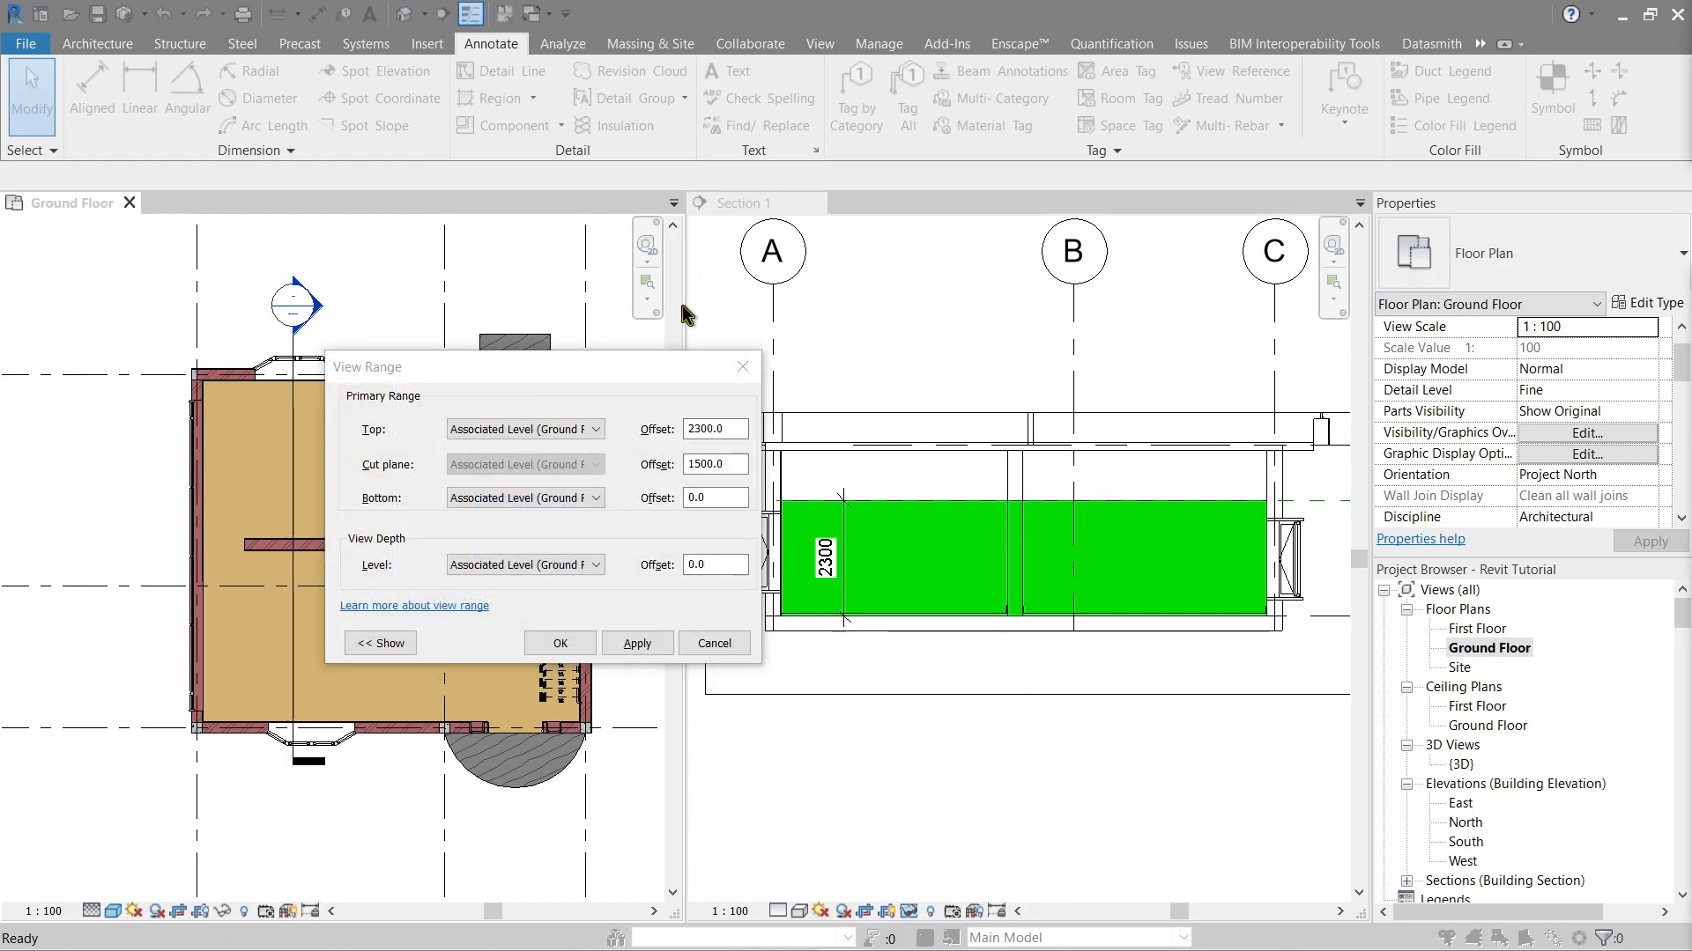
pyautogui.moveTo(529, 382)
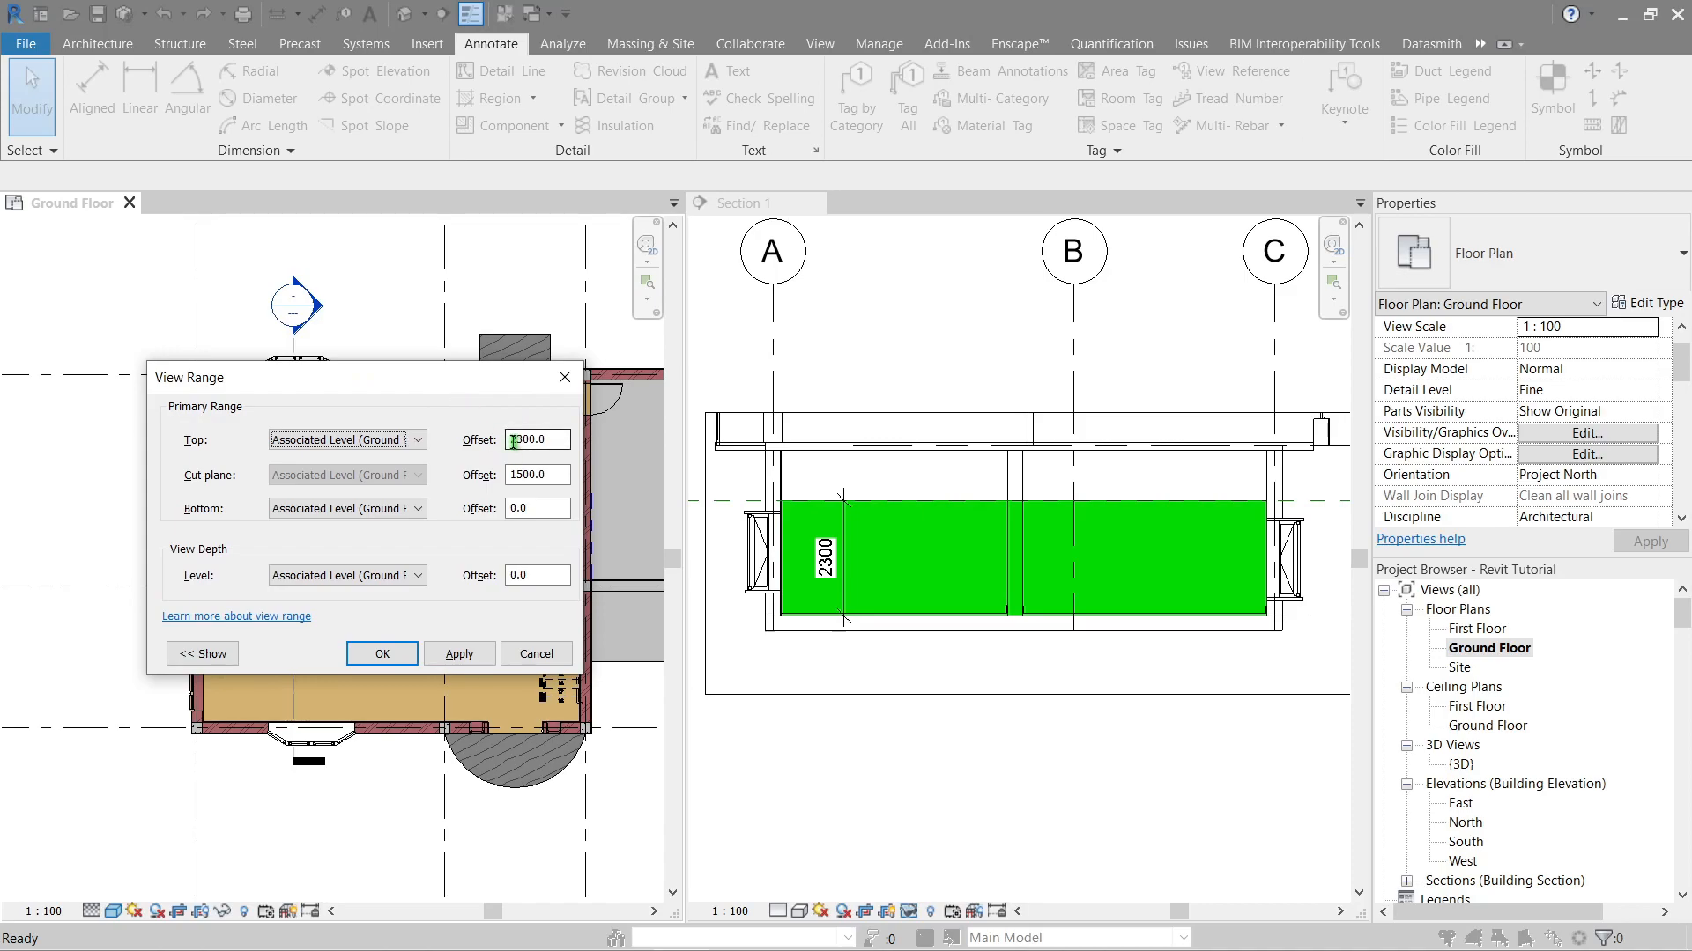
# - Enter 2300.0 as the top offset, check the section, and confirm the view range with OK
pyautogui.write('2300.0')
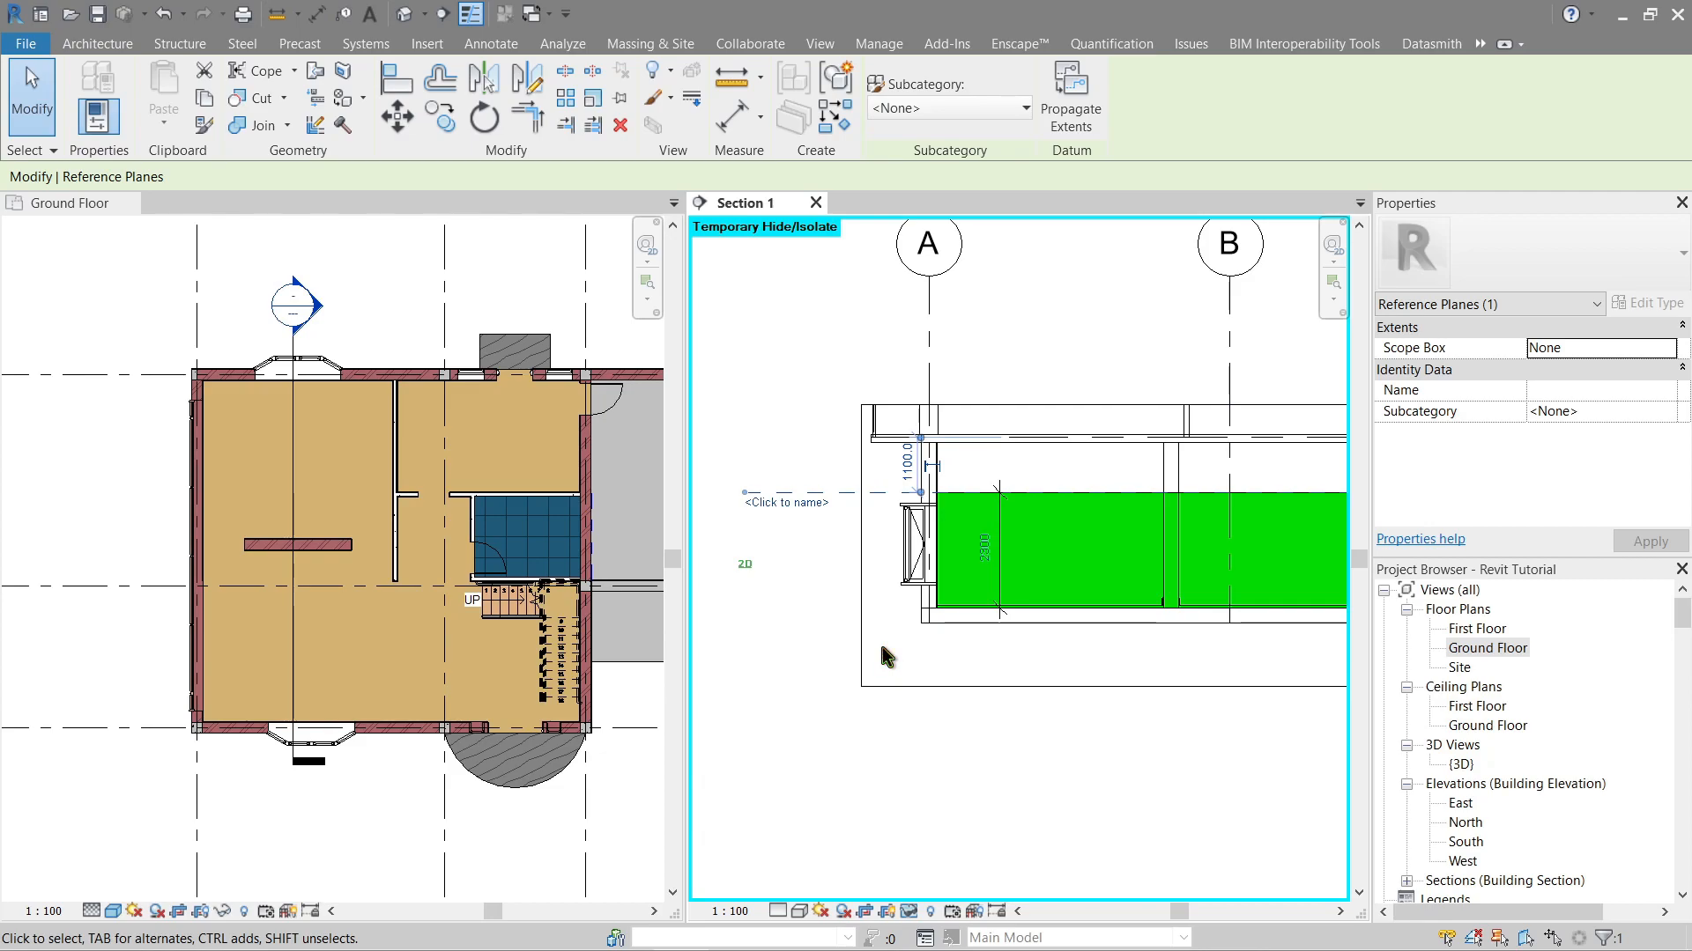
pyautogui.click(490, 44)
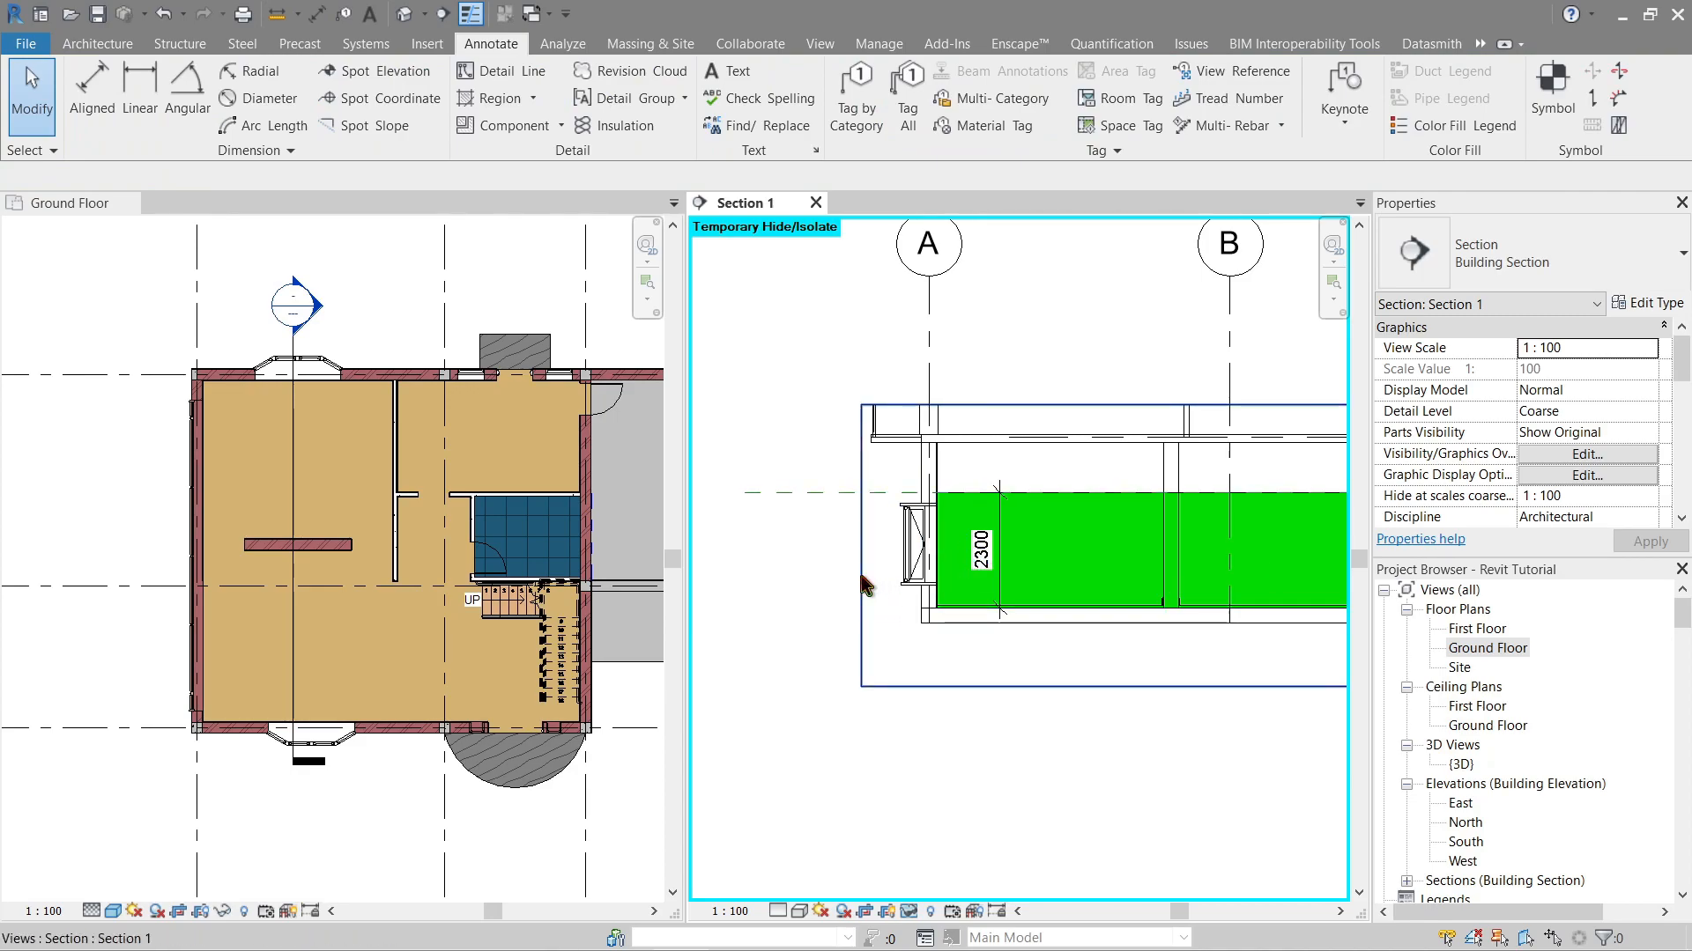
pyautogui.click(65, 203)
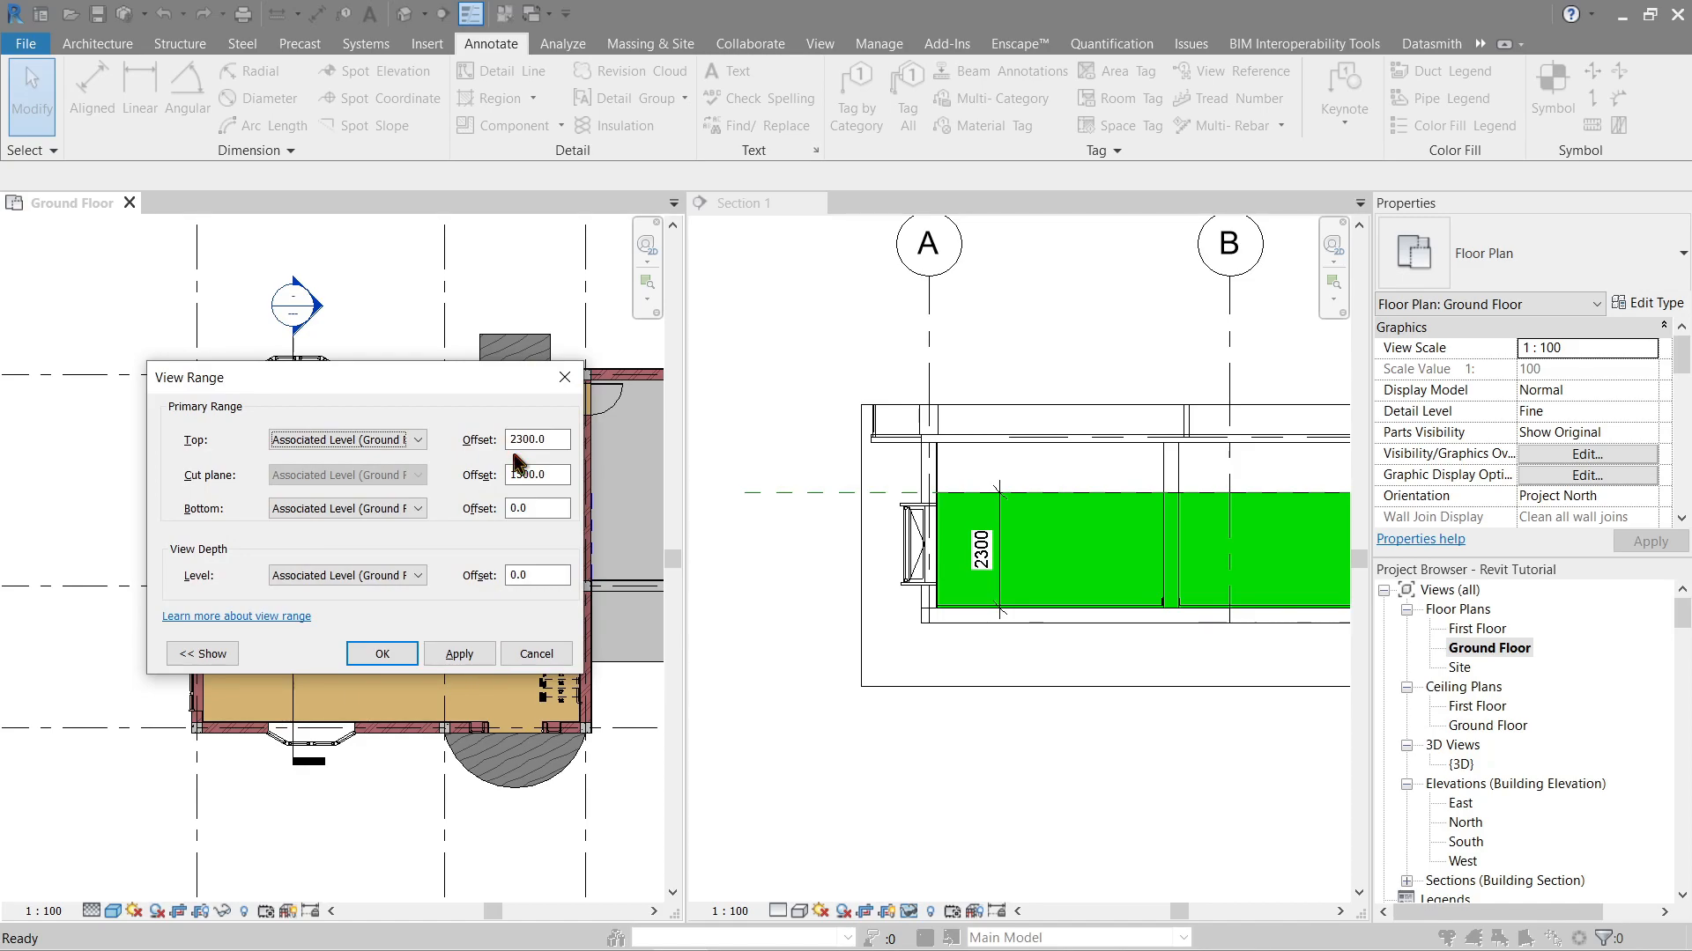
pyautogui.click(381, 654)
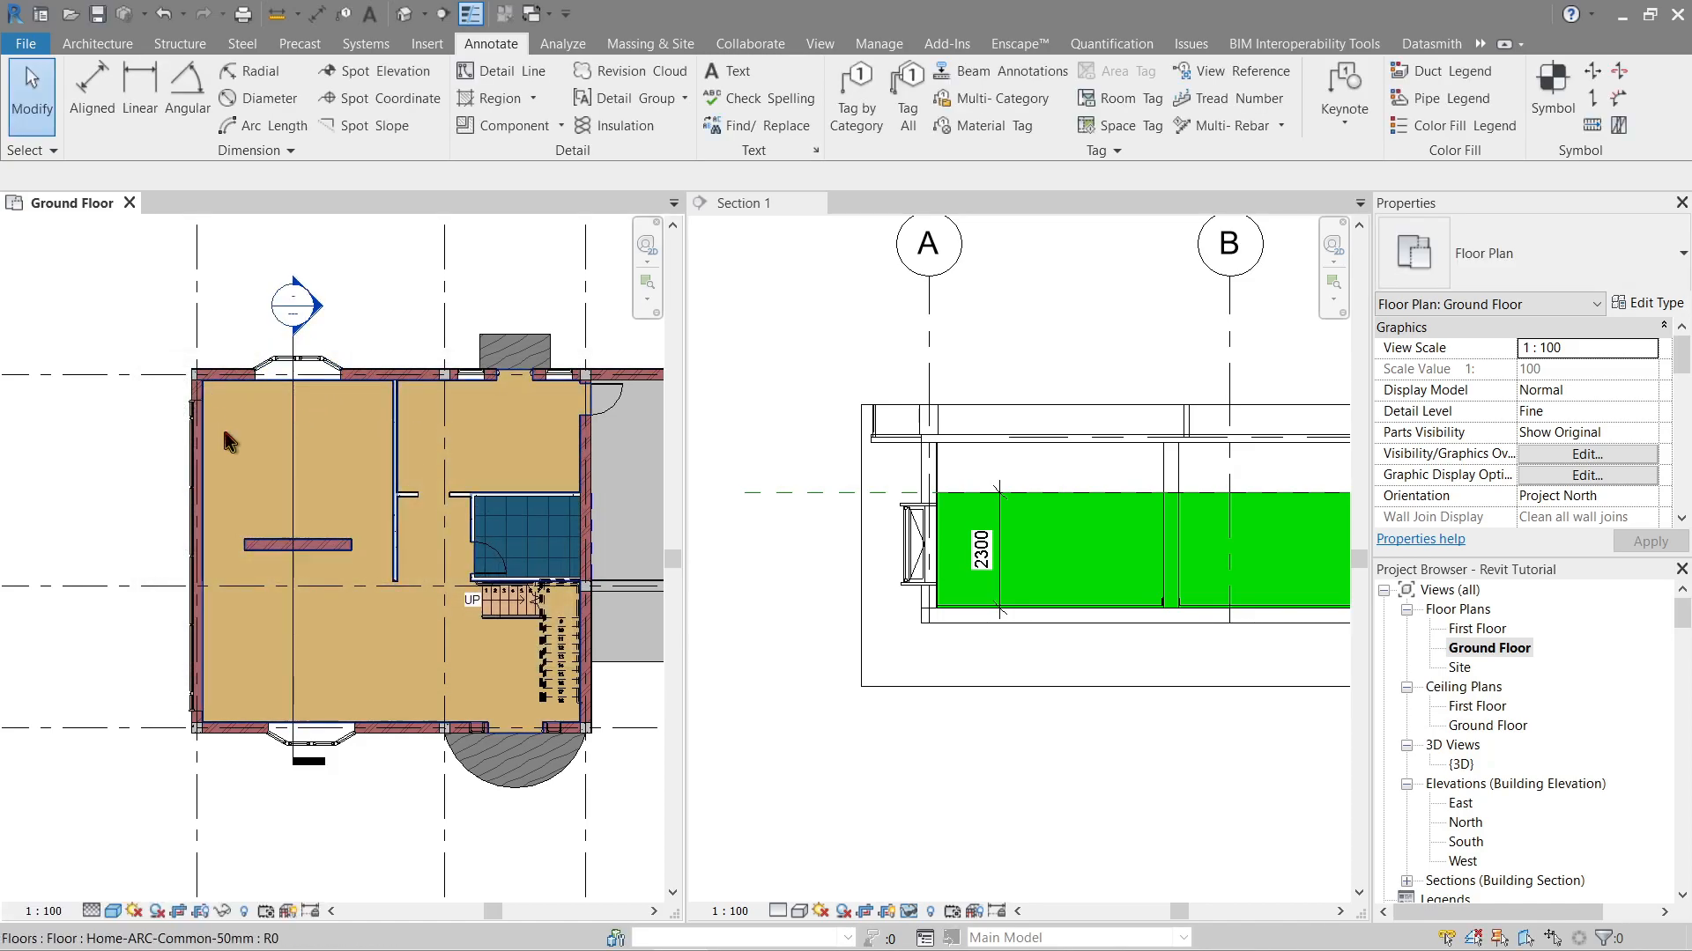
# - Move the bay window upward in Section 1 to a 2476.6 sill height above the 2300 band
pyautogui.click(304, 366)
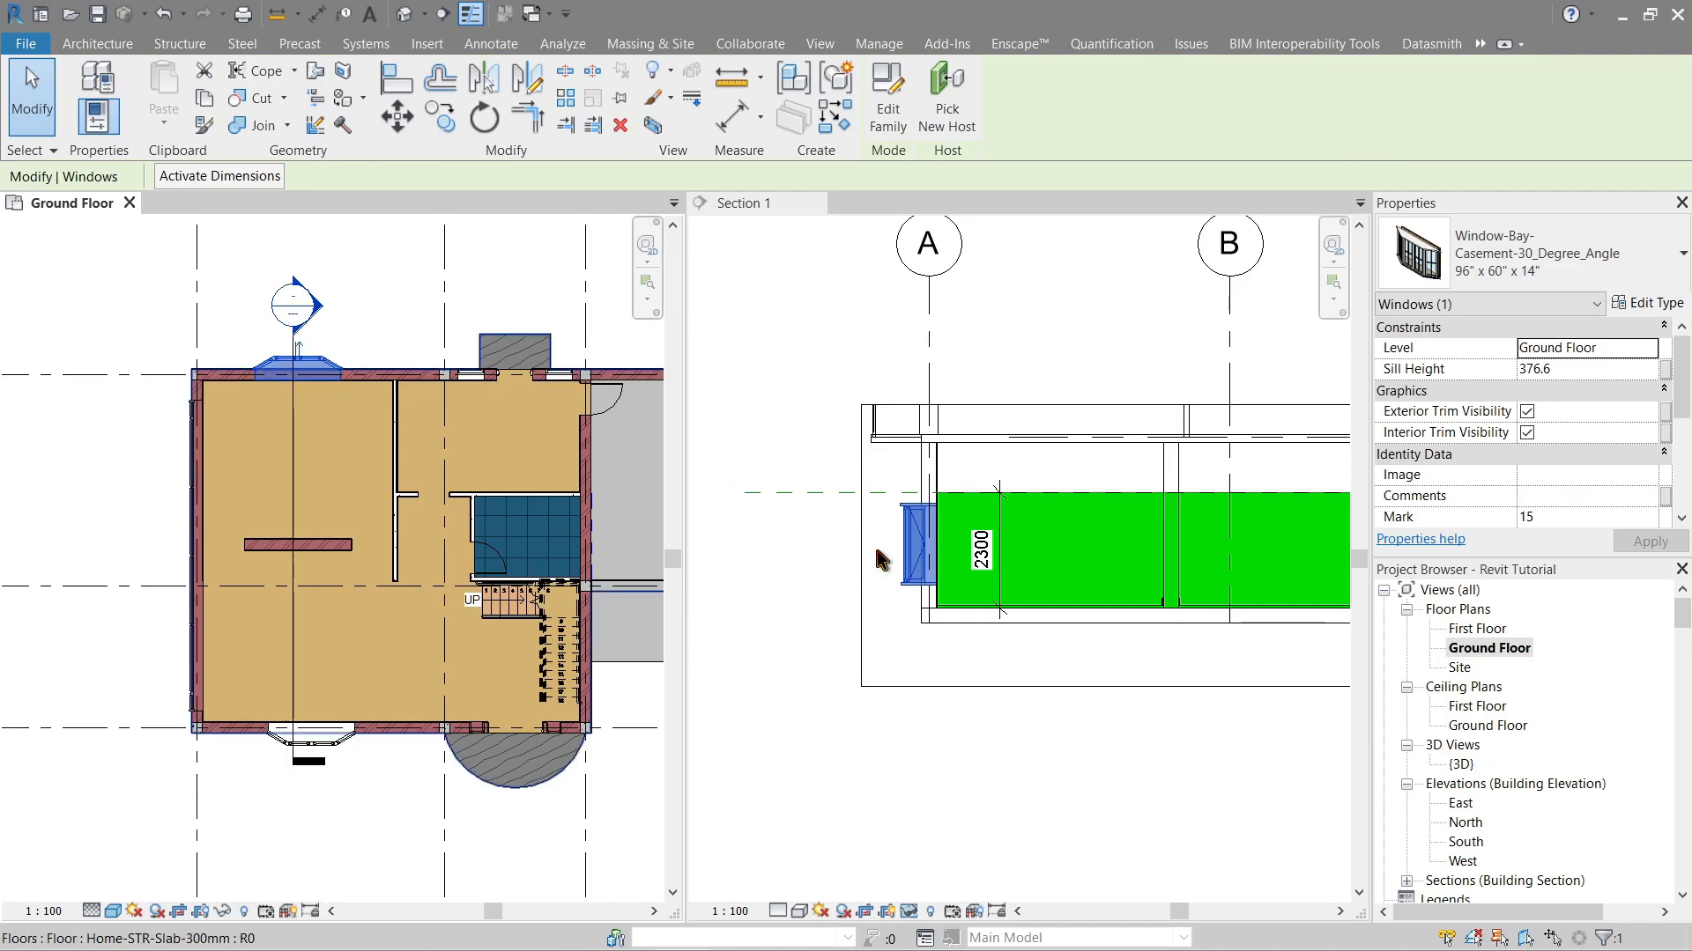
pyautogui.click(916, 550)
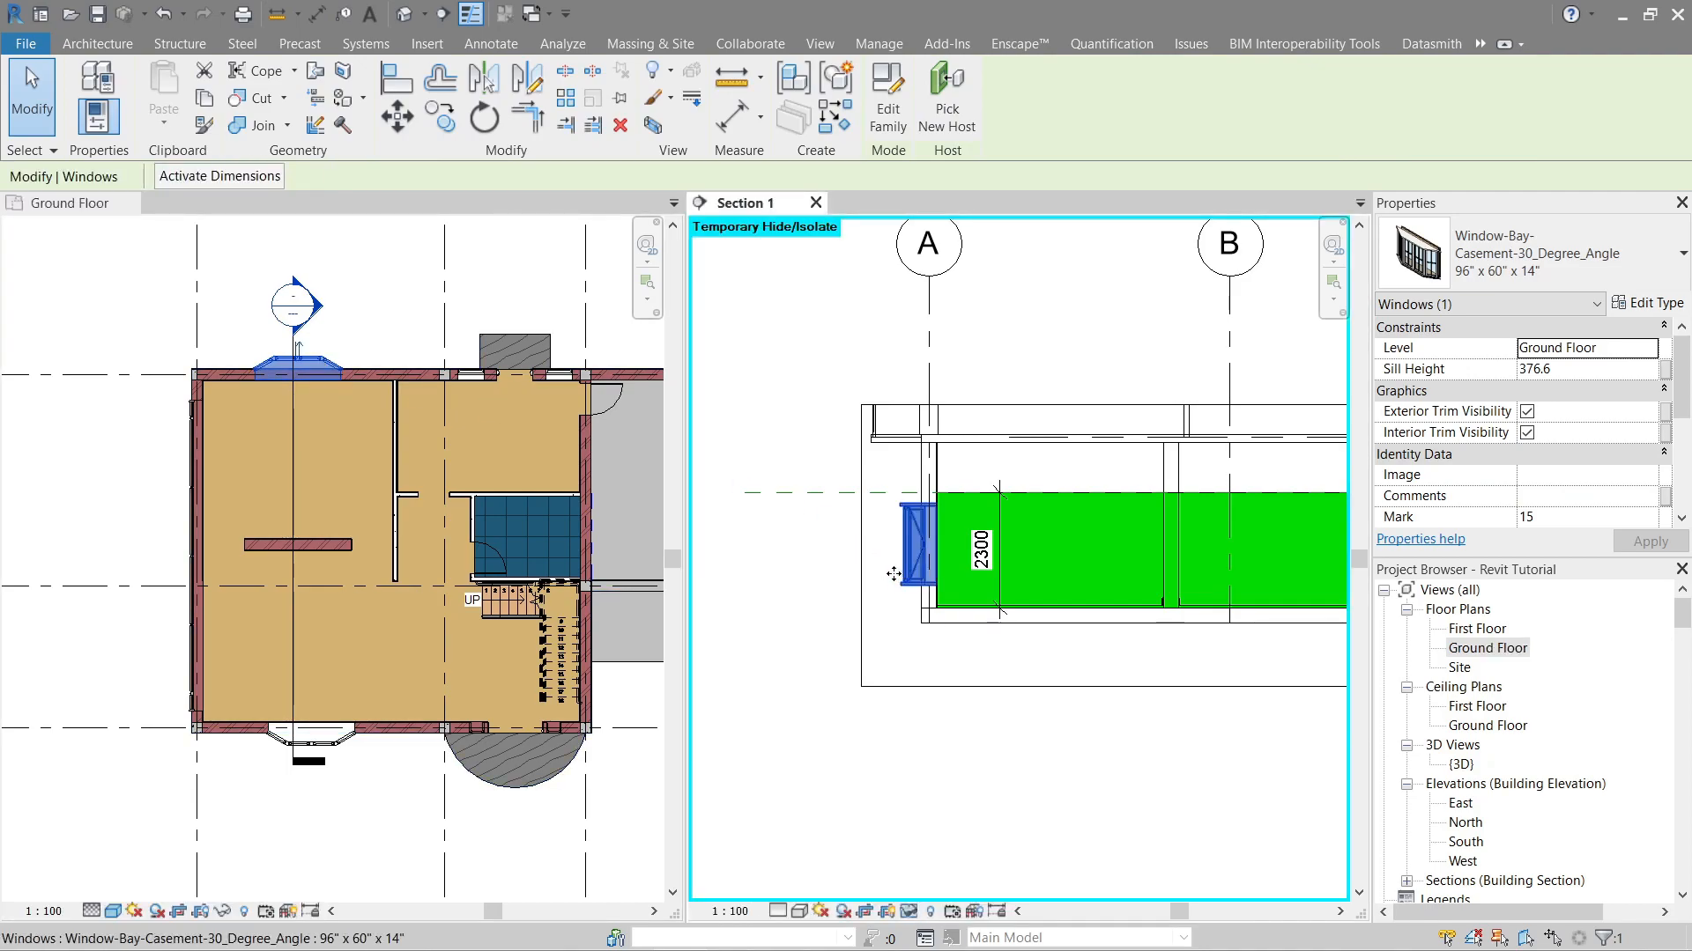
pyautogui.click(490, 43)
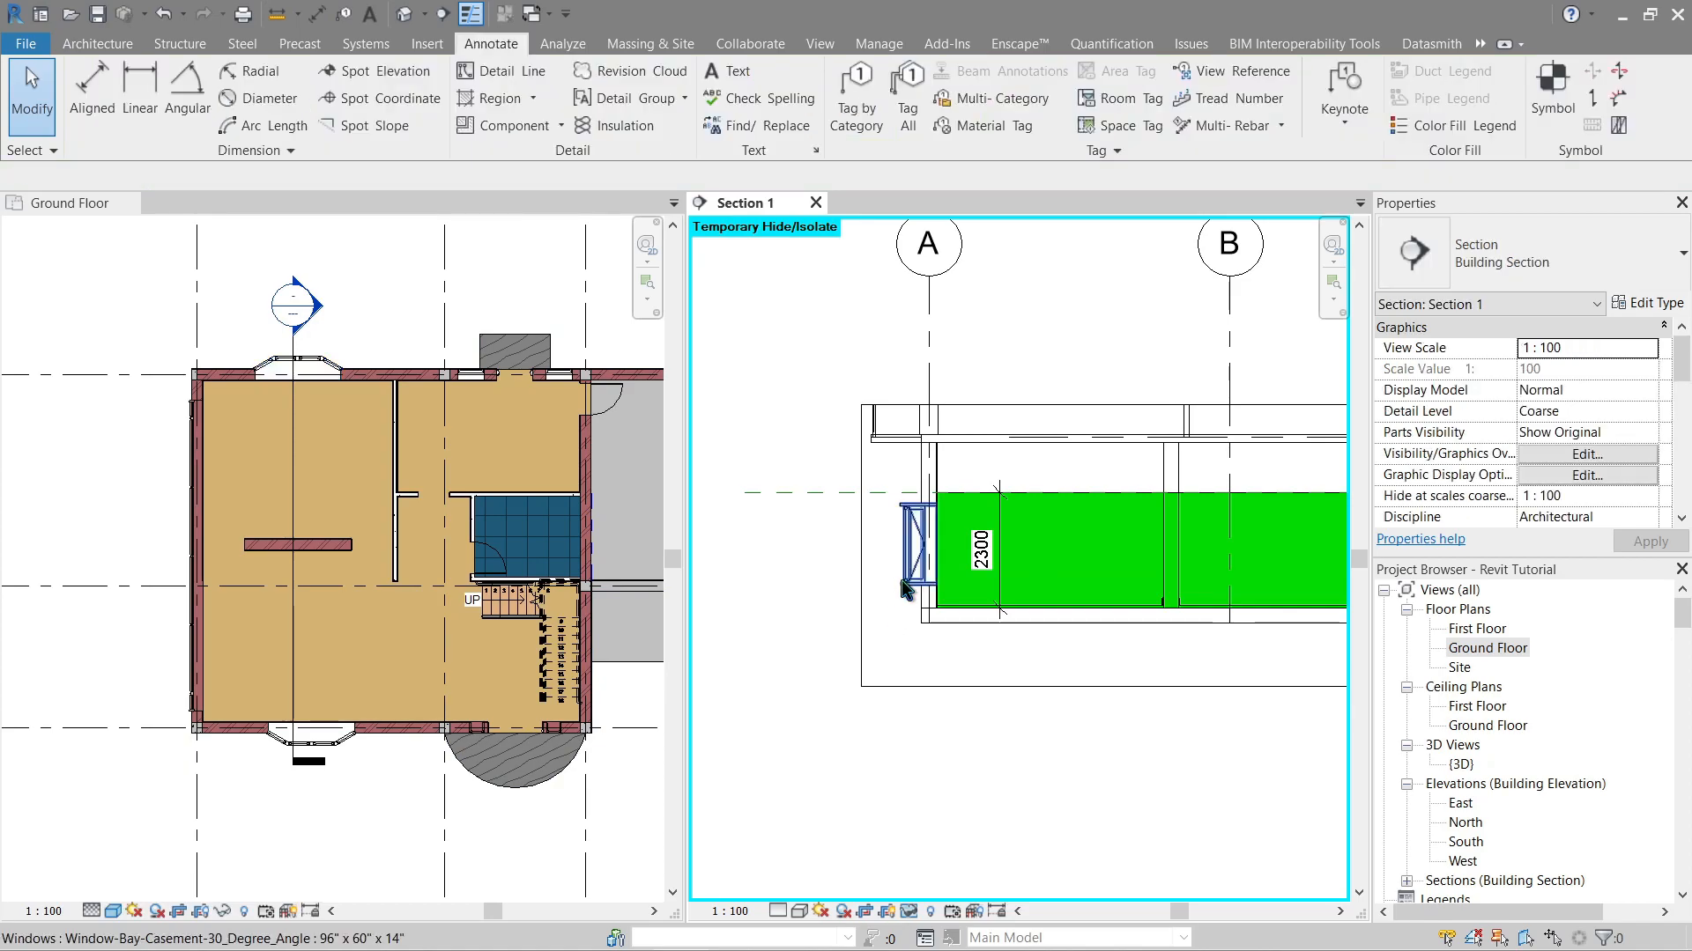
pyautogui.click(916, 550)
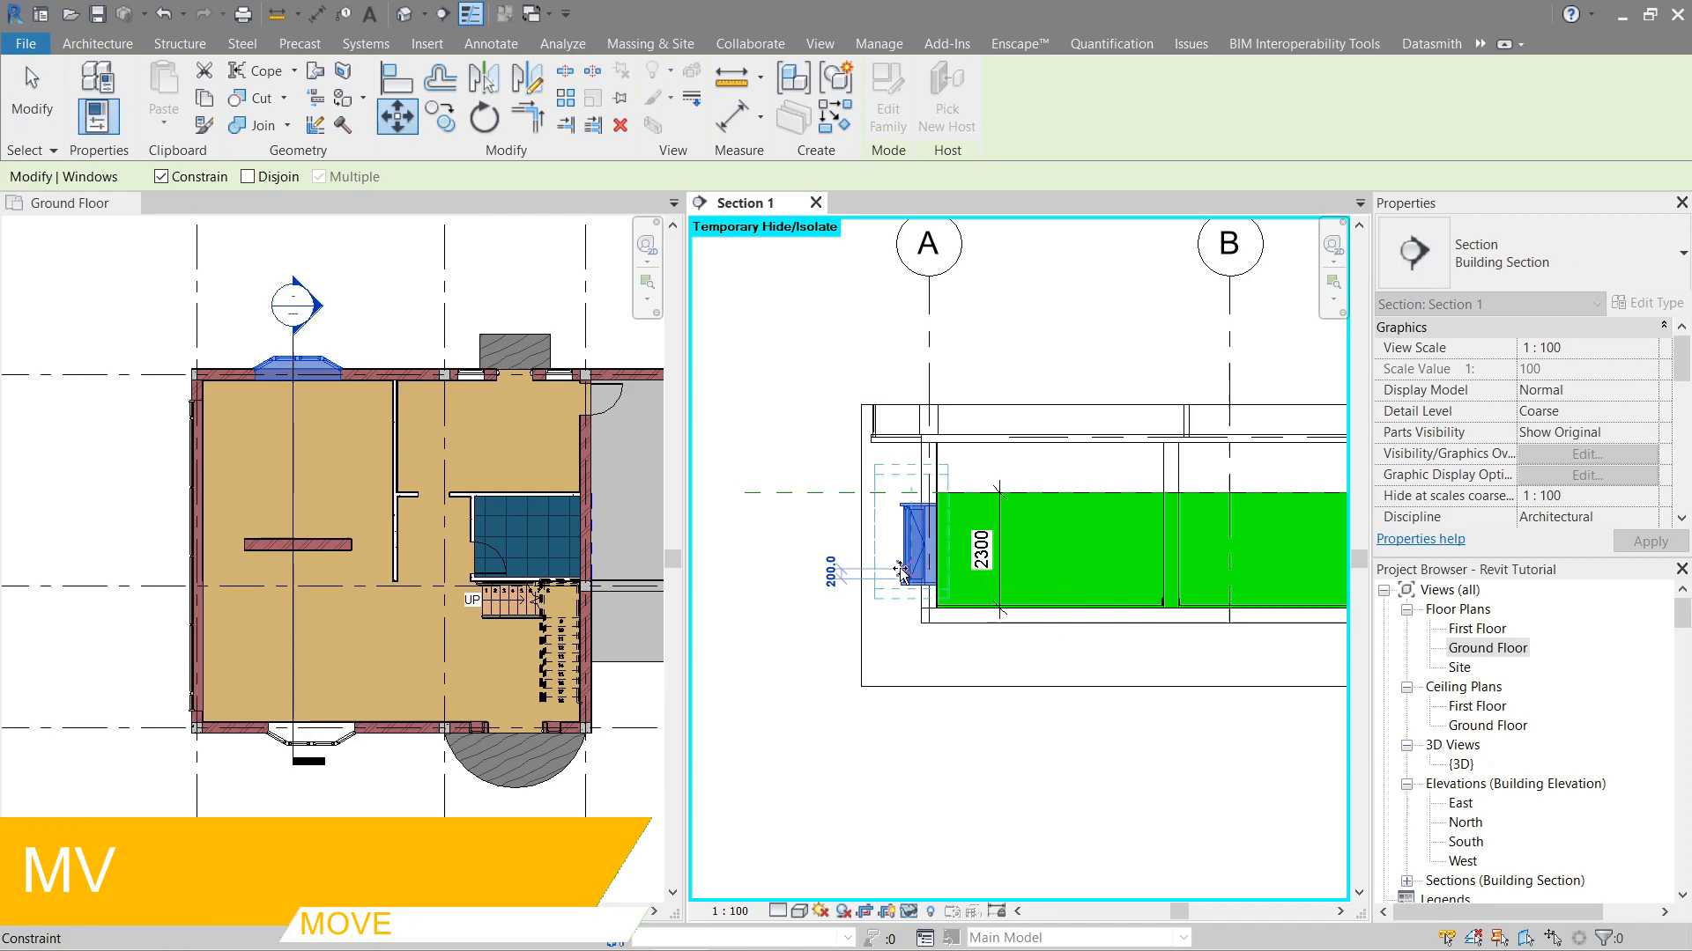
pyautogui.moveTo(904, 571); pyautogui.dragTo(904, 474)
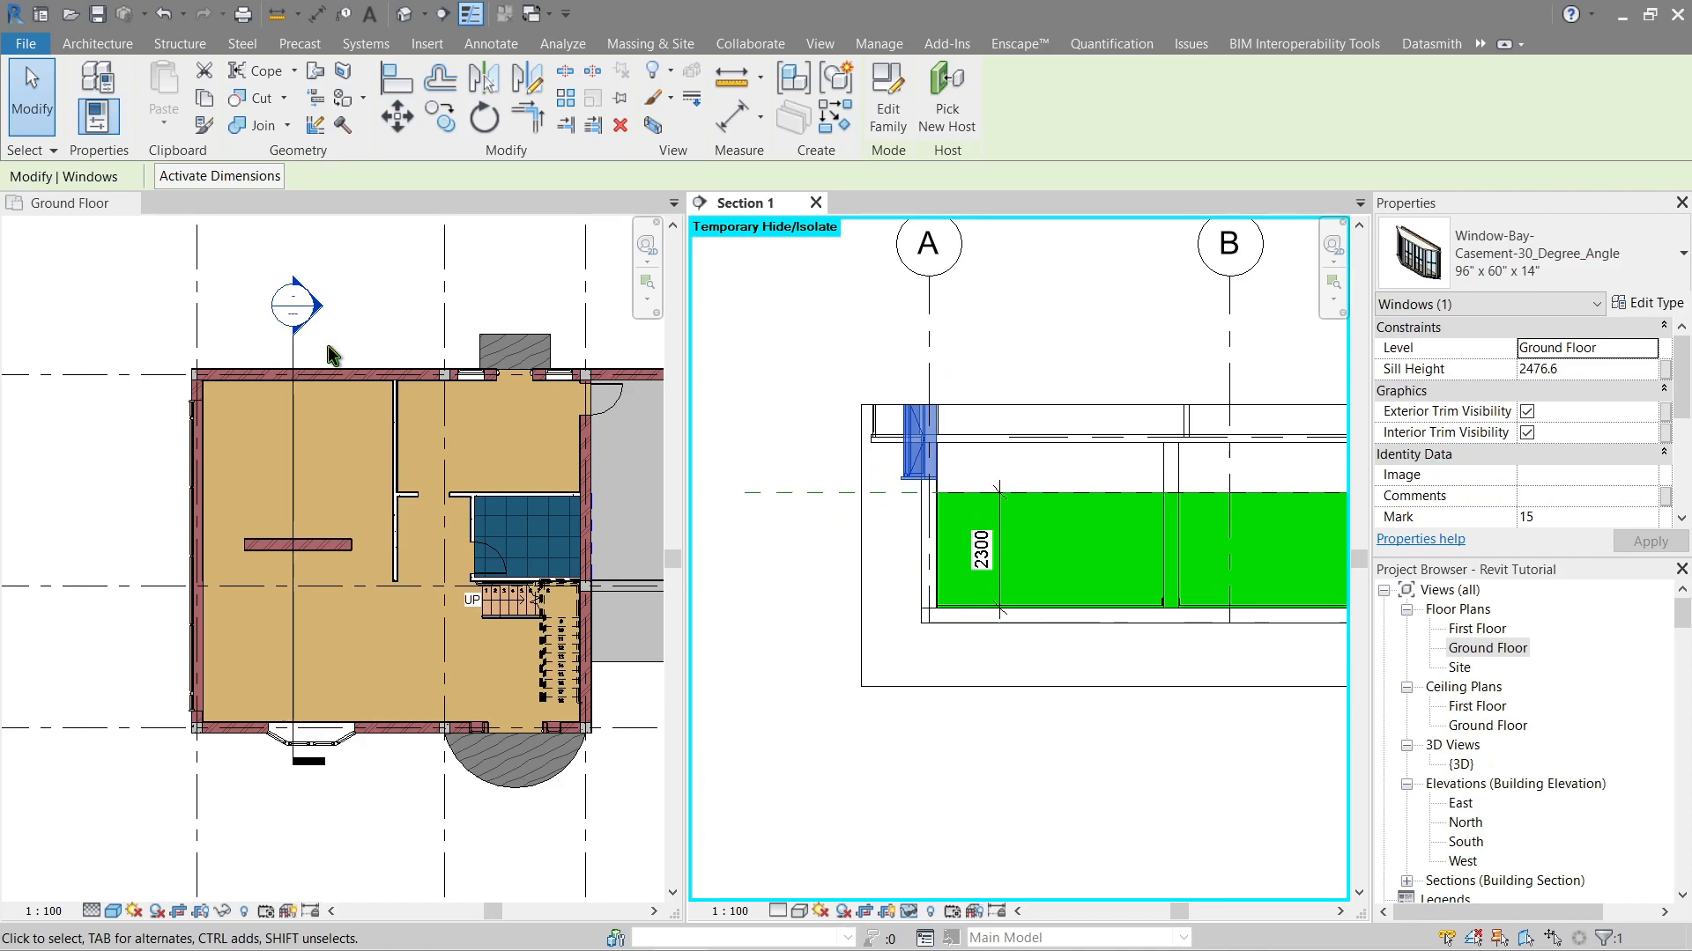
pyautogui.click(490, 42)
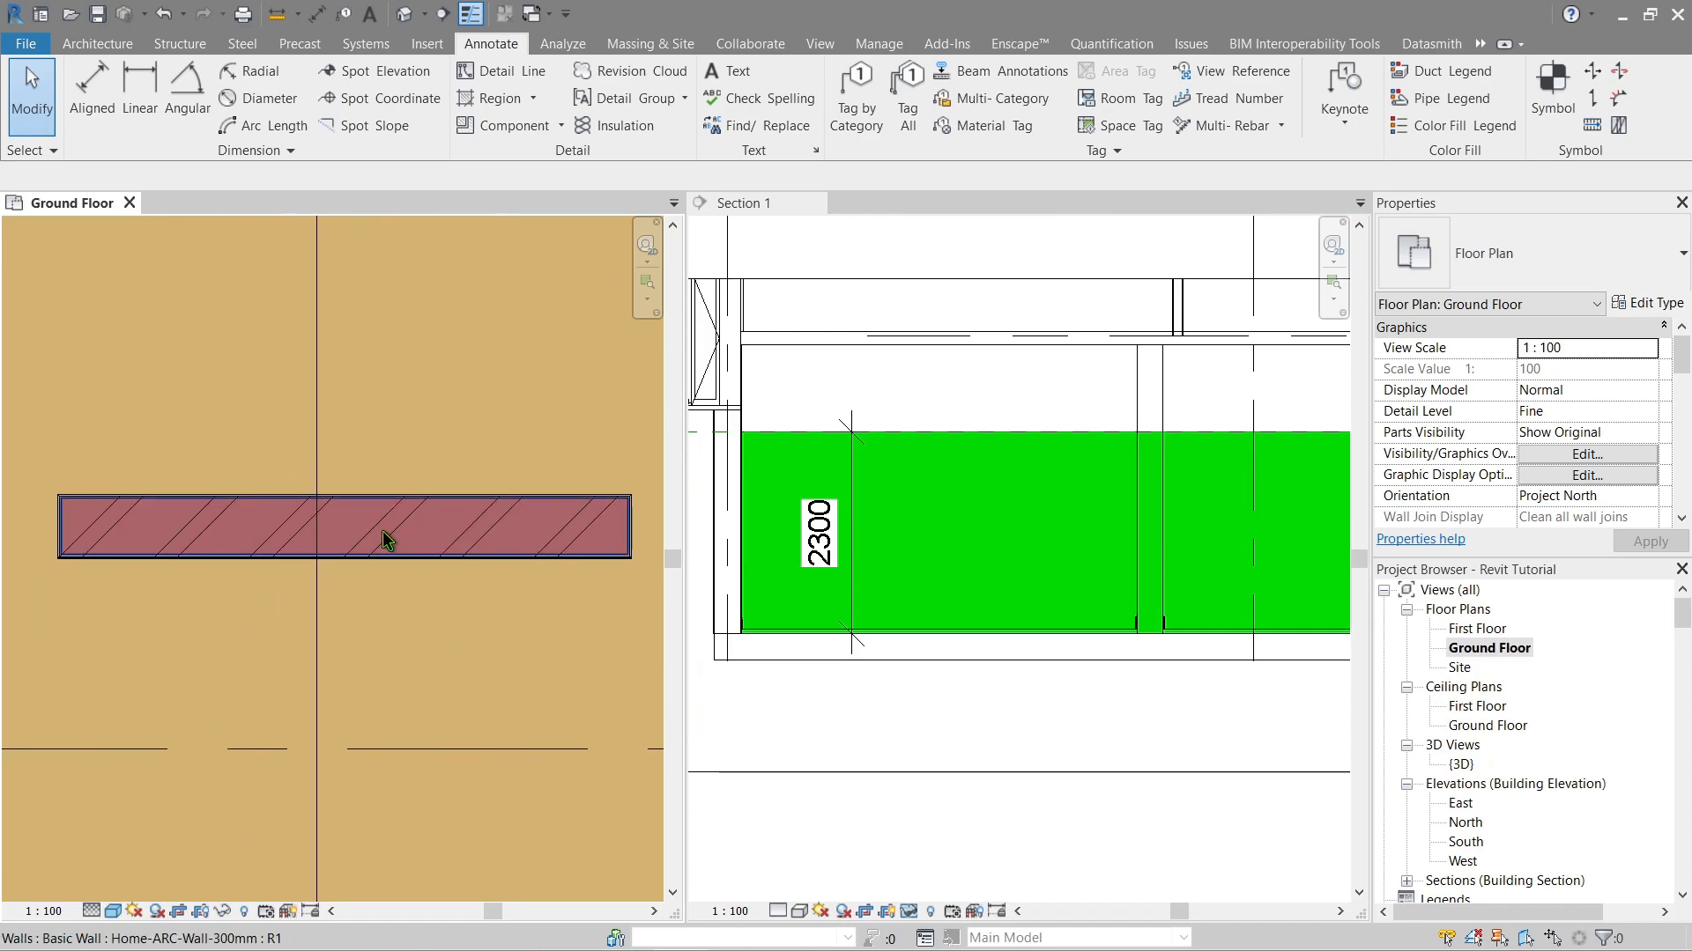
pyautogui.moveTo(397, 533)
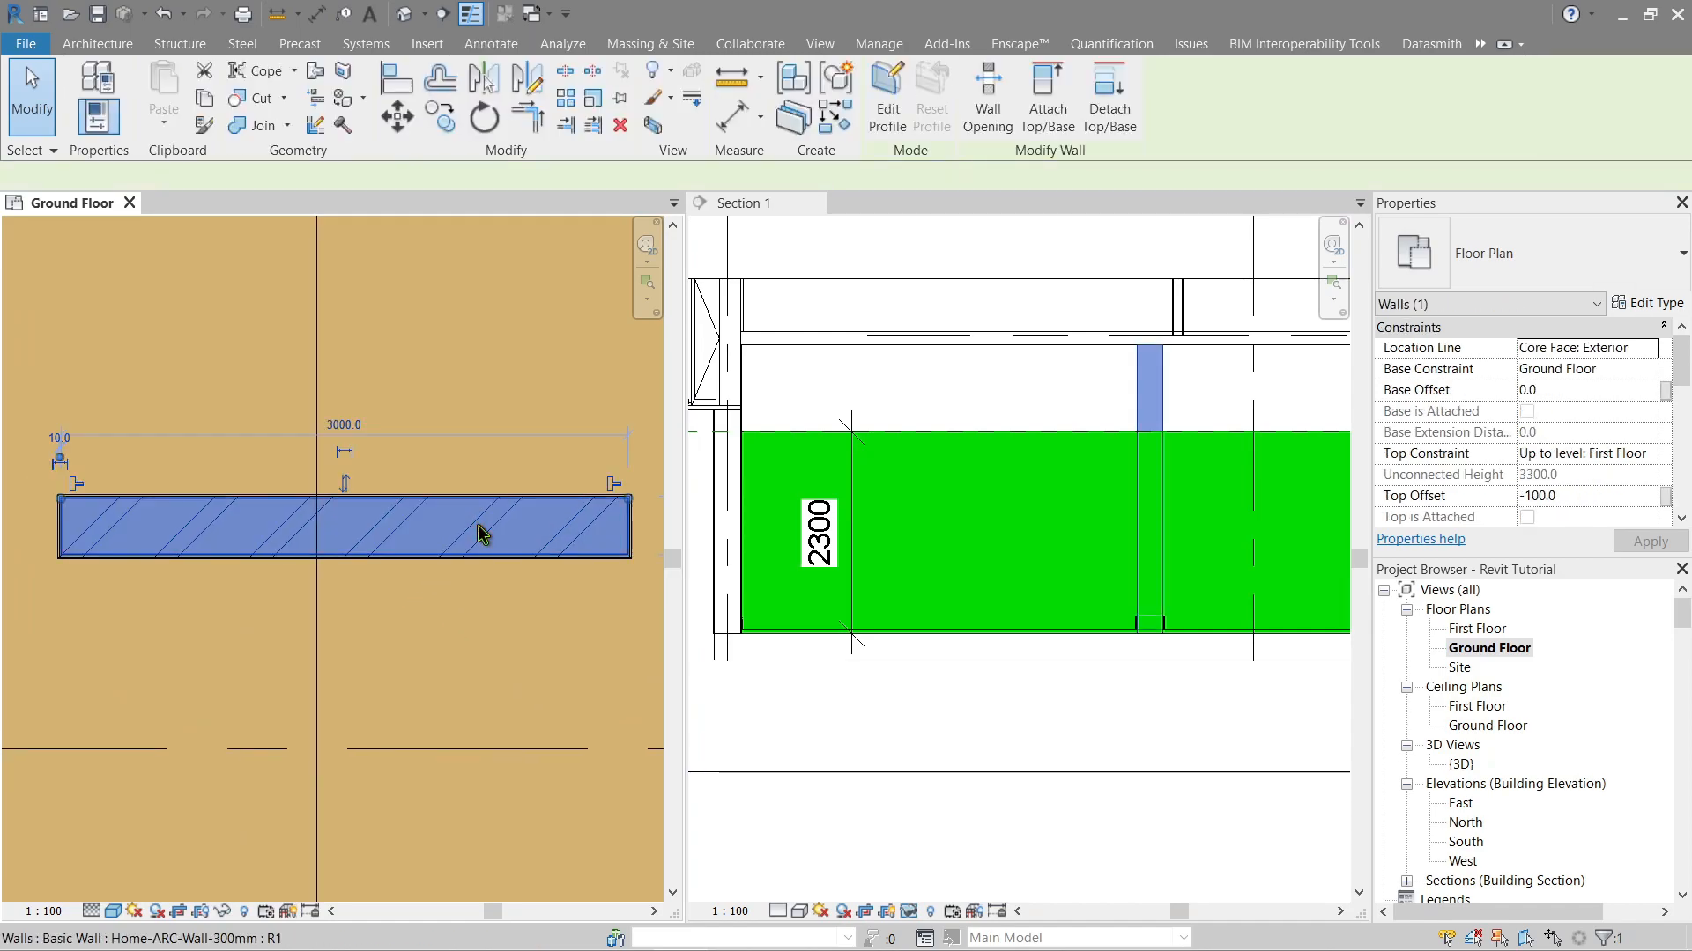
# - Review the 300mm wall's Brick, Common material and Brickwork cut pattern, then close Edit Assembly
pyautogui.click(1655, 303)
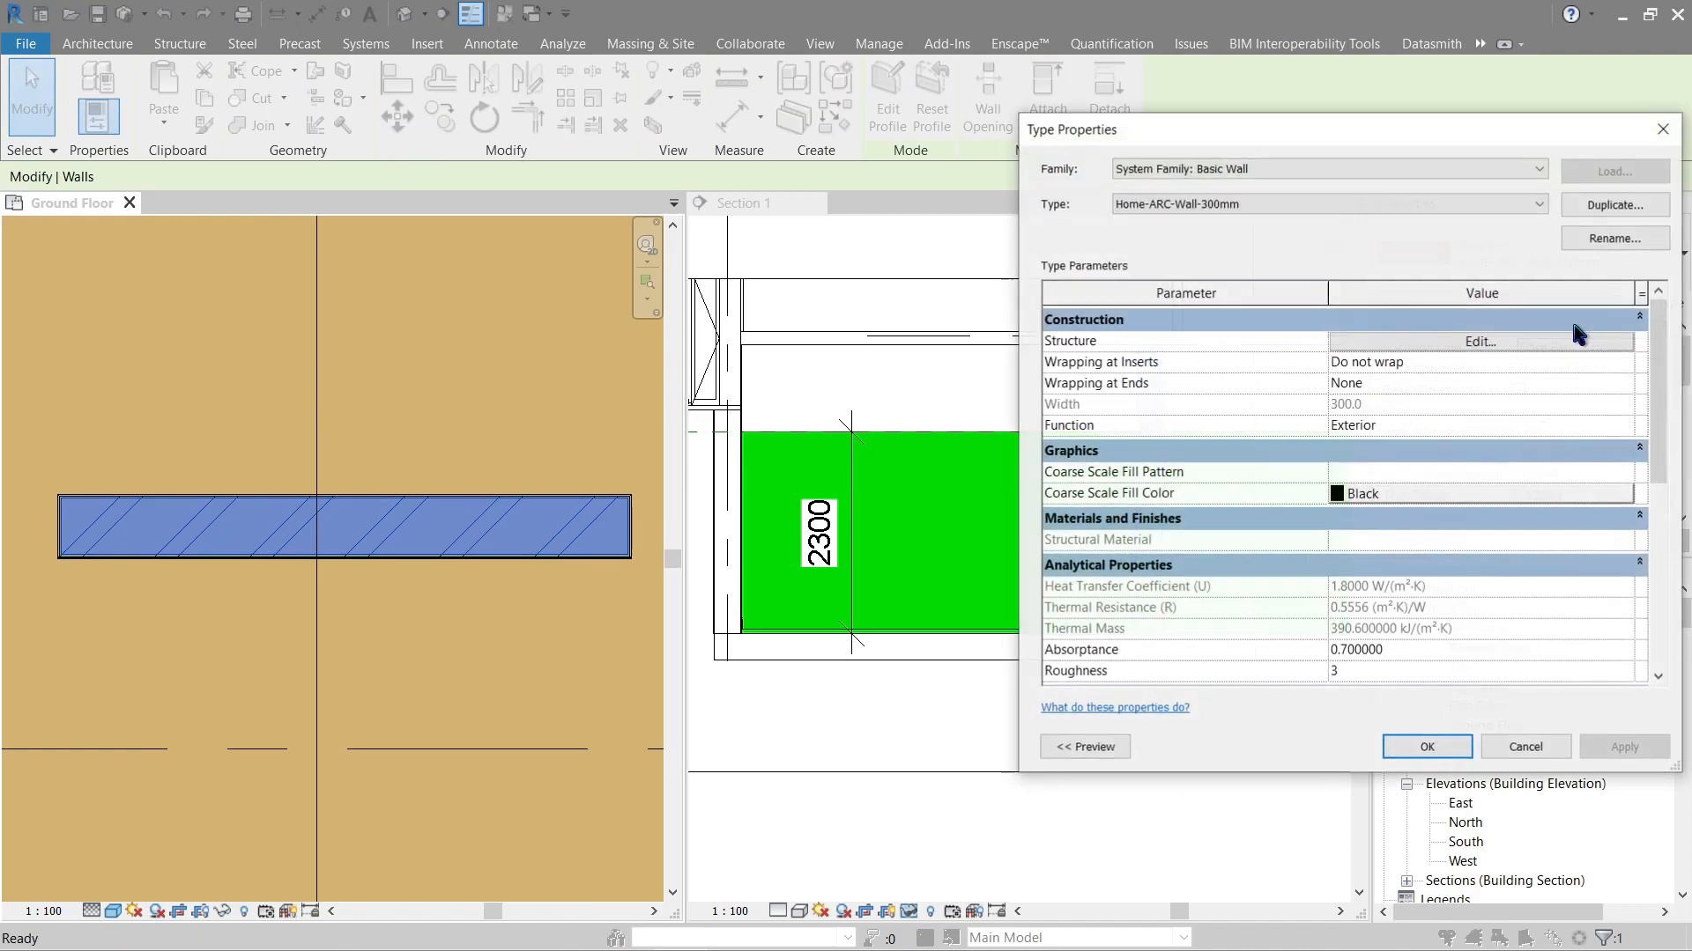
pyautogui.click(1478, 340)
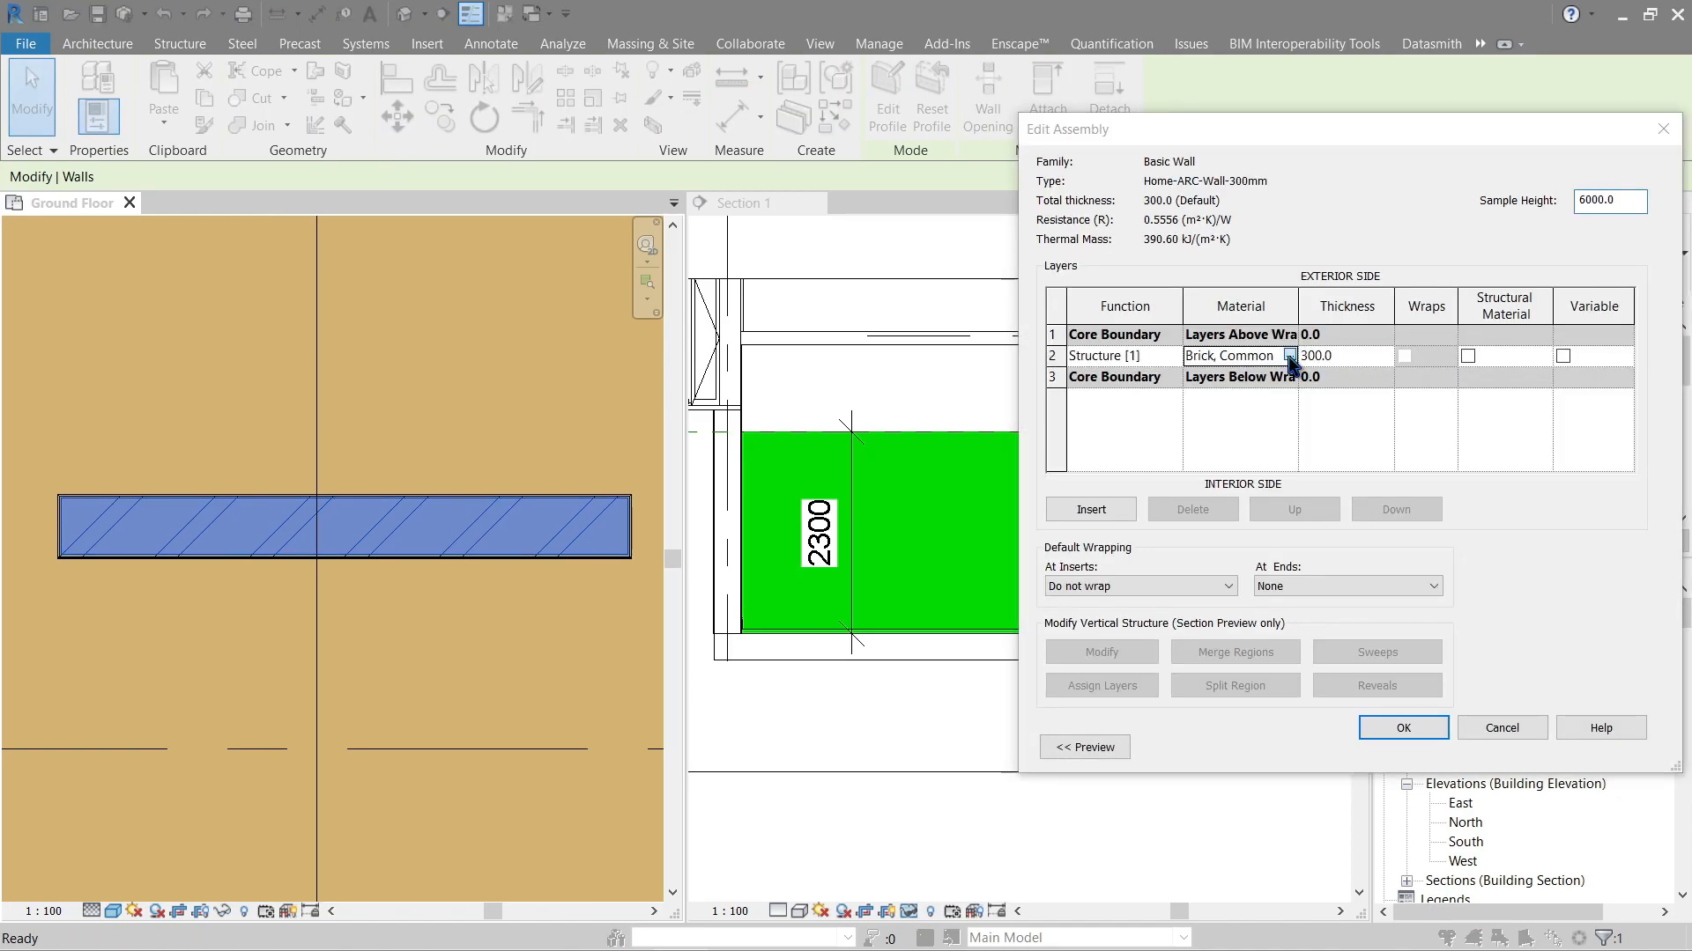
pyautogui.click(1289, 355)
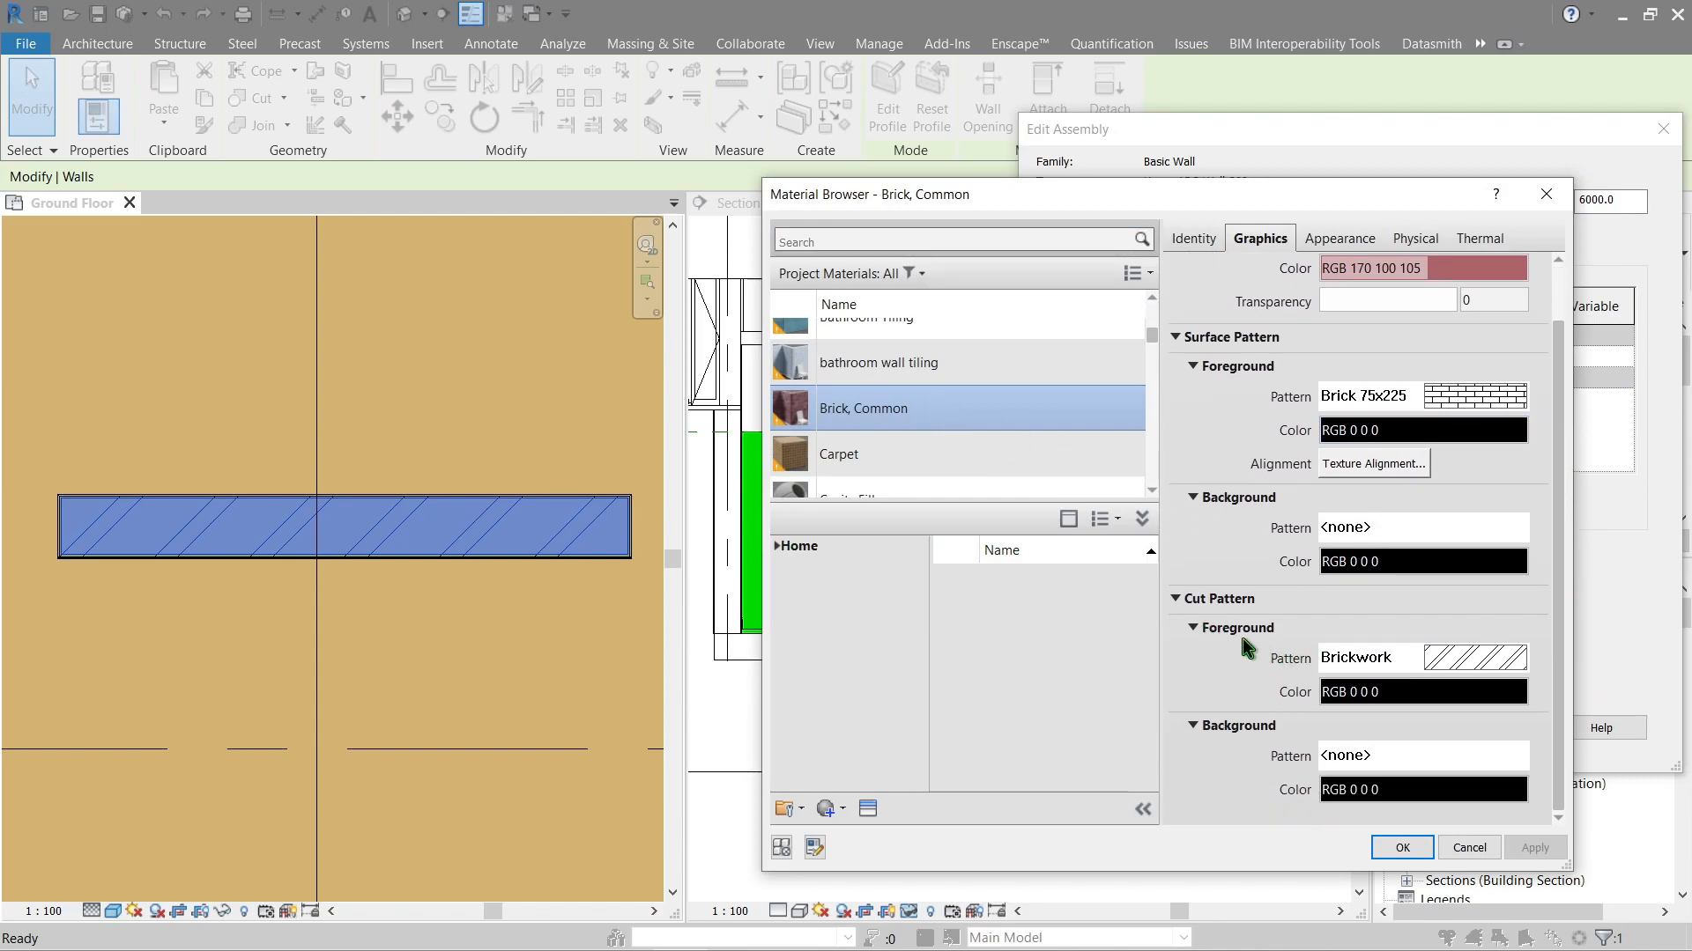
pyautogui.moveTo(1343, 636)
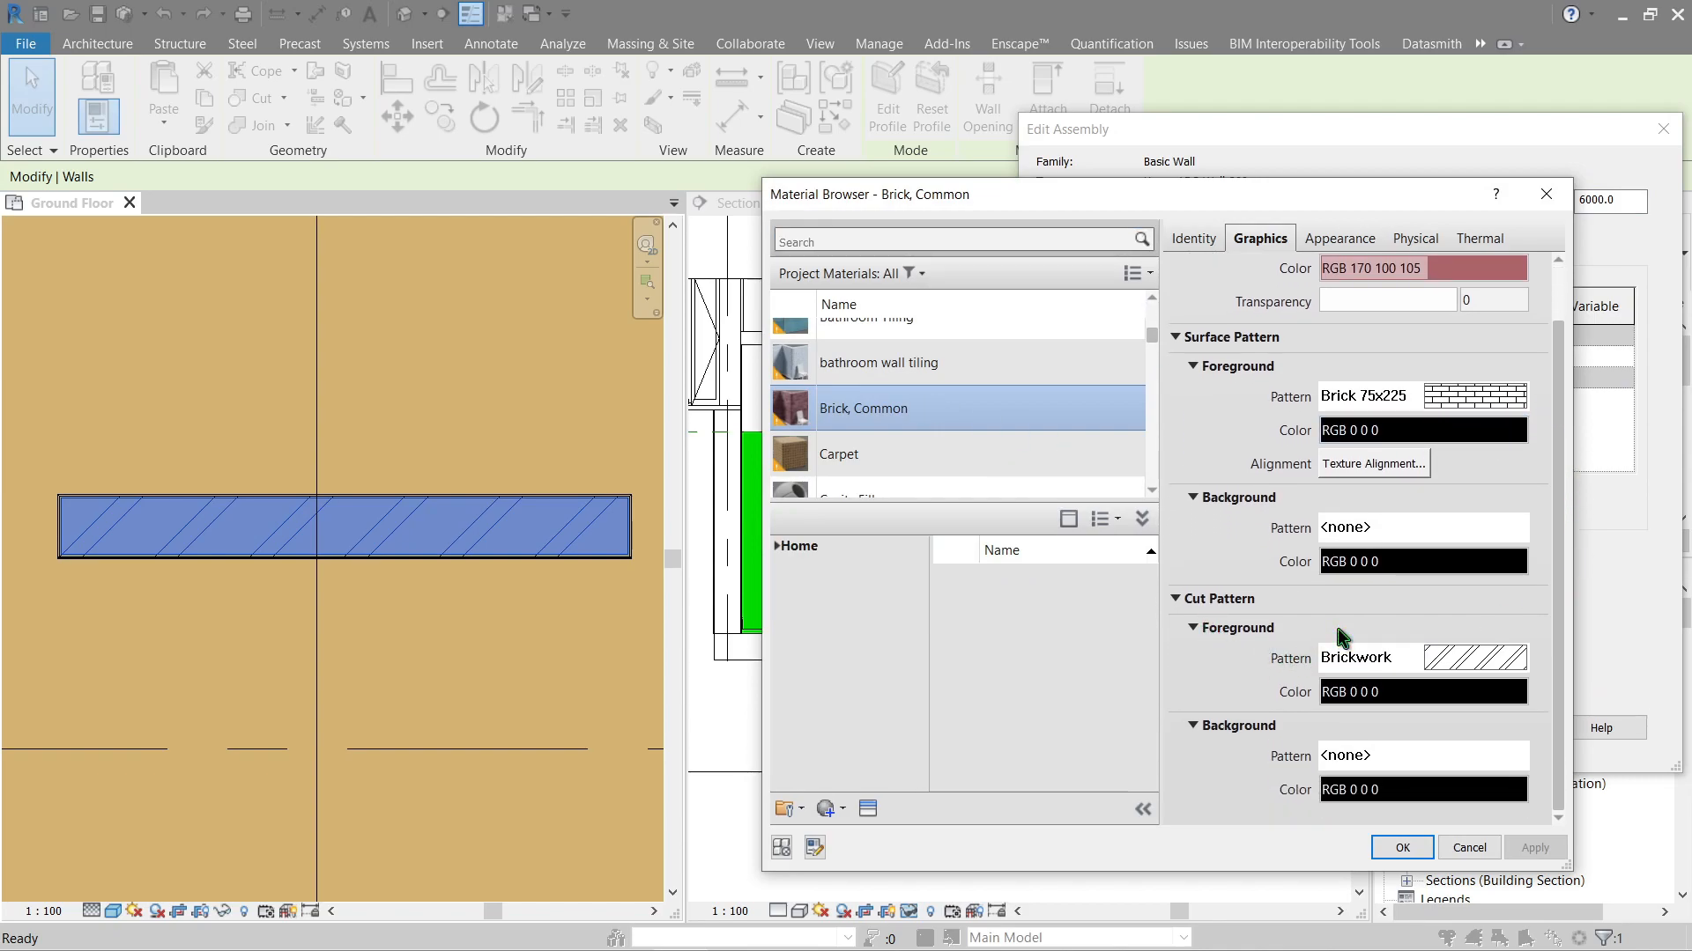
pyautogui.moveTo(1240, 645)
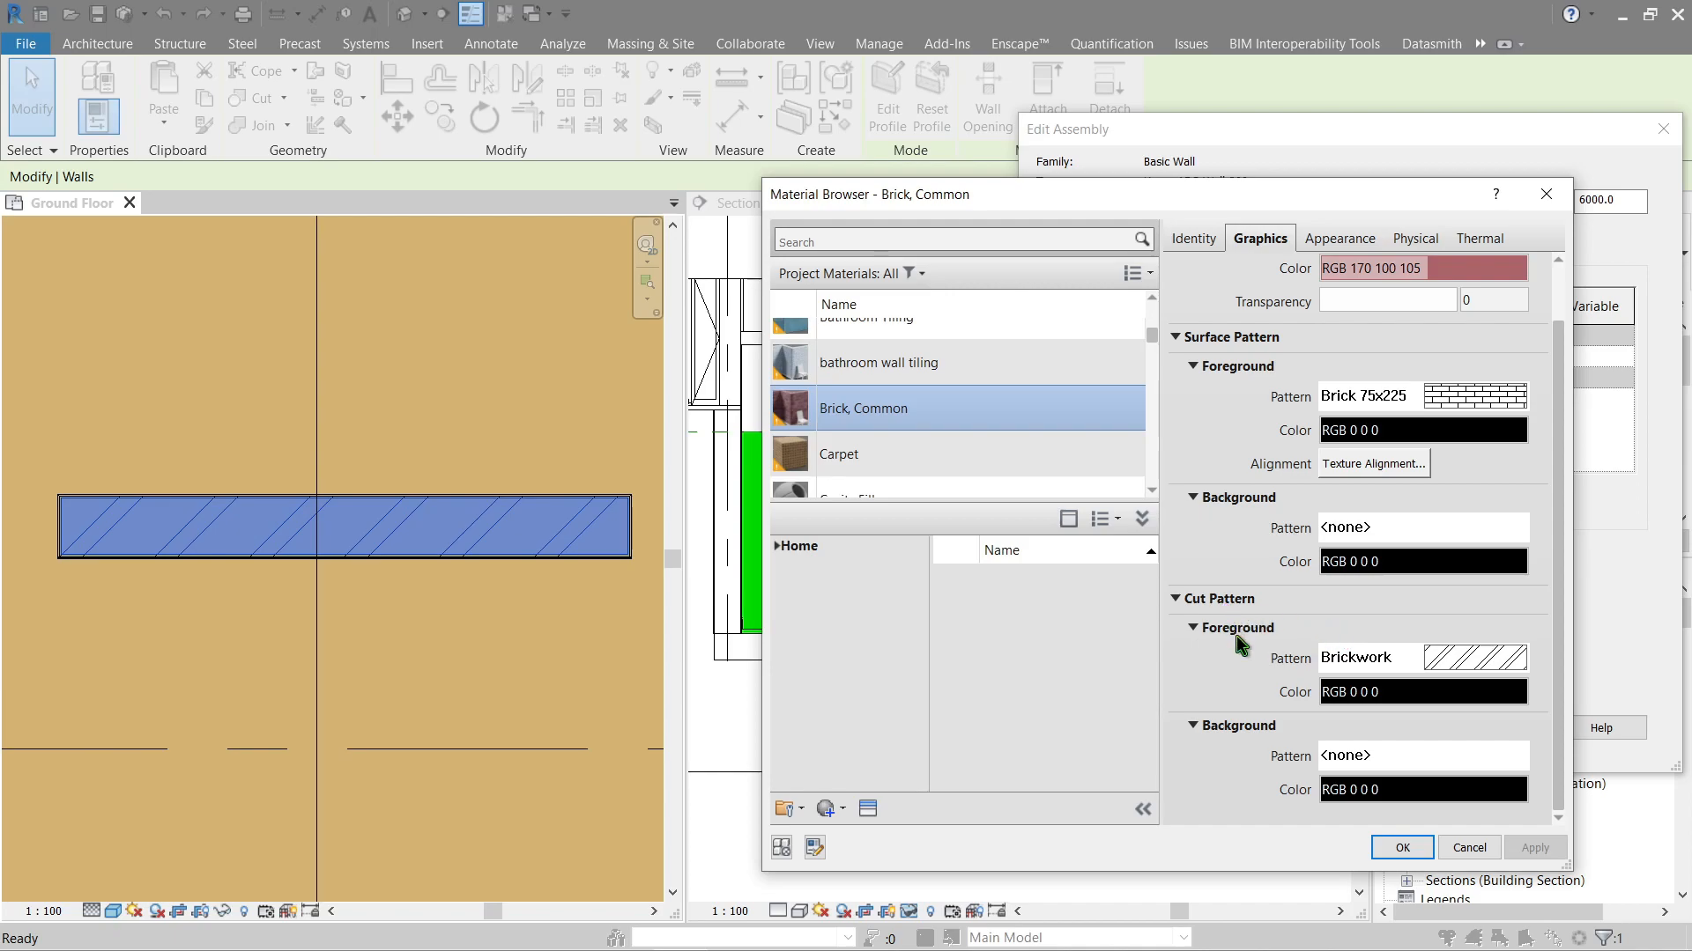
pyautogui.moveTo(1272, 630)
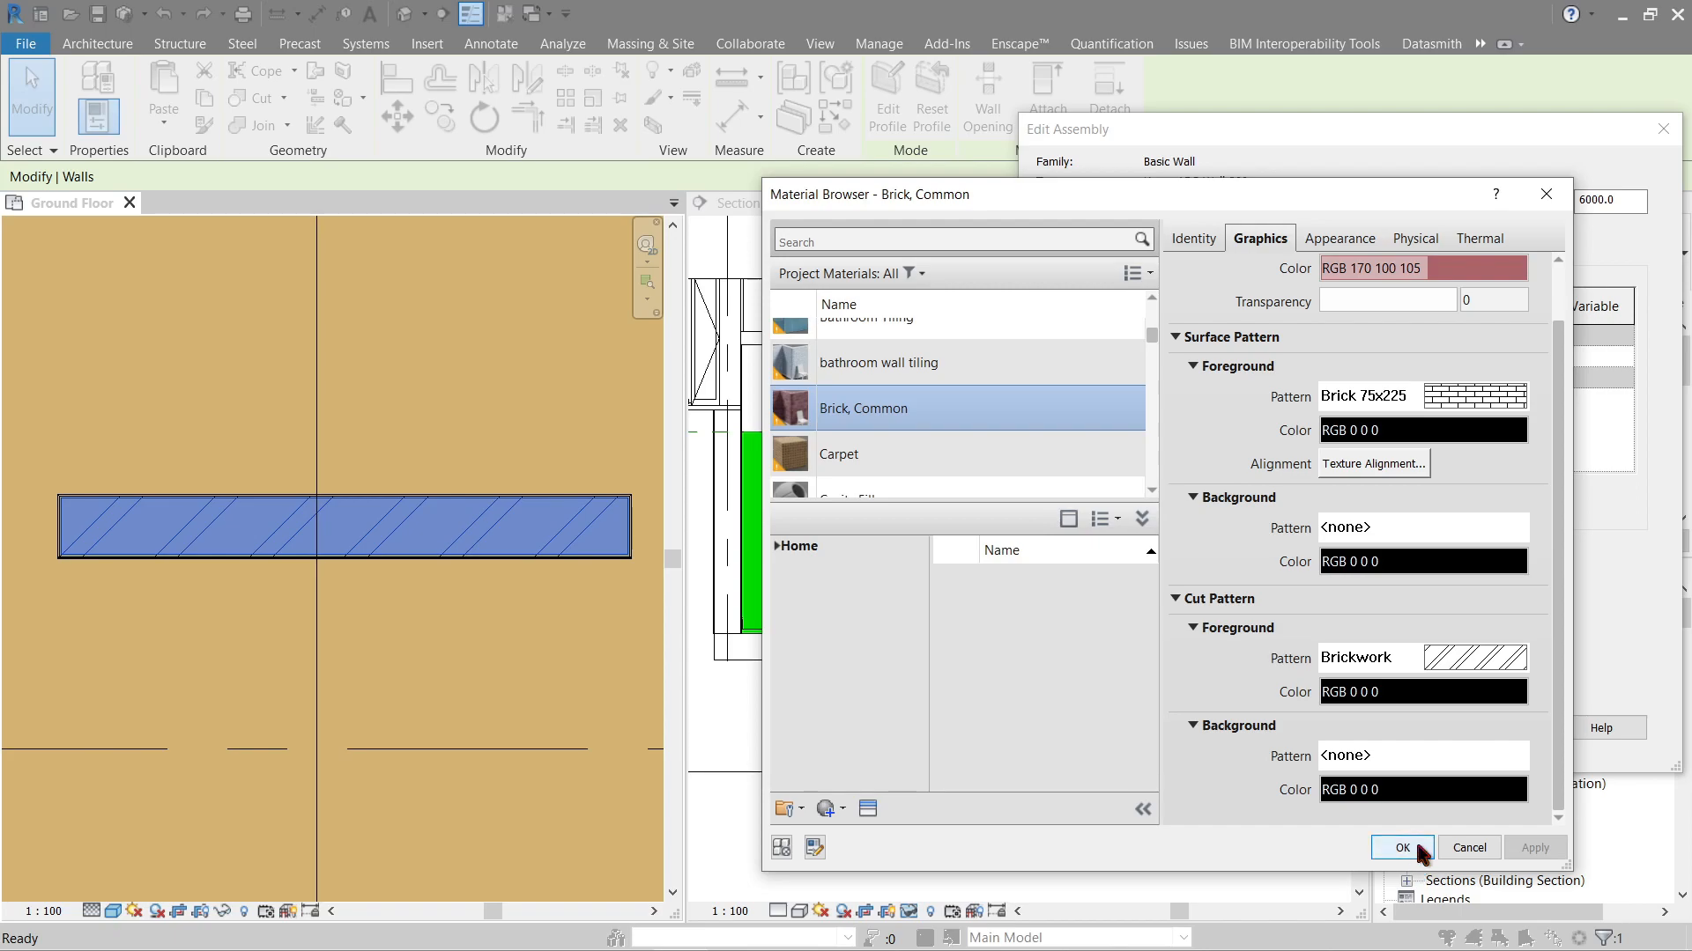
pyautogui.click(1401, 847)
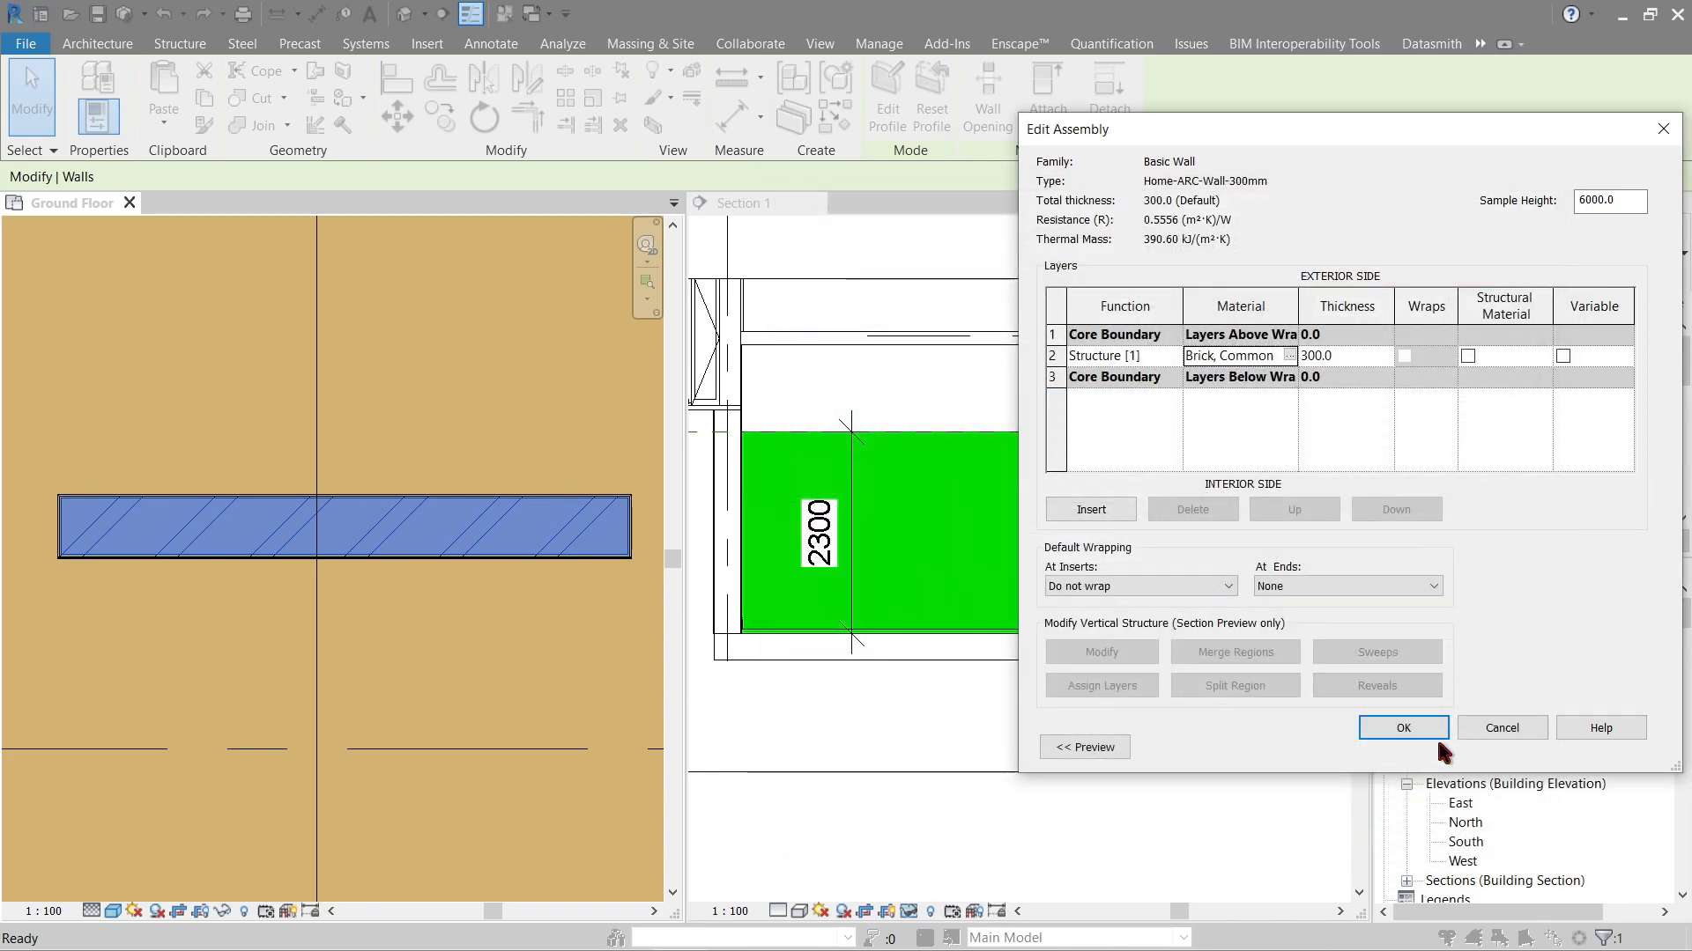
pyautogui.click(1403, 727)
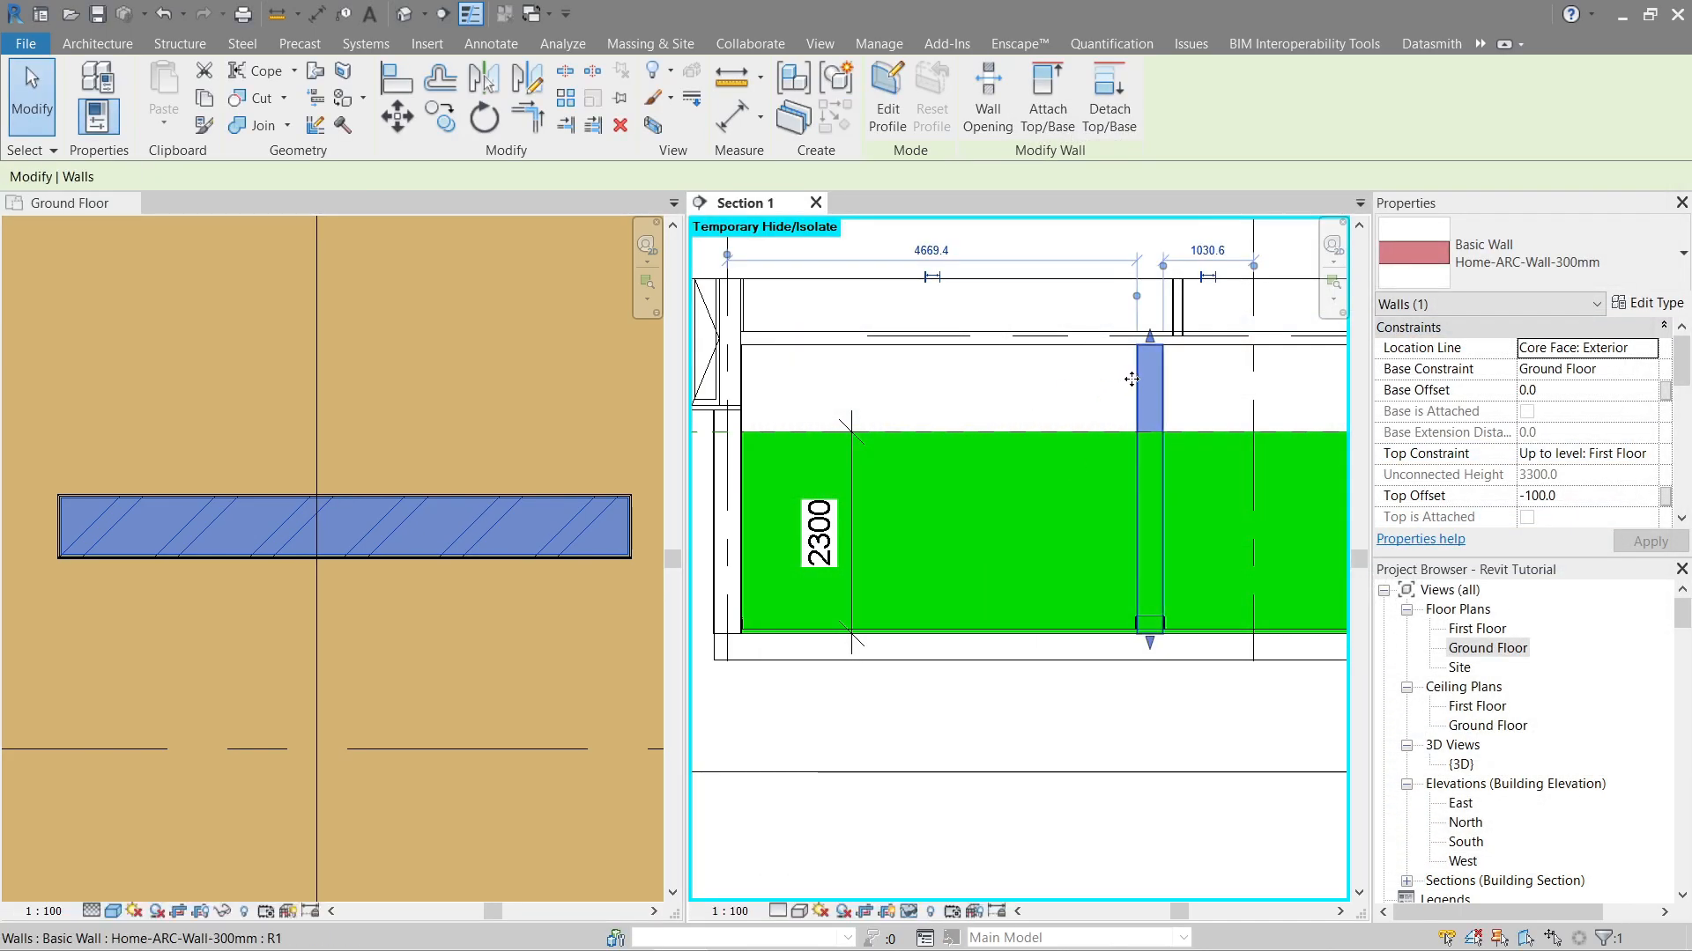
pyautogui.moveTo(1133, 380)
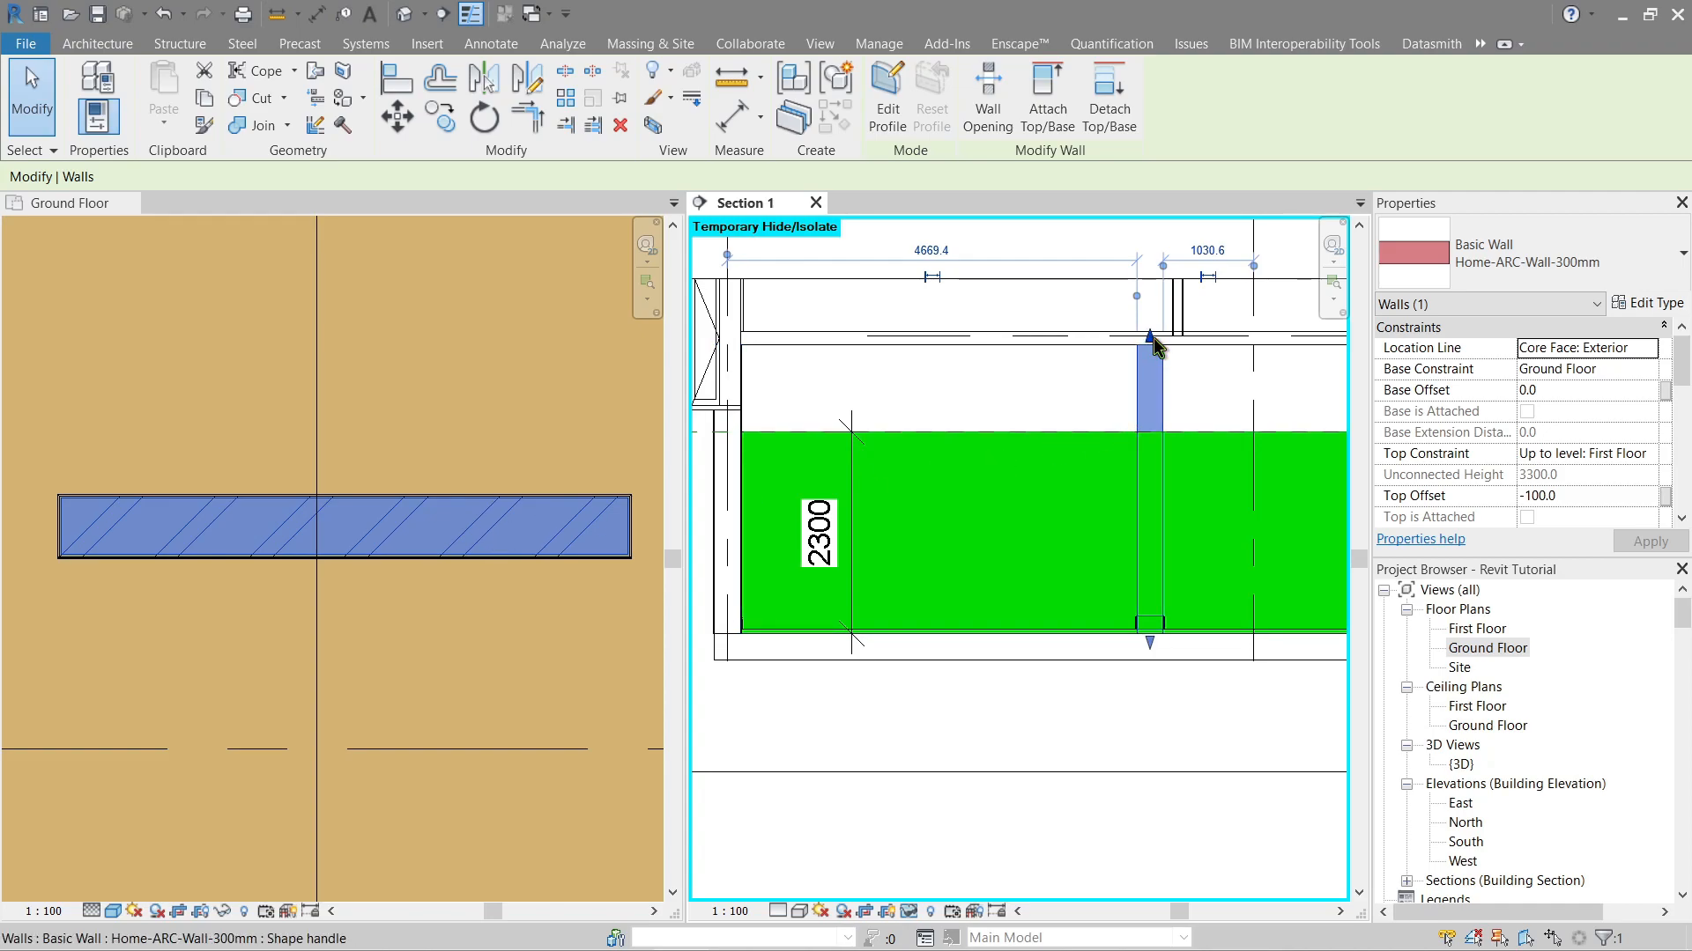
# - Drag the wall's top shape handle up to the First Floor level, reaching 3400 high
pyautogui.moveTo(1149, 340); pyautogui.dragTo(1149, 364)
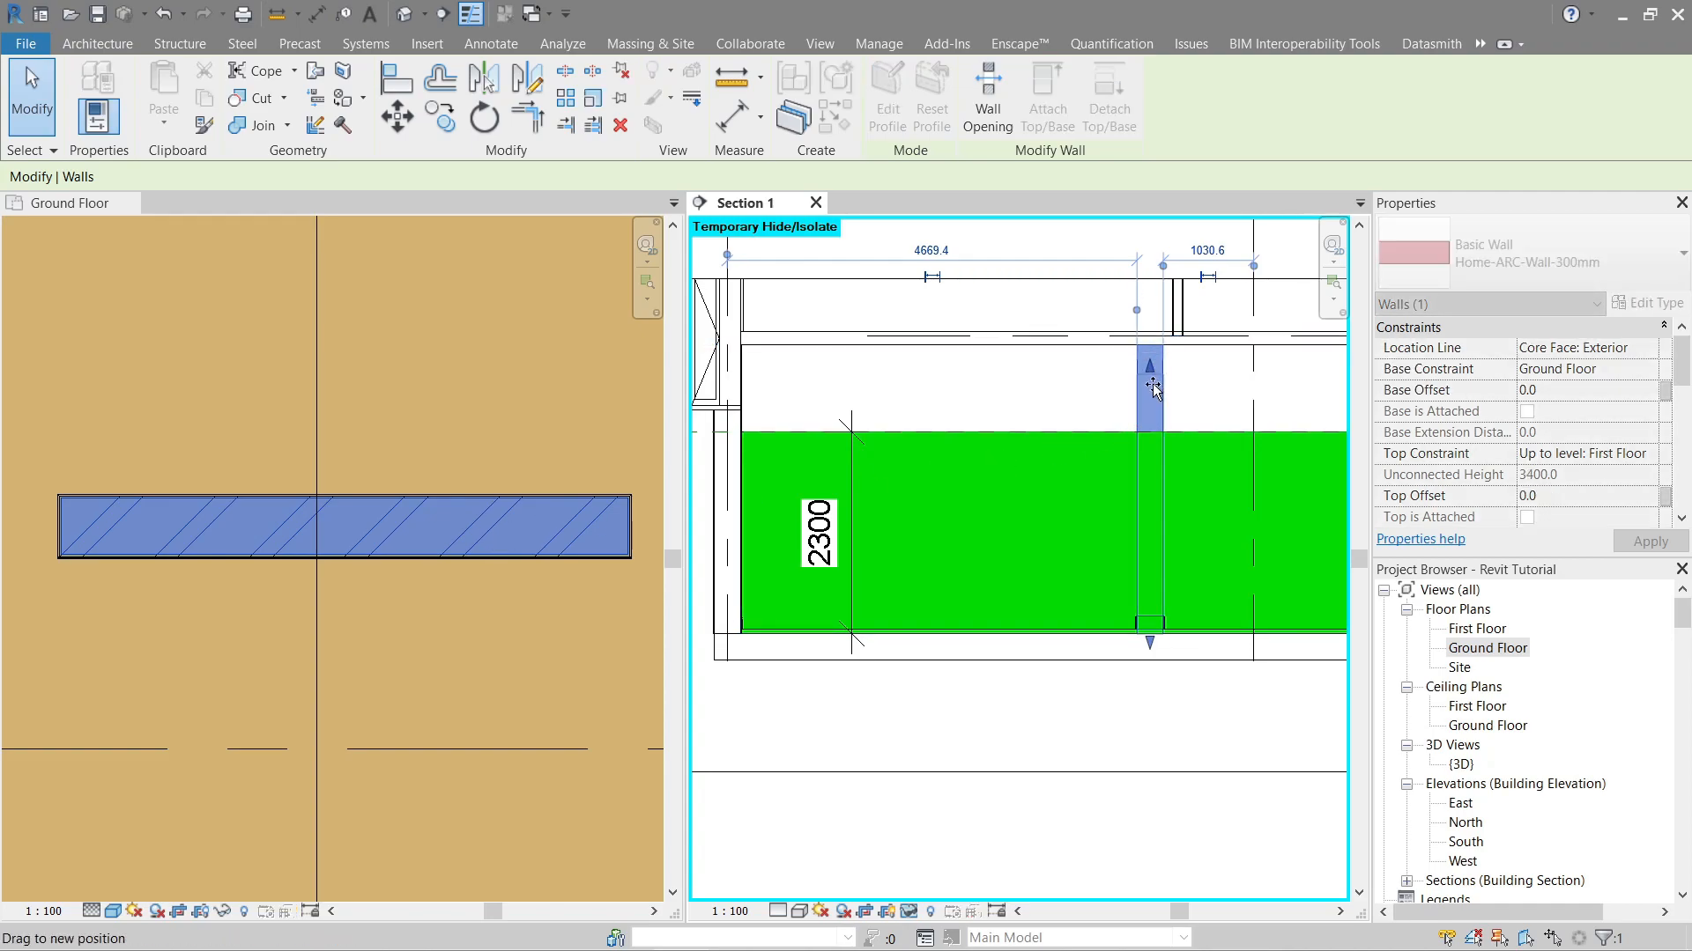
pyautogui.moveTo(1149, 367); pyautogui.dragTo(1149, 555)
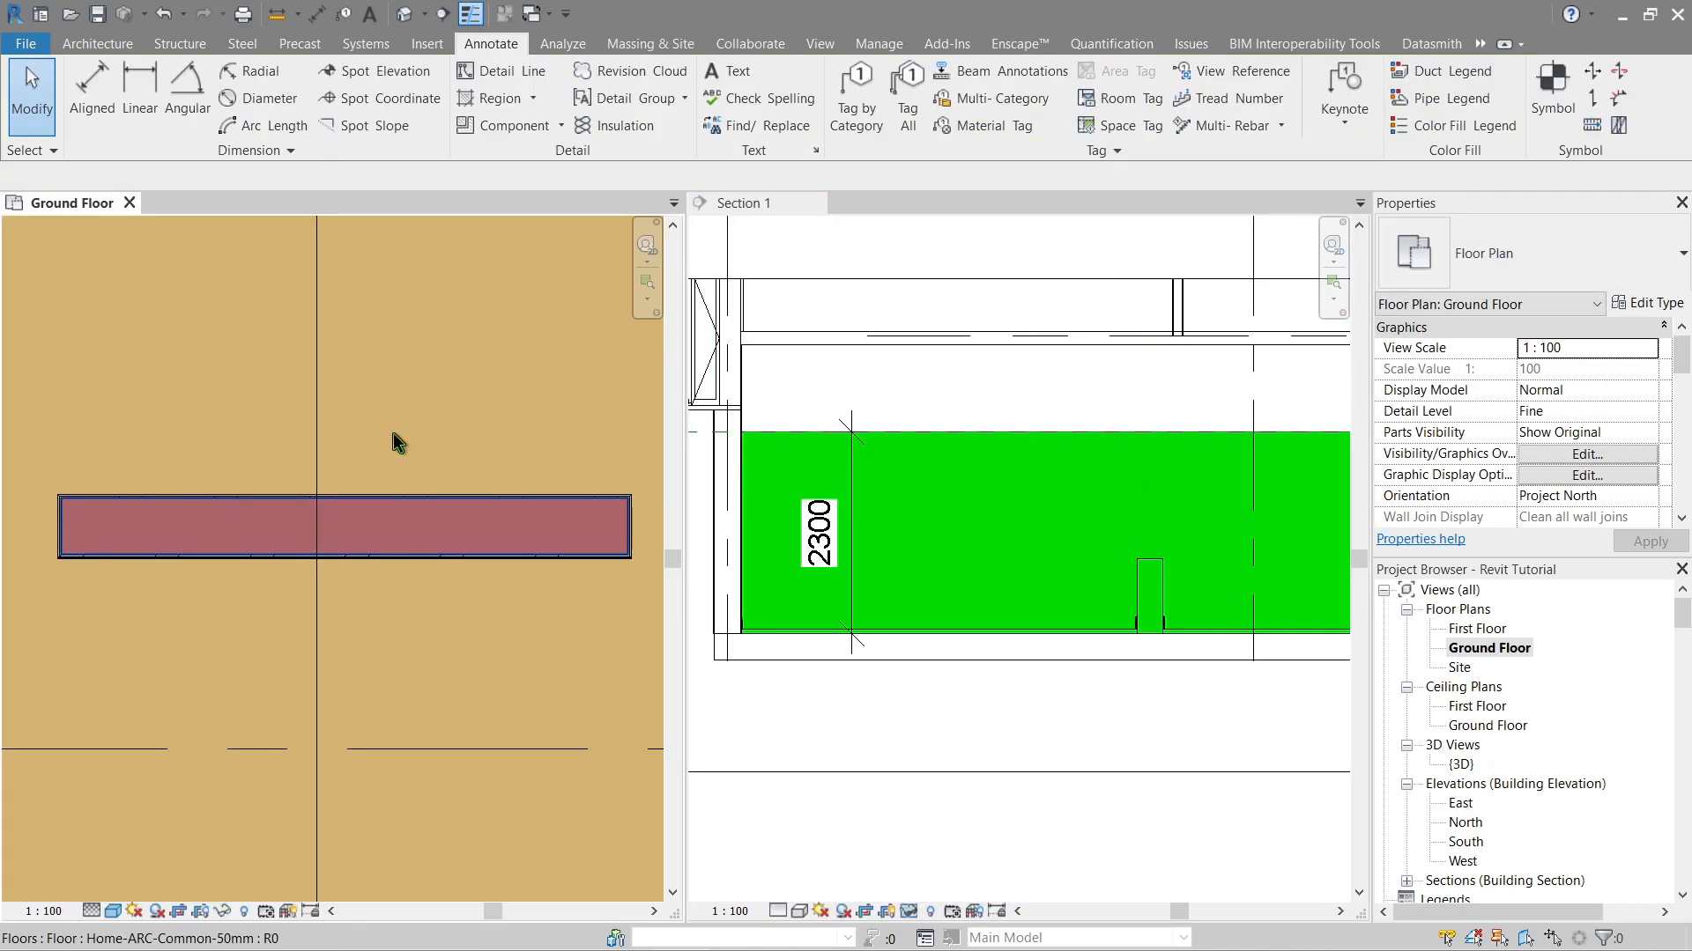
pyautogui.click(346, 527)
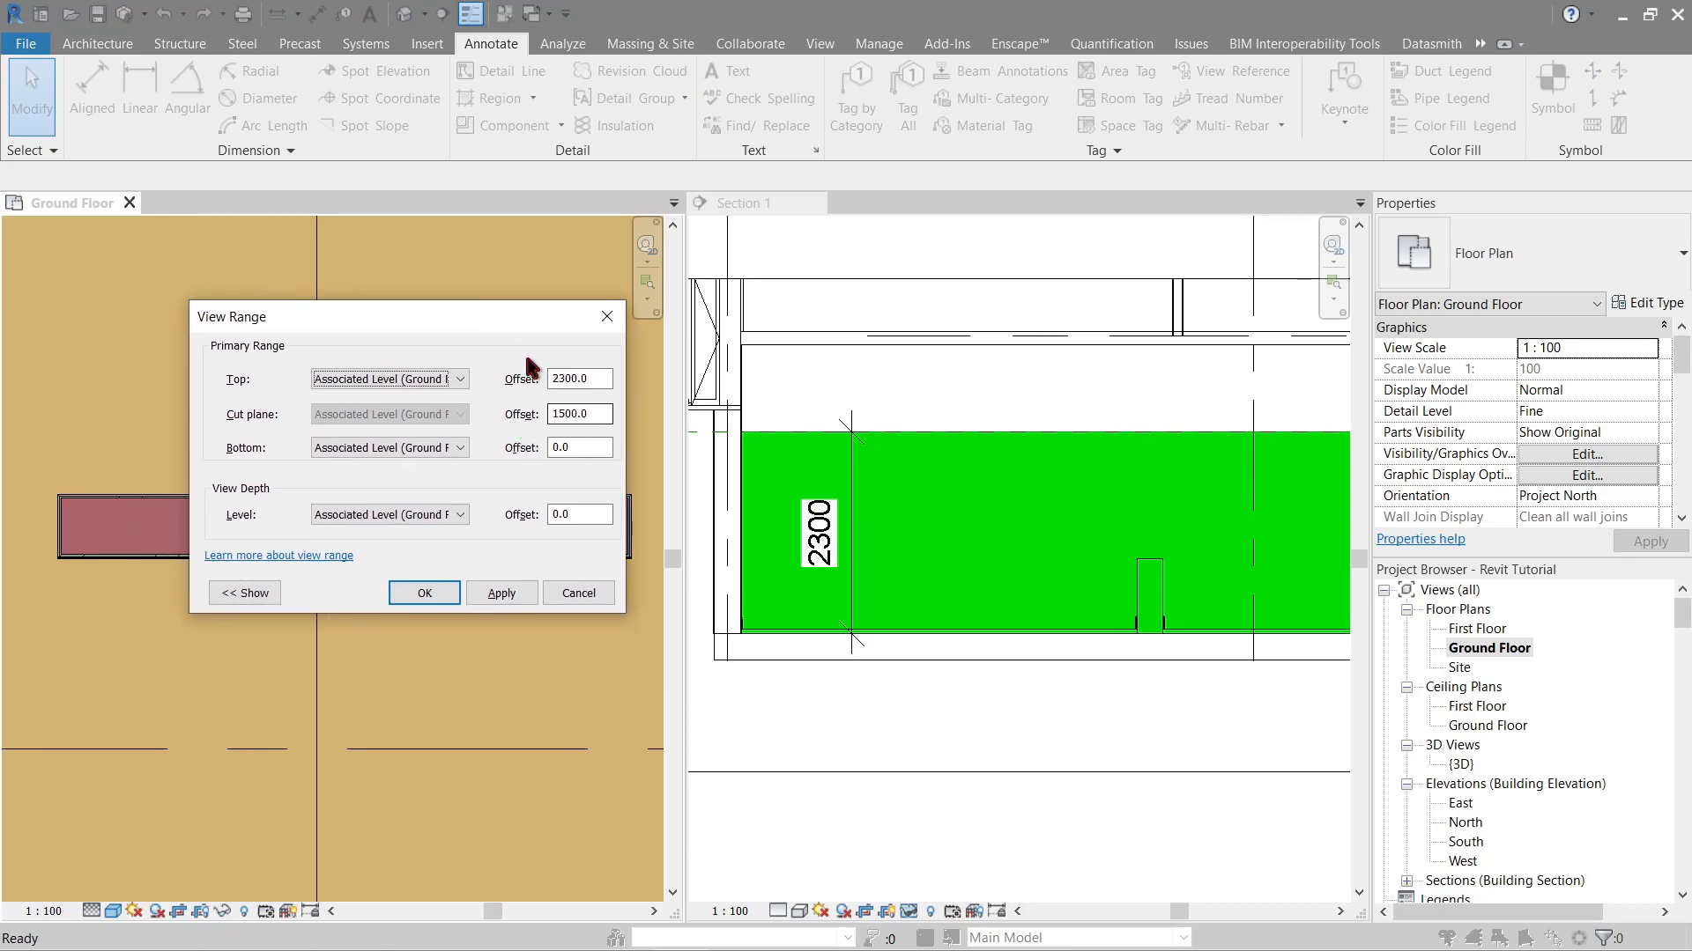
# - Show the sample diagram, keep top offset 2300 and enter 0 for the cut plane offset
pyautogui.click(243, 592)
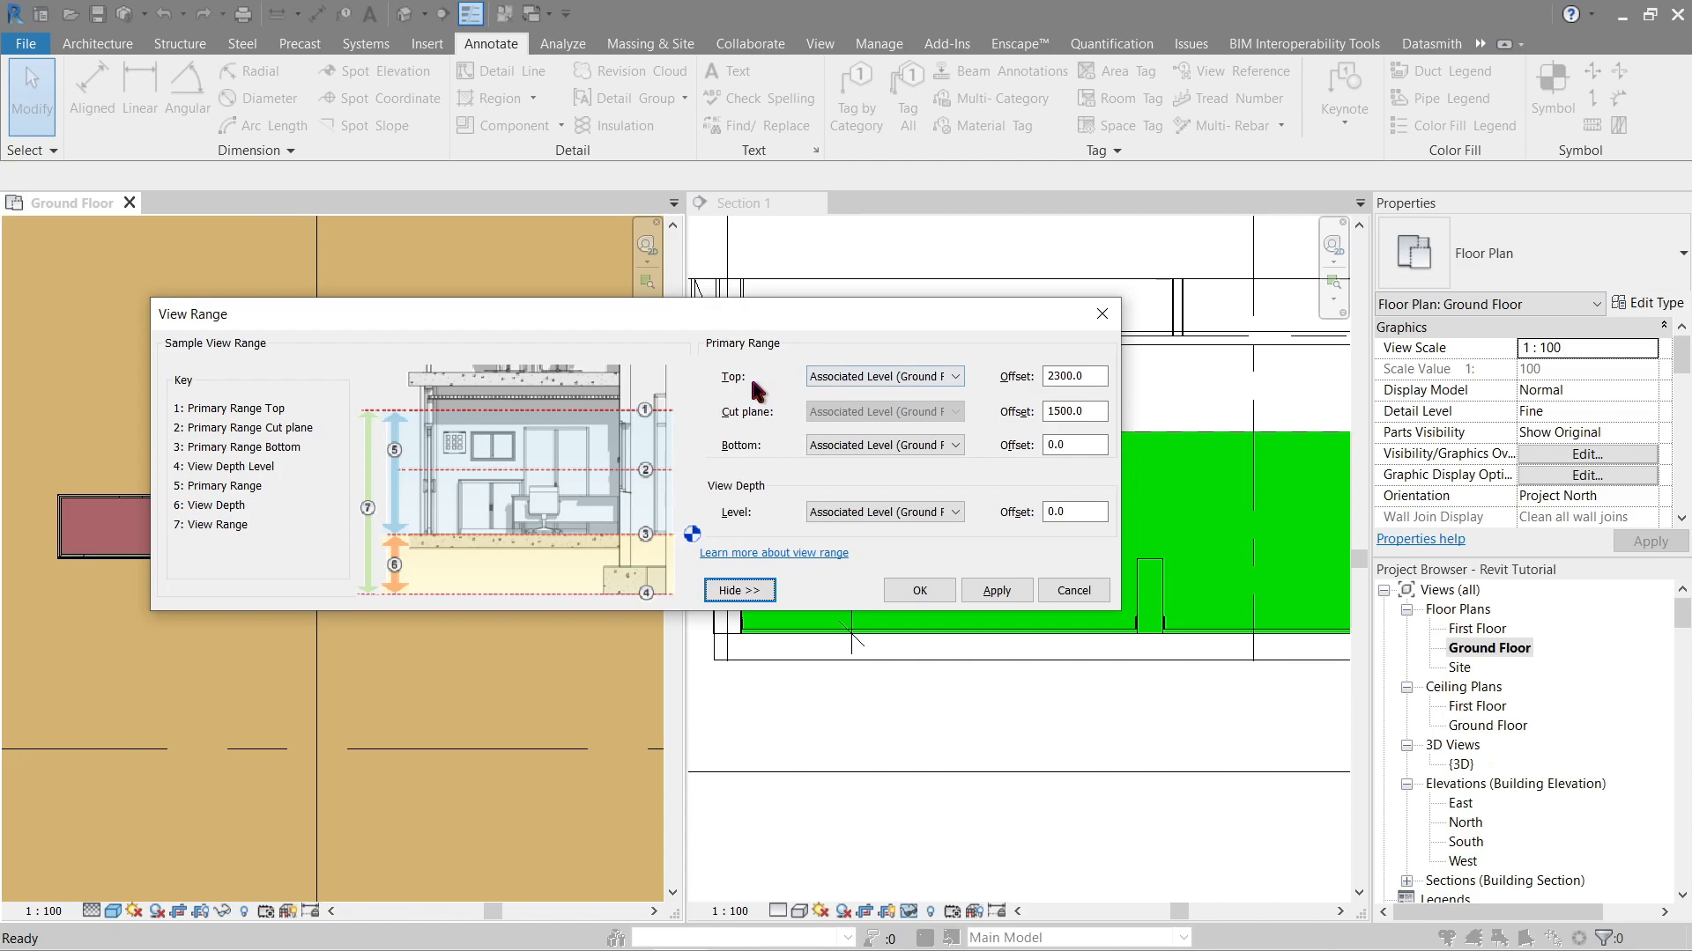
pyautogui.click(1073, 376)
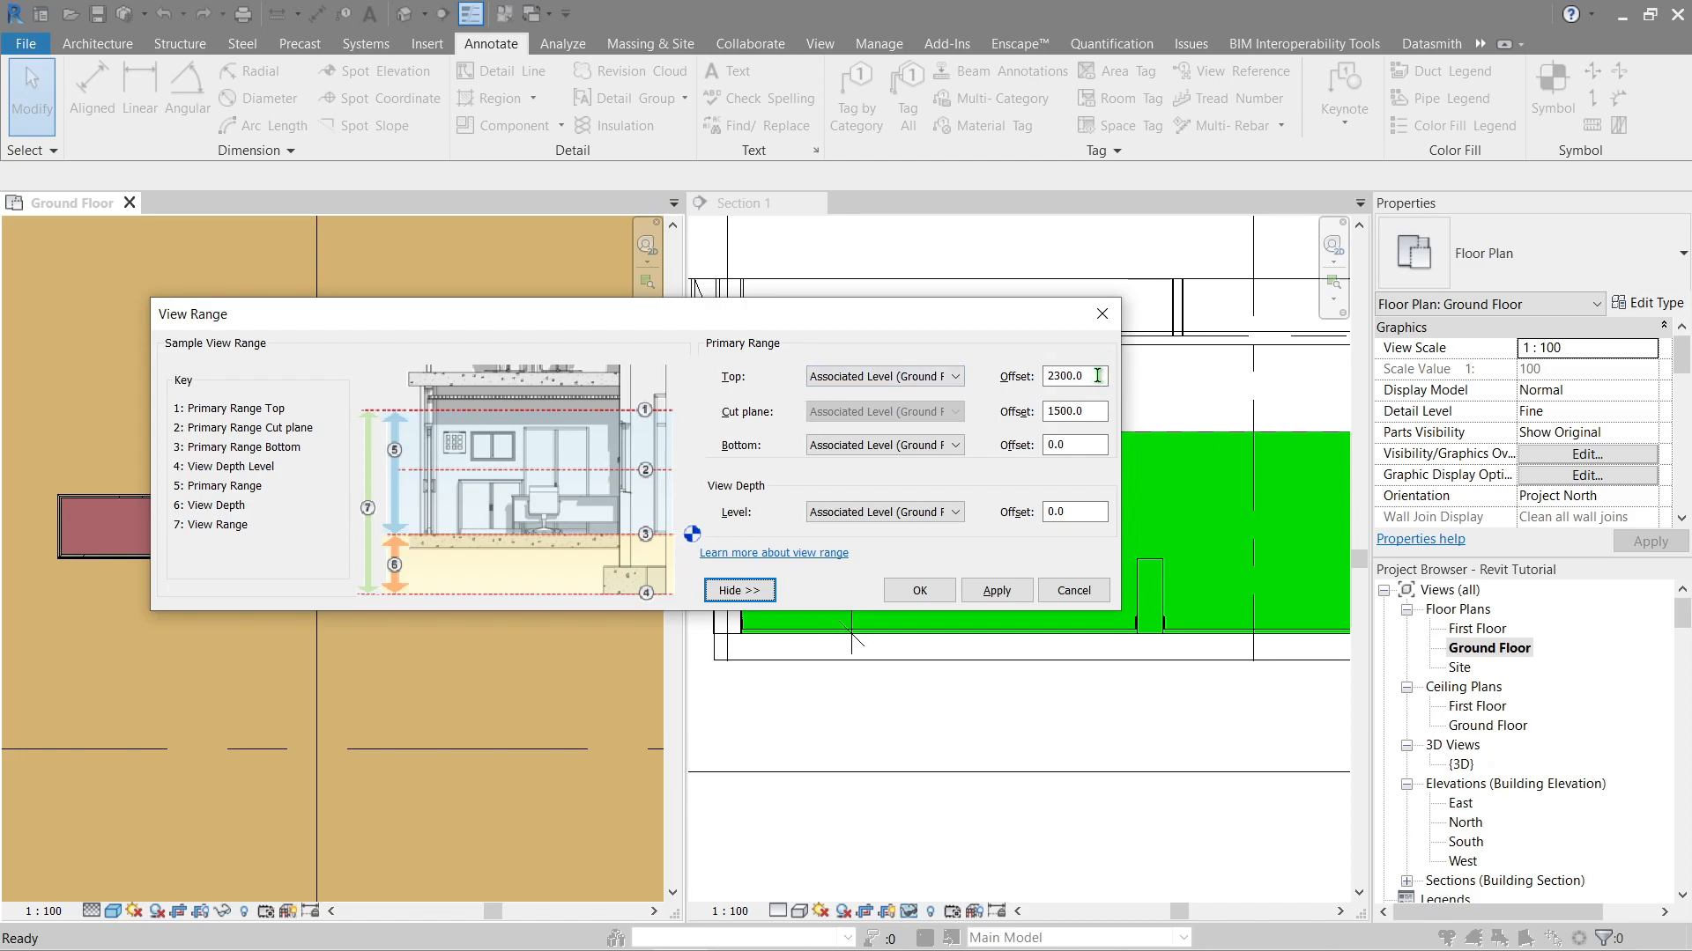
pyautogui.moveTo(968, 420)
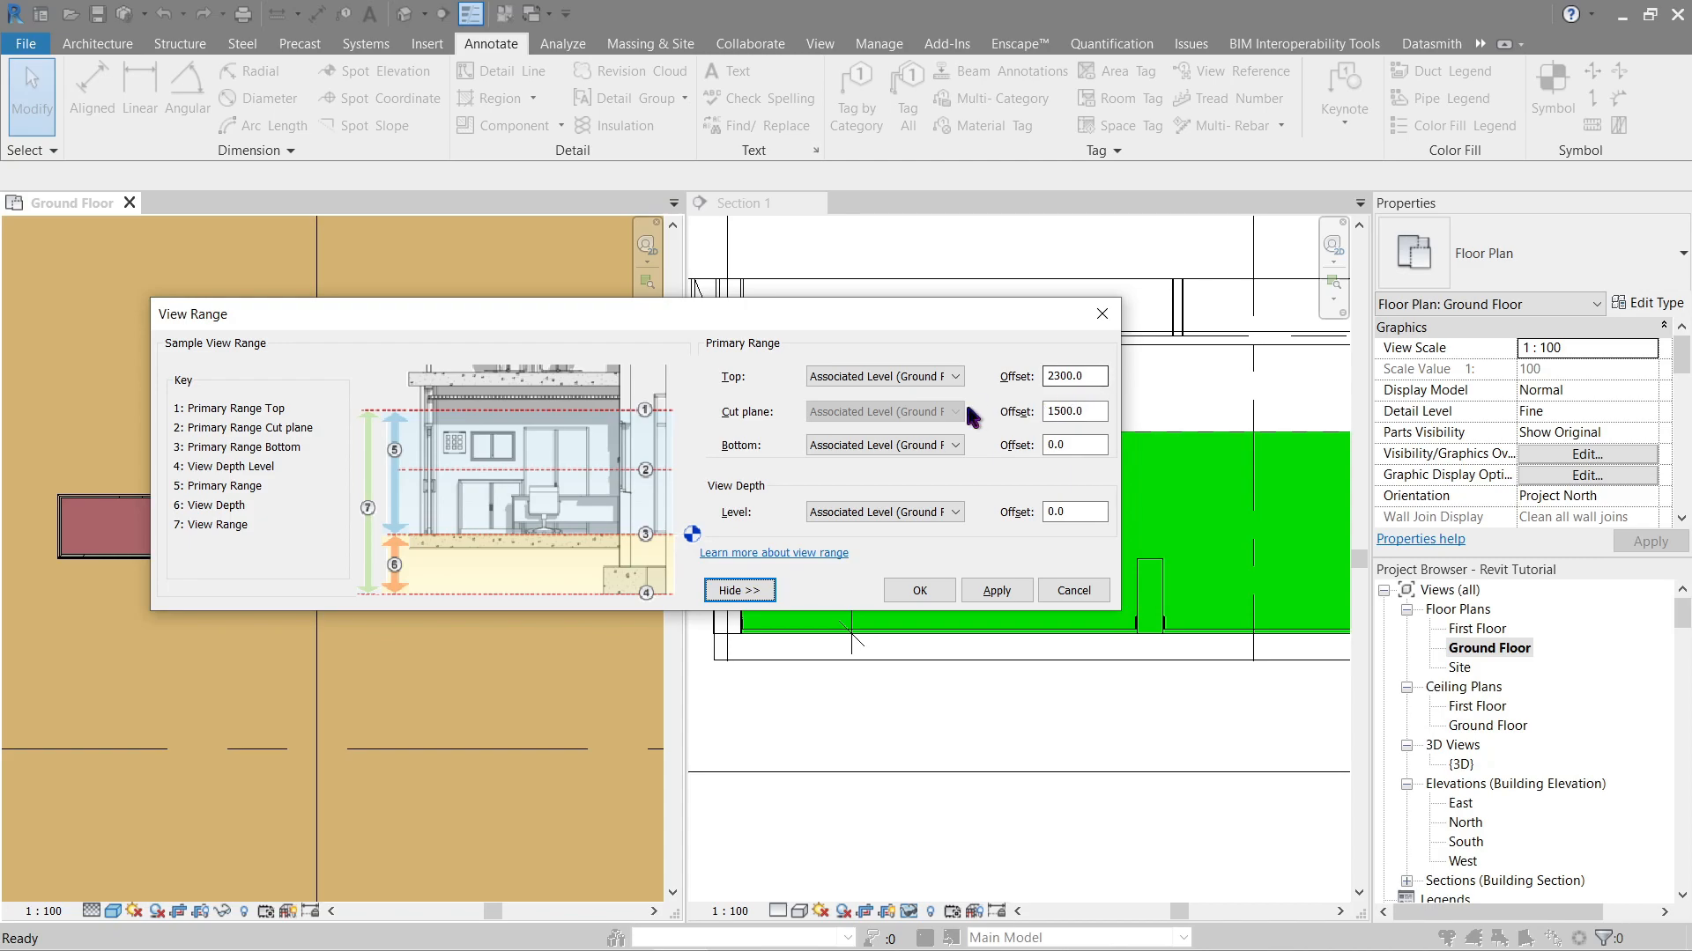
pyautogui.click(881, 444)
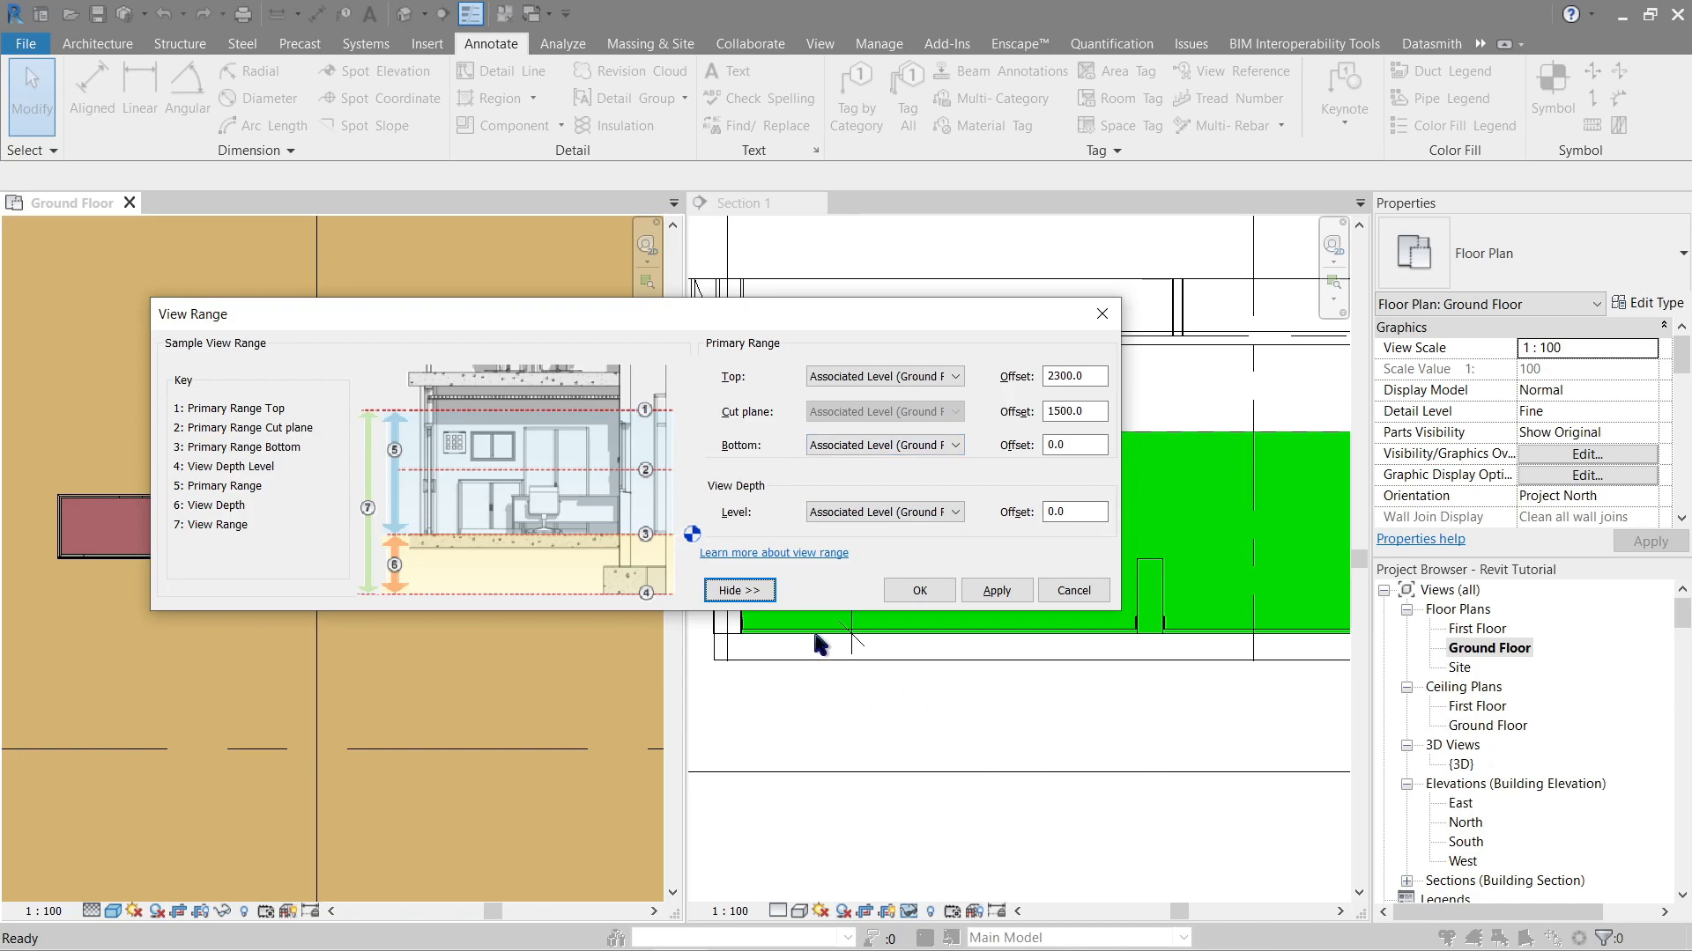
pyautogui.click(883, 511)
pyautogui.write('0')
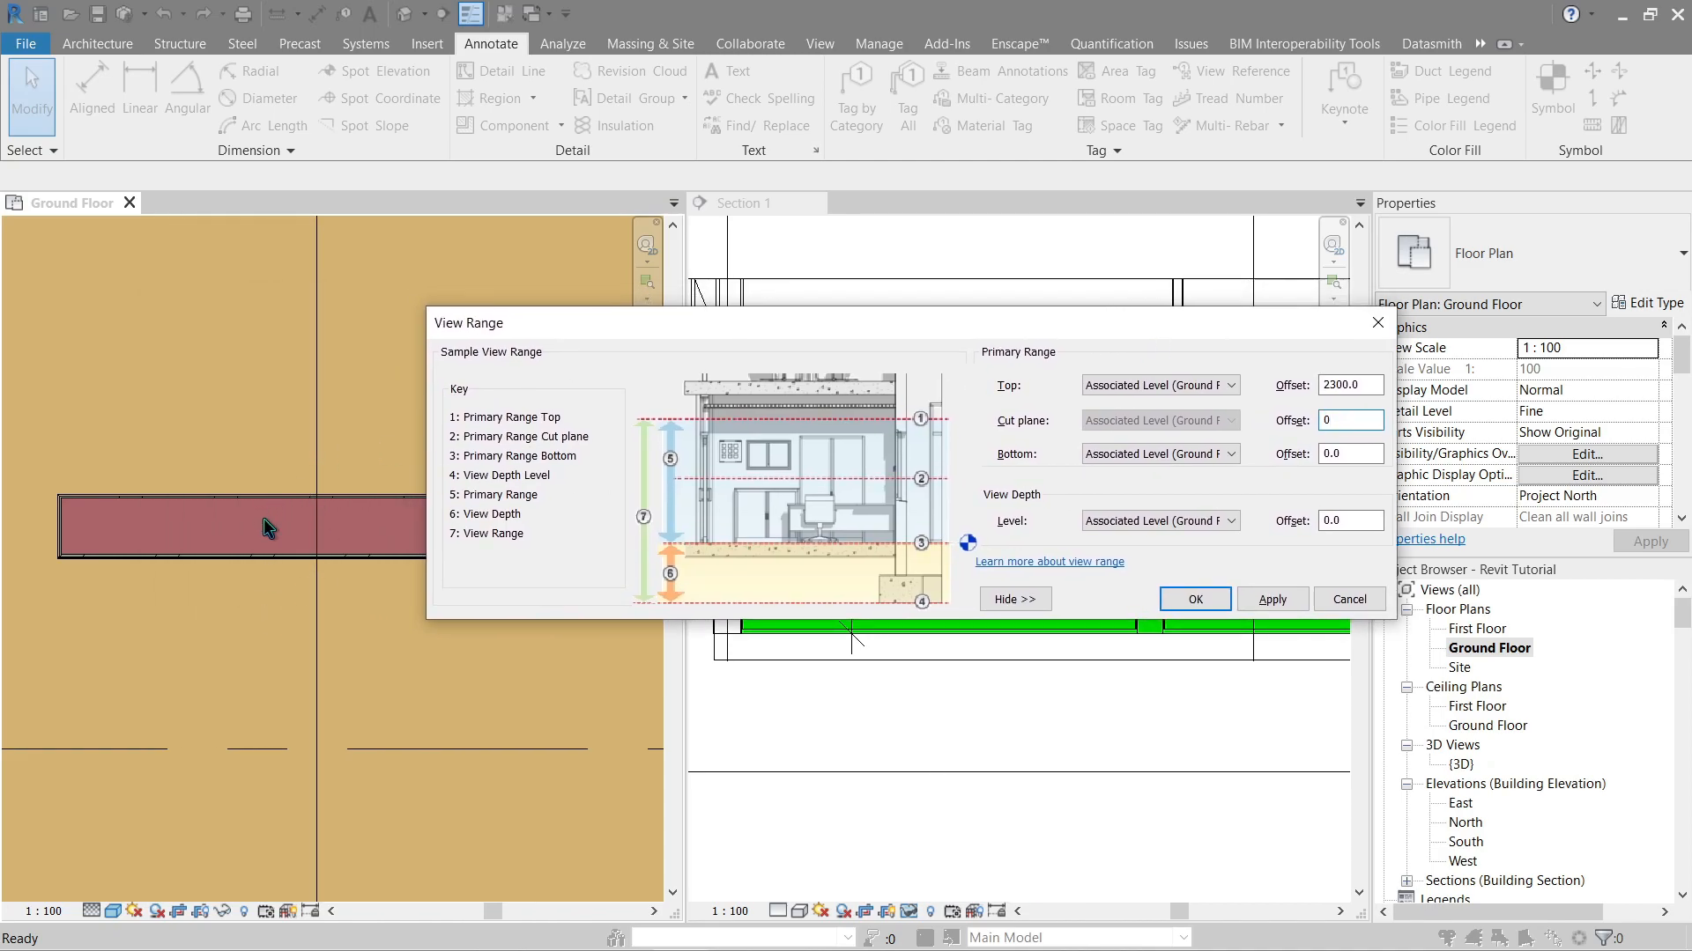
pyautogui.click(1343, 419)
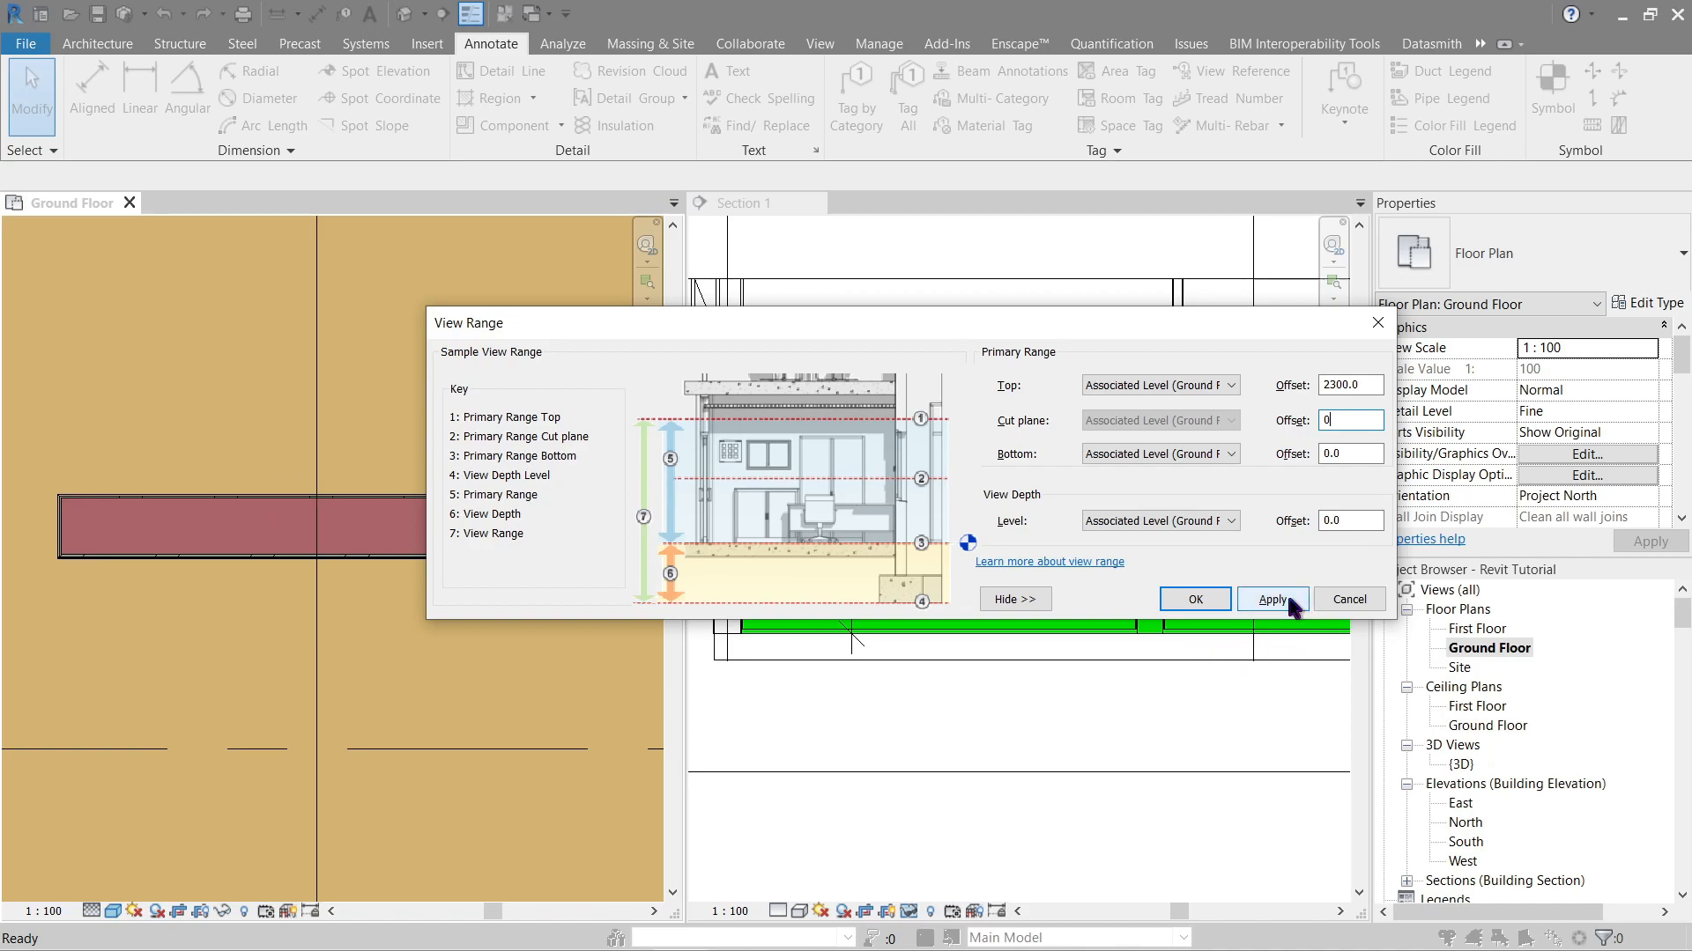
# - Apply the 0 cut plane offset so the plan turns grey and close with OK
pyautogui.click(1272, 599)
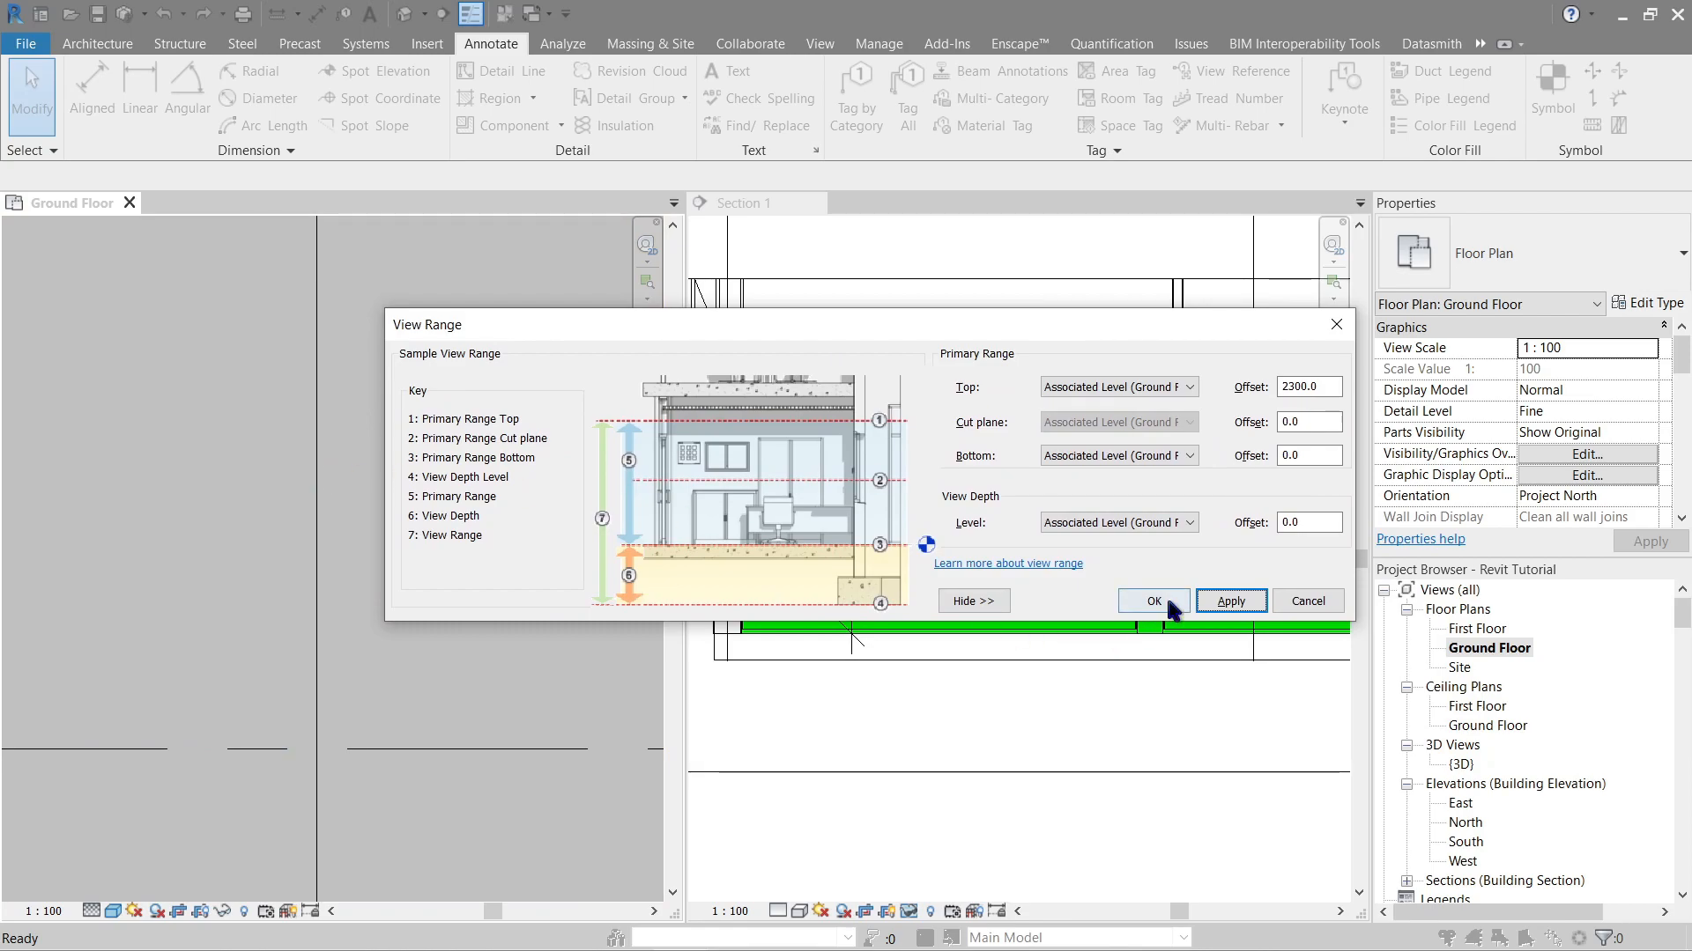
pyautogui.click(1152, 600)
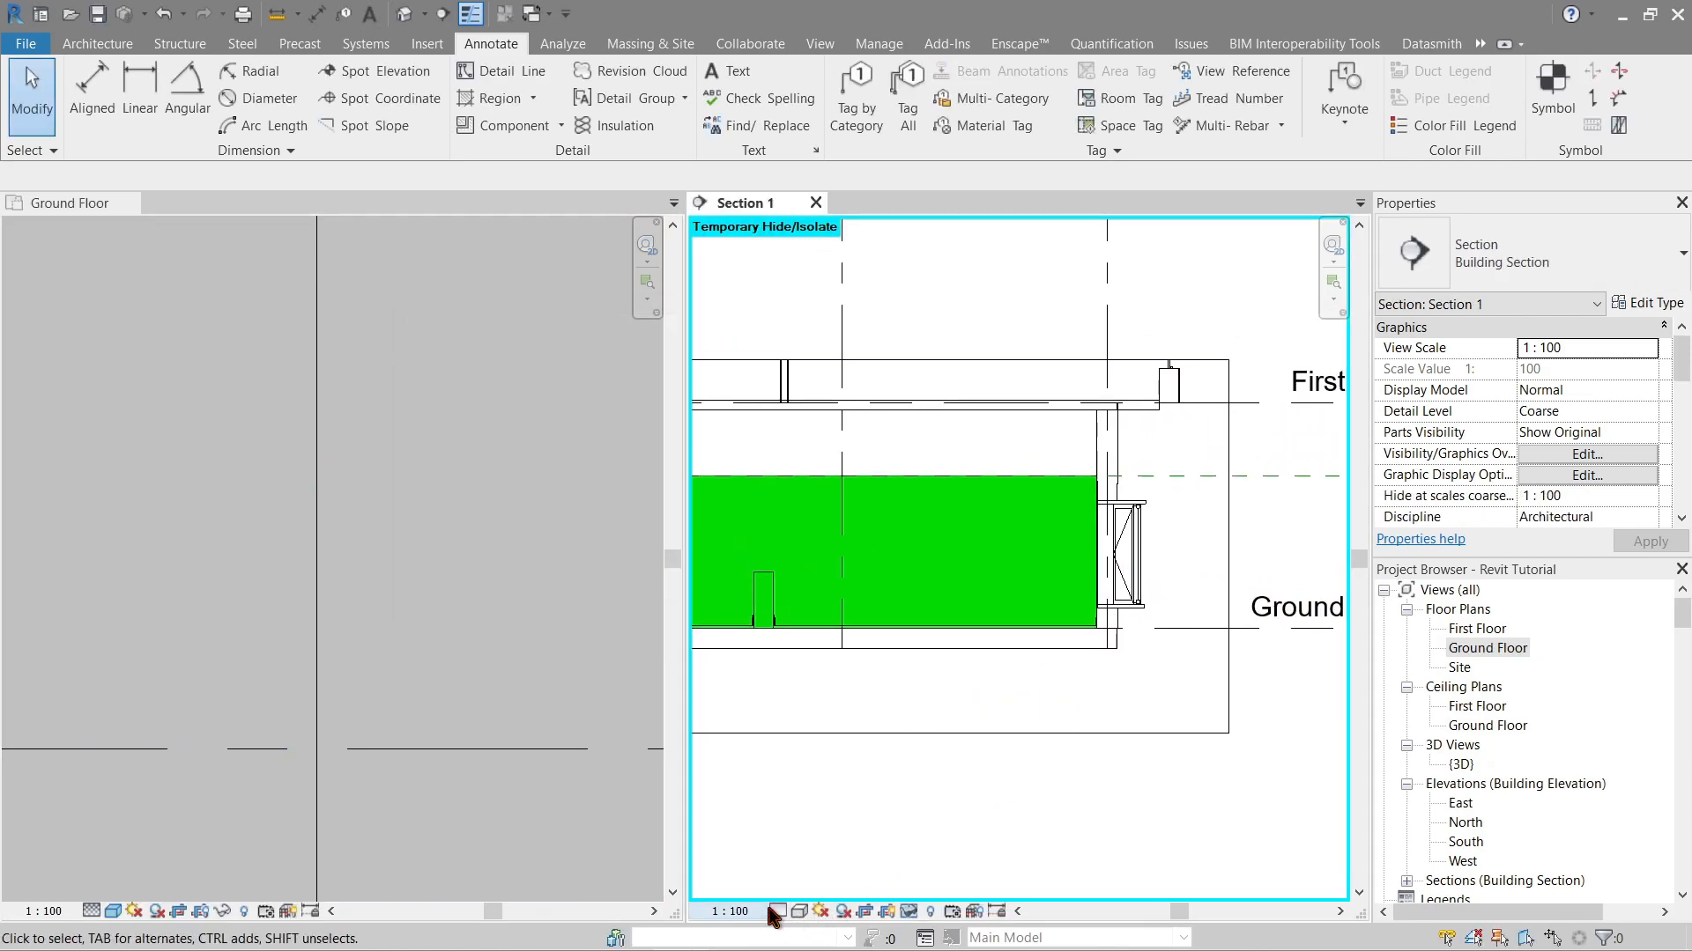
# - Set Section 1 to Fine detail level, select the floor, and reopen the Ground Floor view range
pyautogui.click(800, 911)
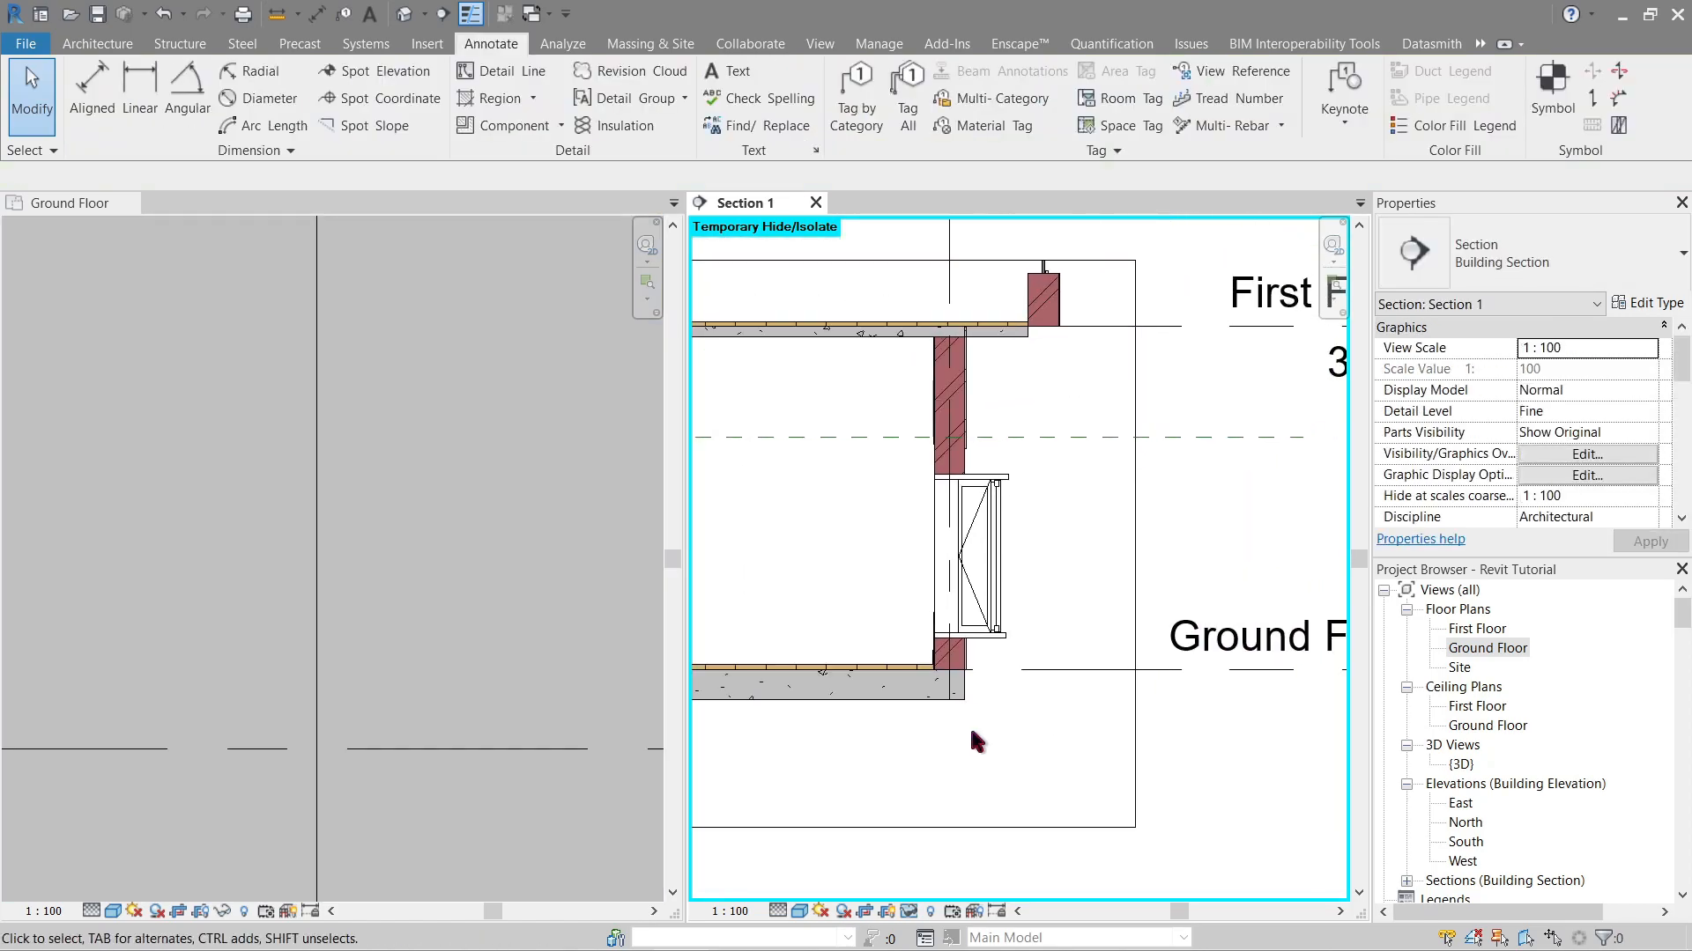
pyautogui.click(822, 646)
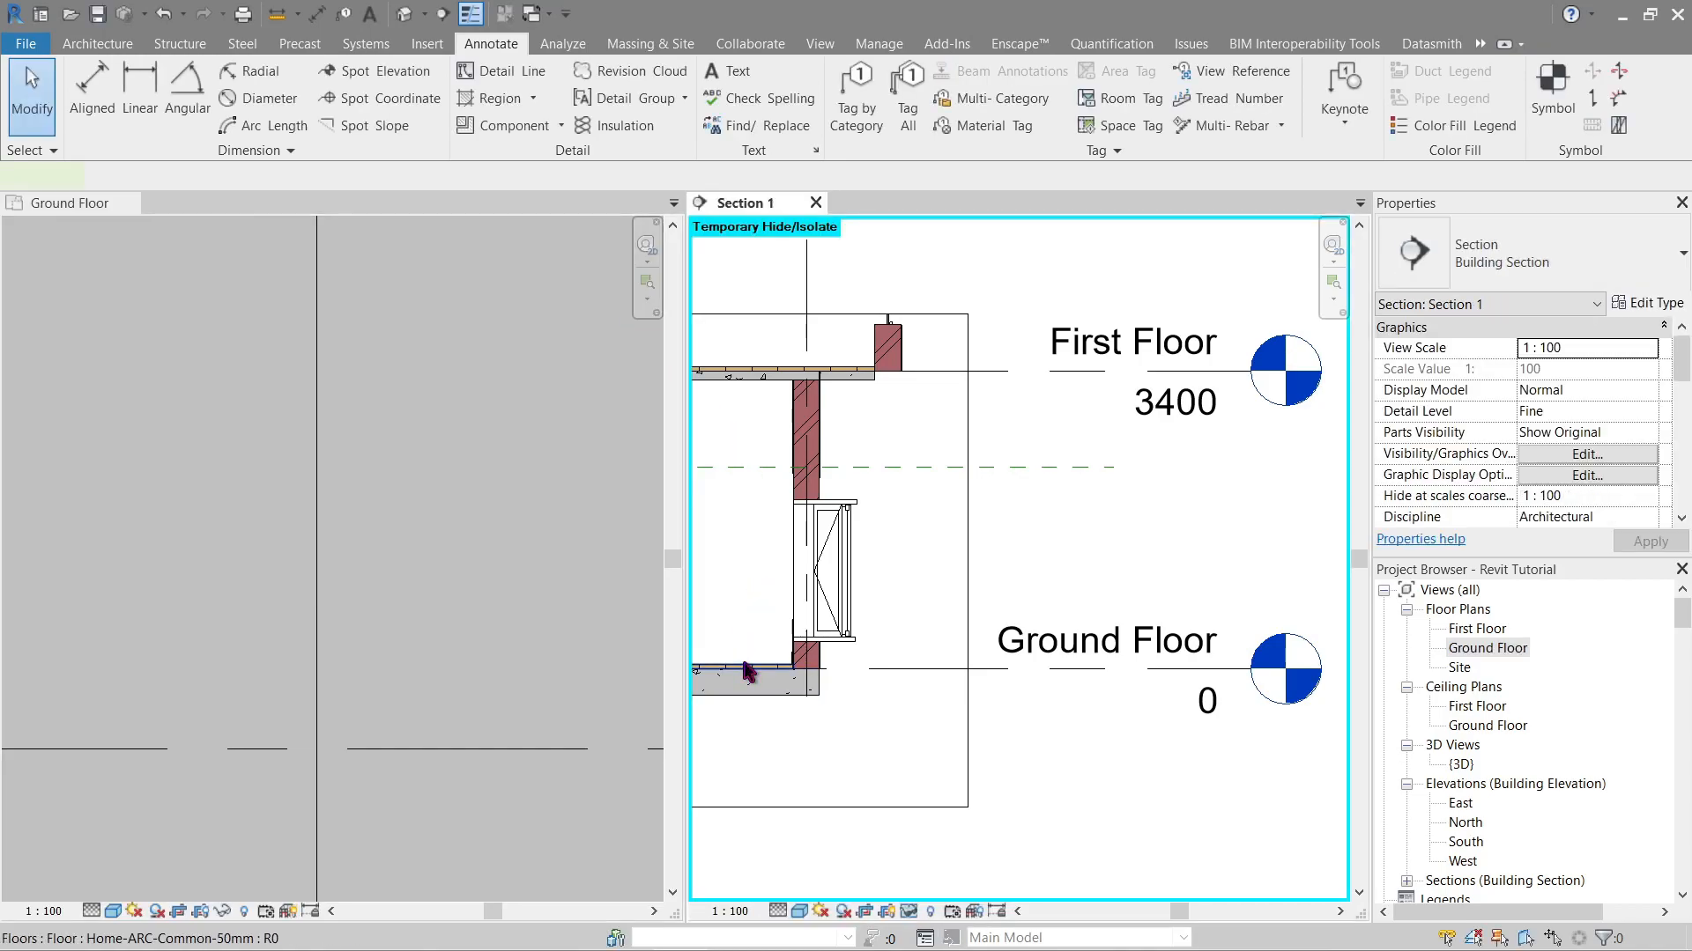
pyautogui.click(753, 675)
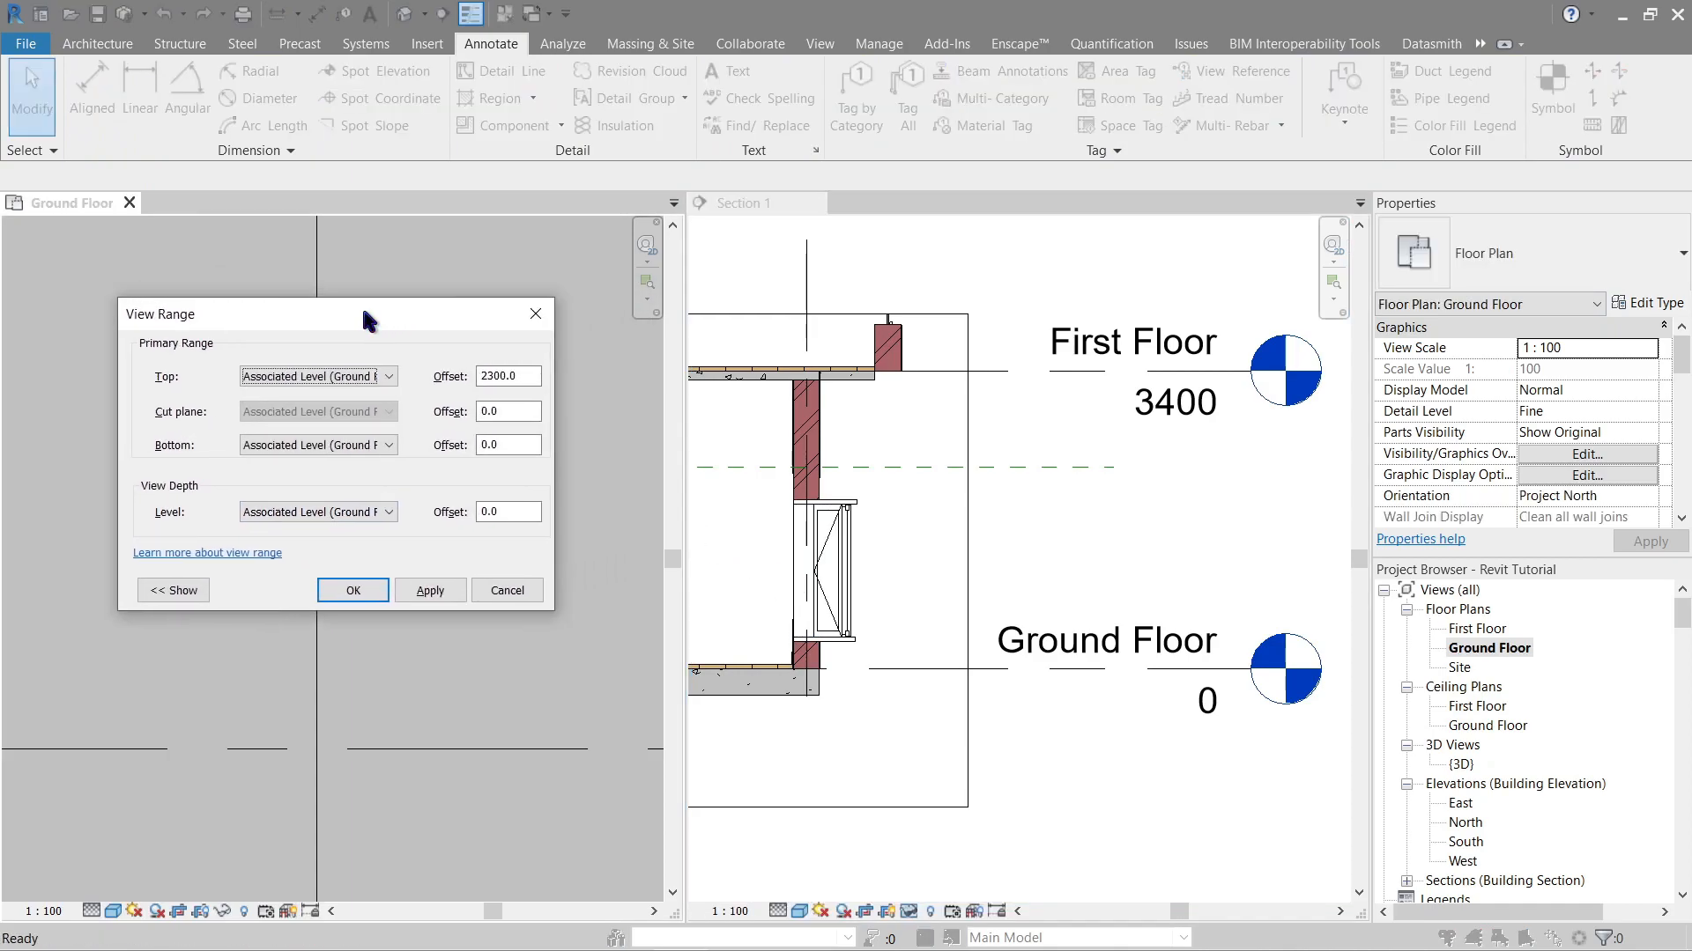
# - Set the cut plane offset to 50, apply it so the brick wall hatches in plan, and confirm
pyautogui.click(507, 412)
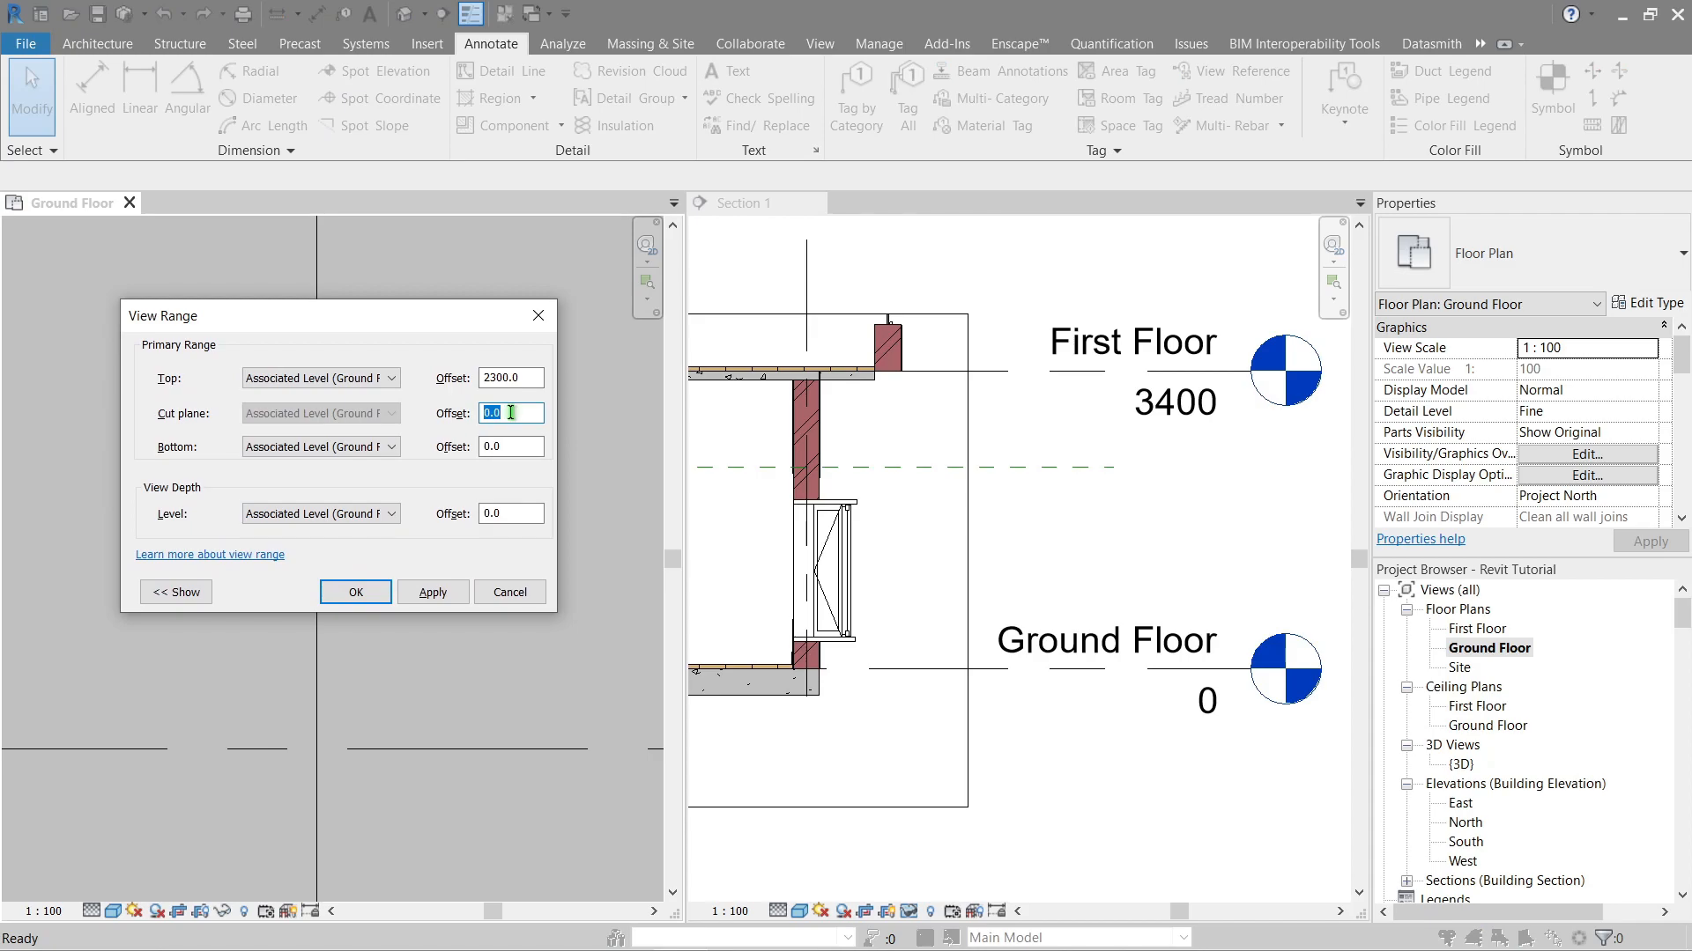
pyautogui.click(434, 592)
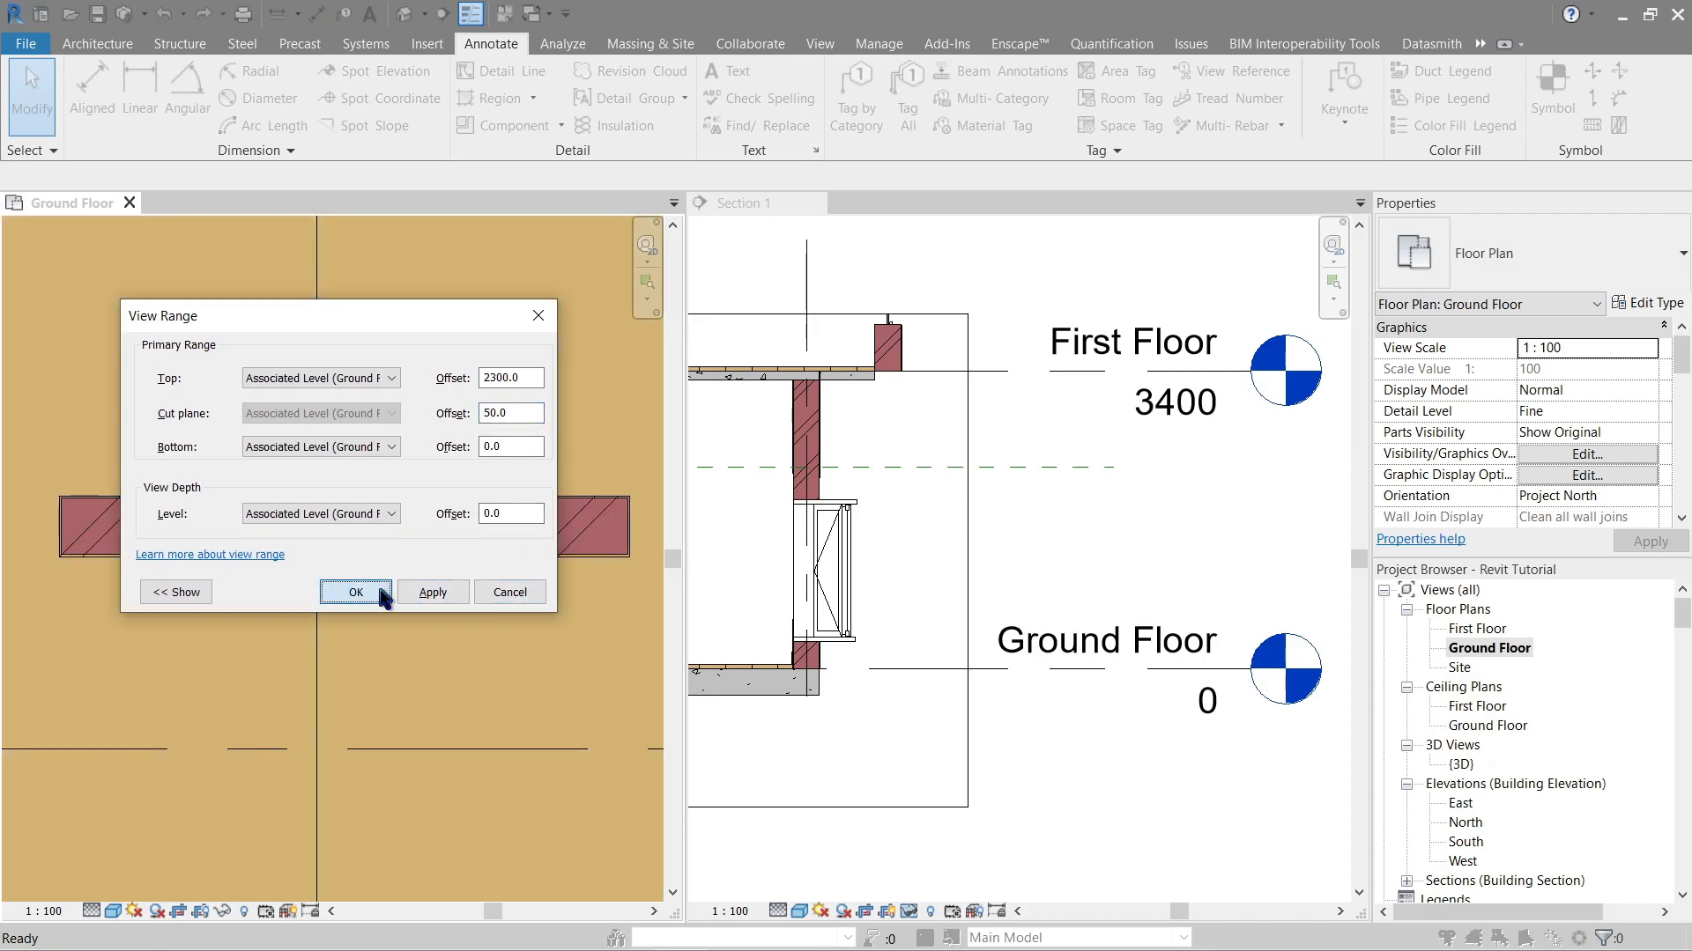
pyautogui.click(354, 592)
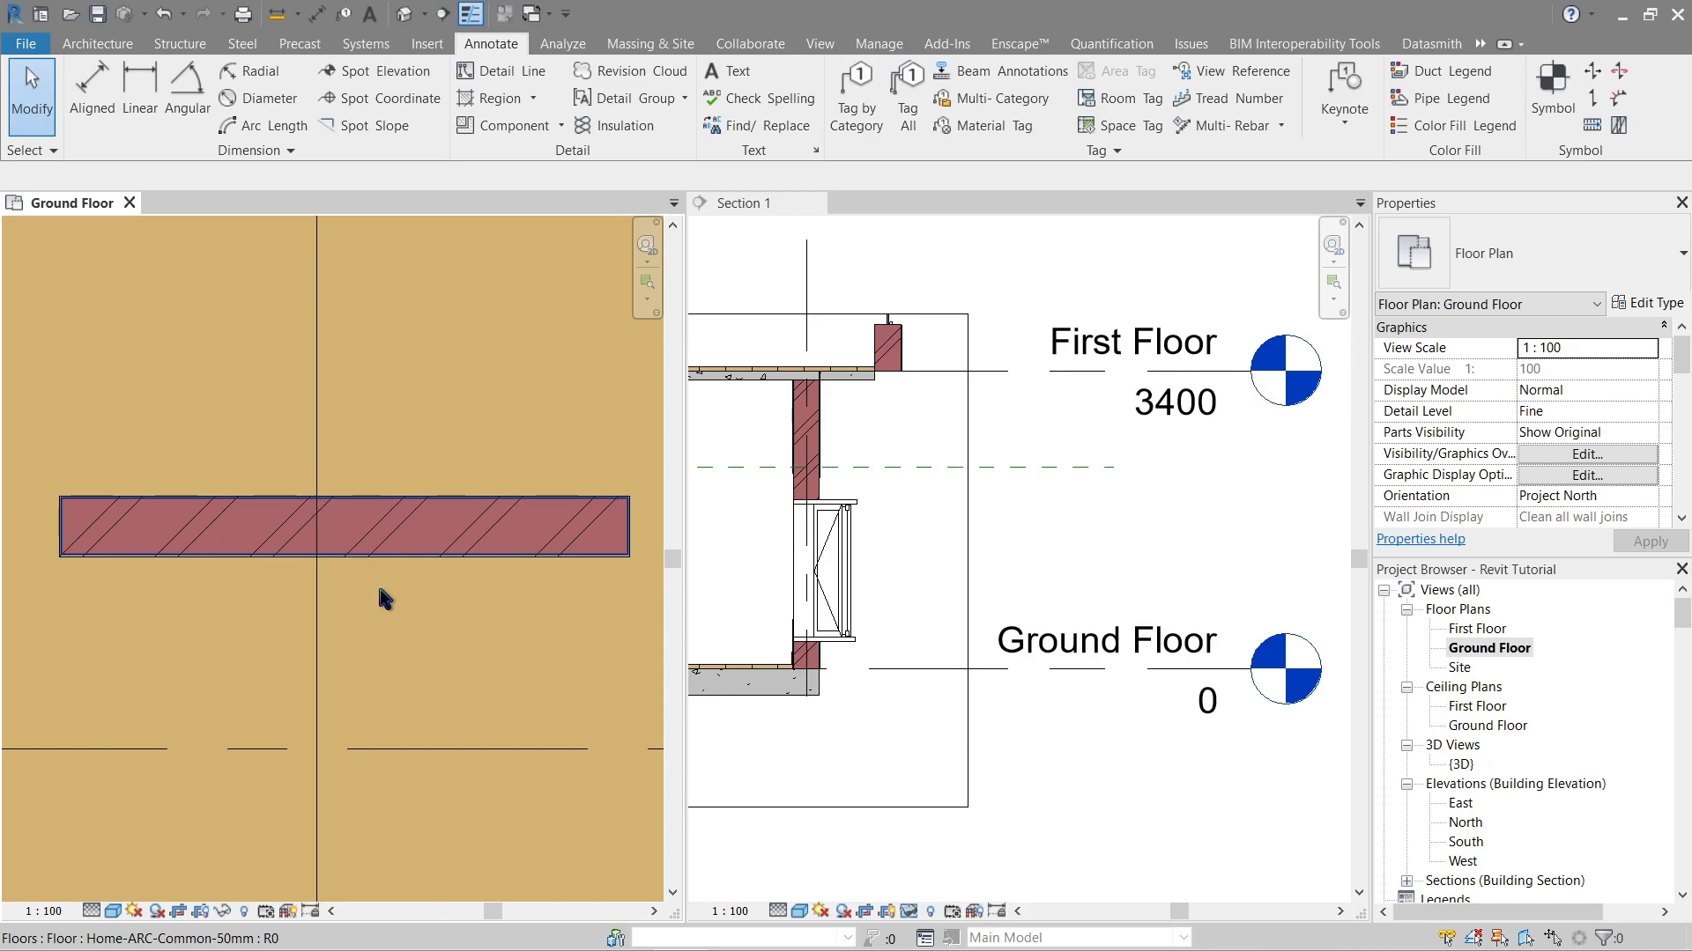
pyautogui.moveTo(400, 629)
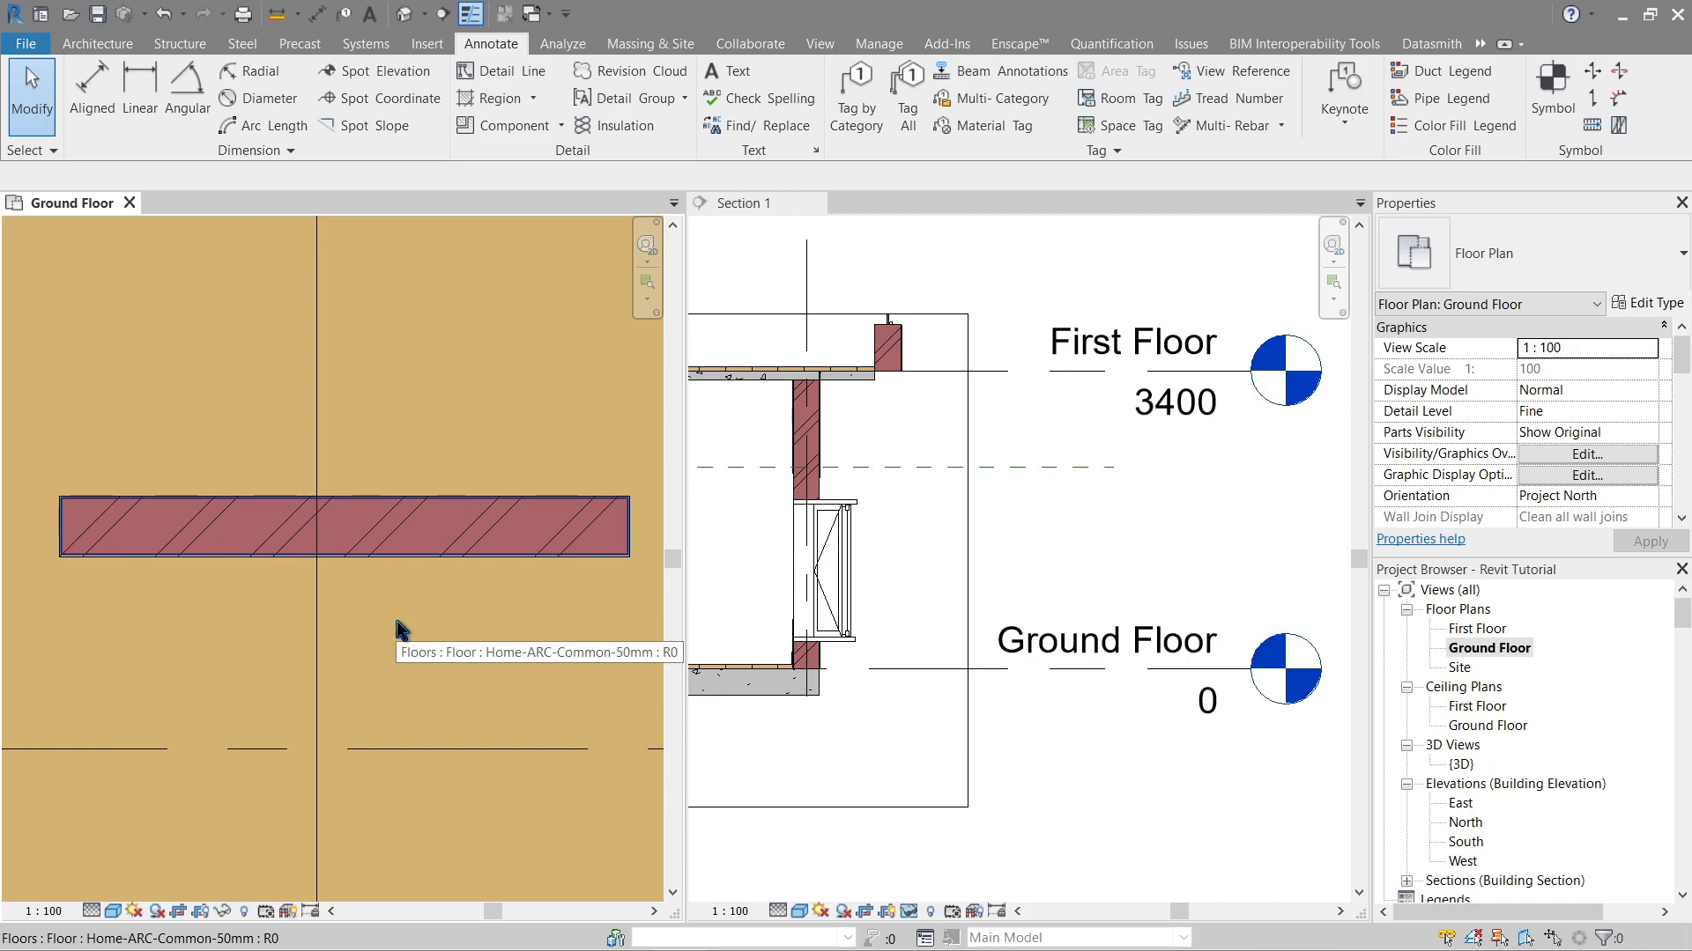